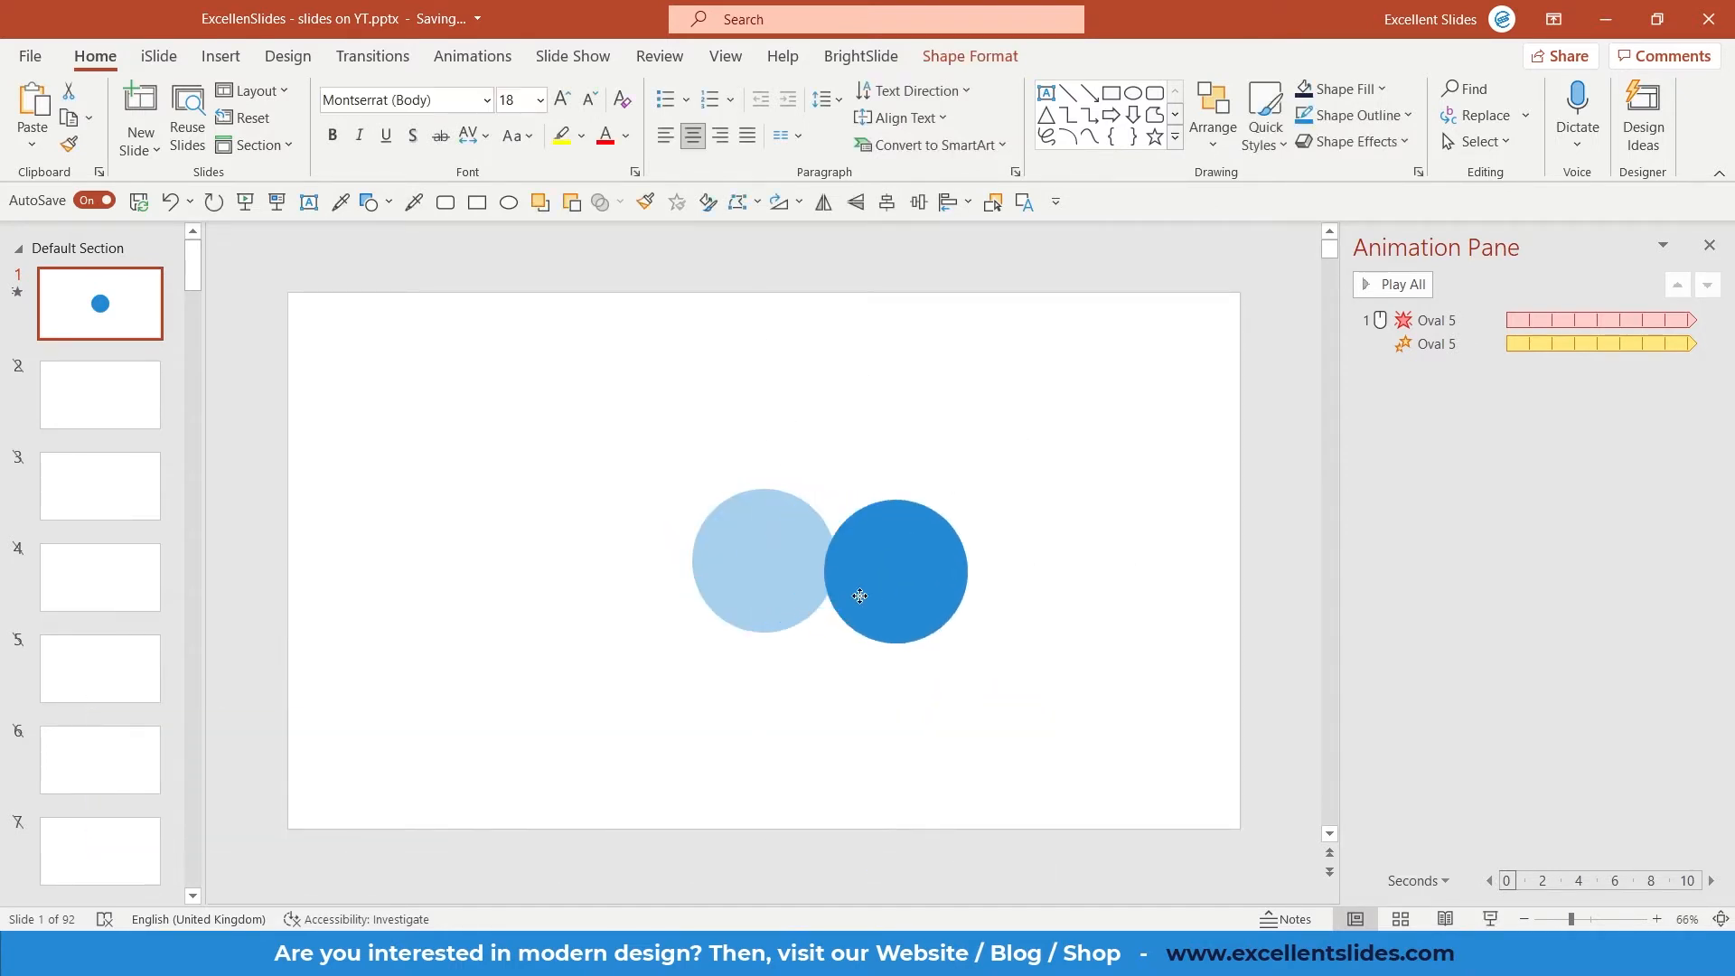
# Nudge the blue circle on slide 1, then move to the new blank second slide.
pyautogui.click(897, 595)
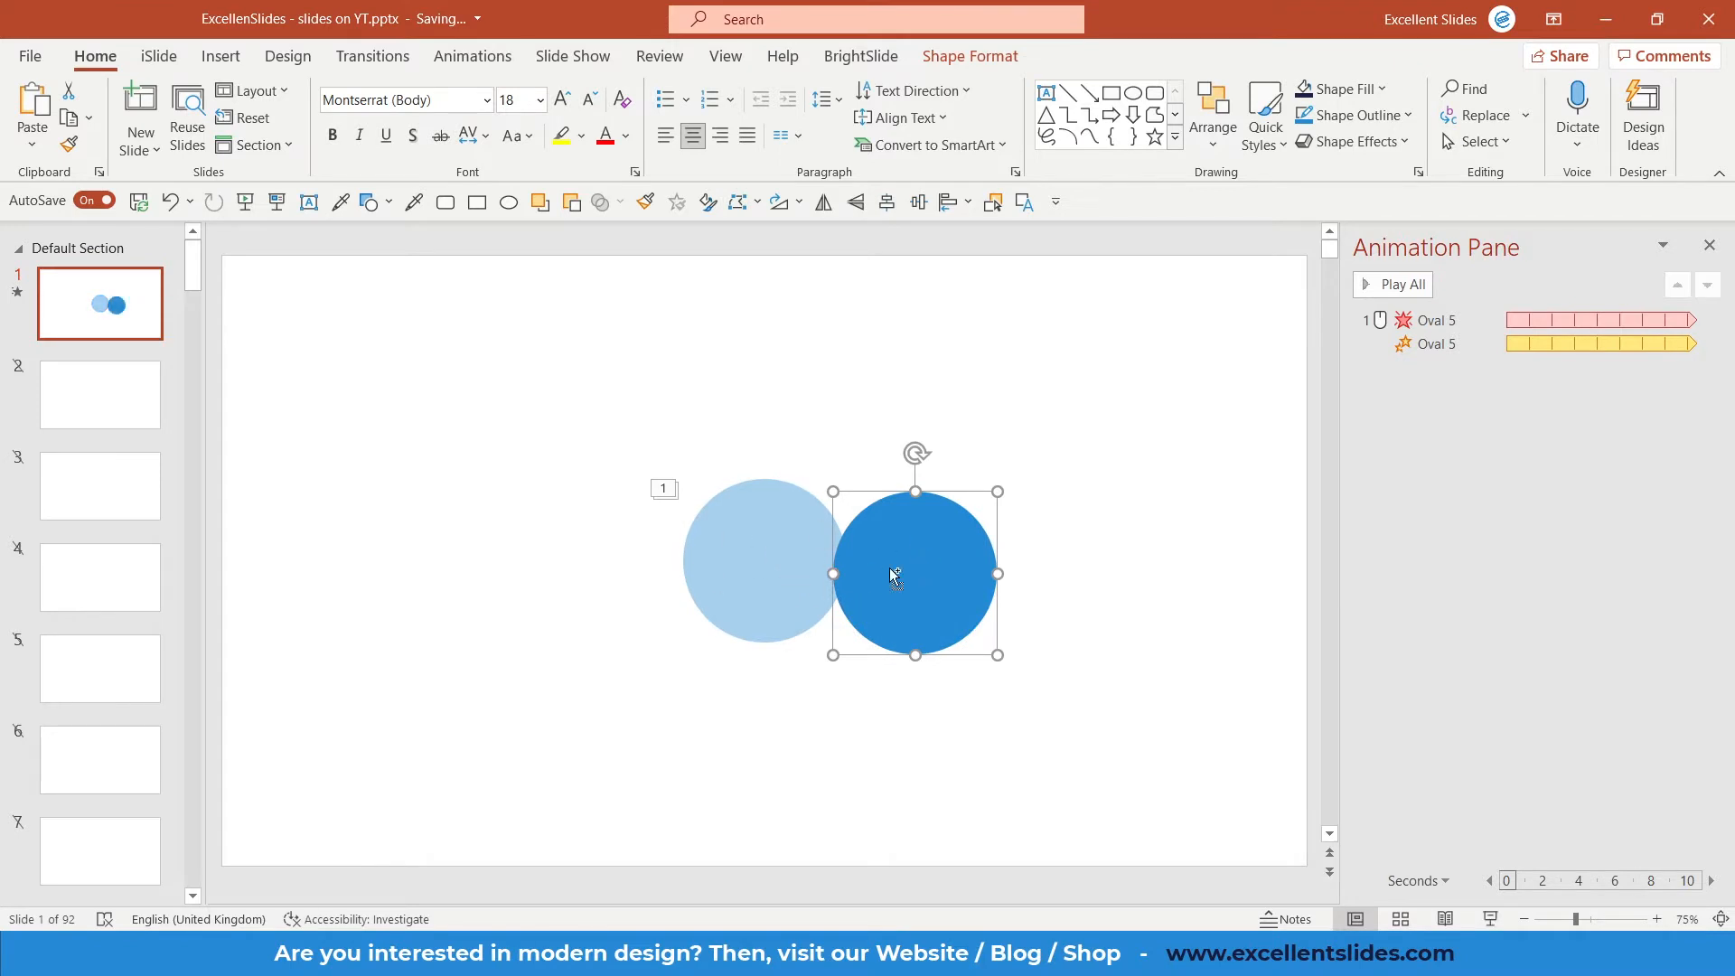
pyautogui.moveTo(914, 573); pyautogui.dragTo(763, 558)
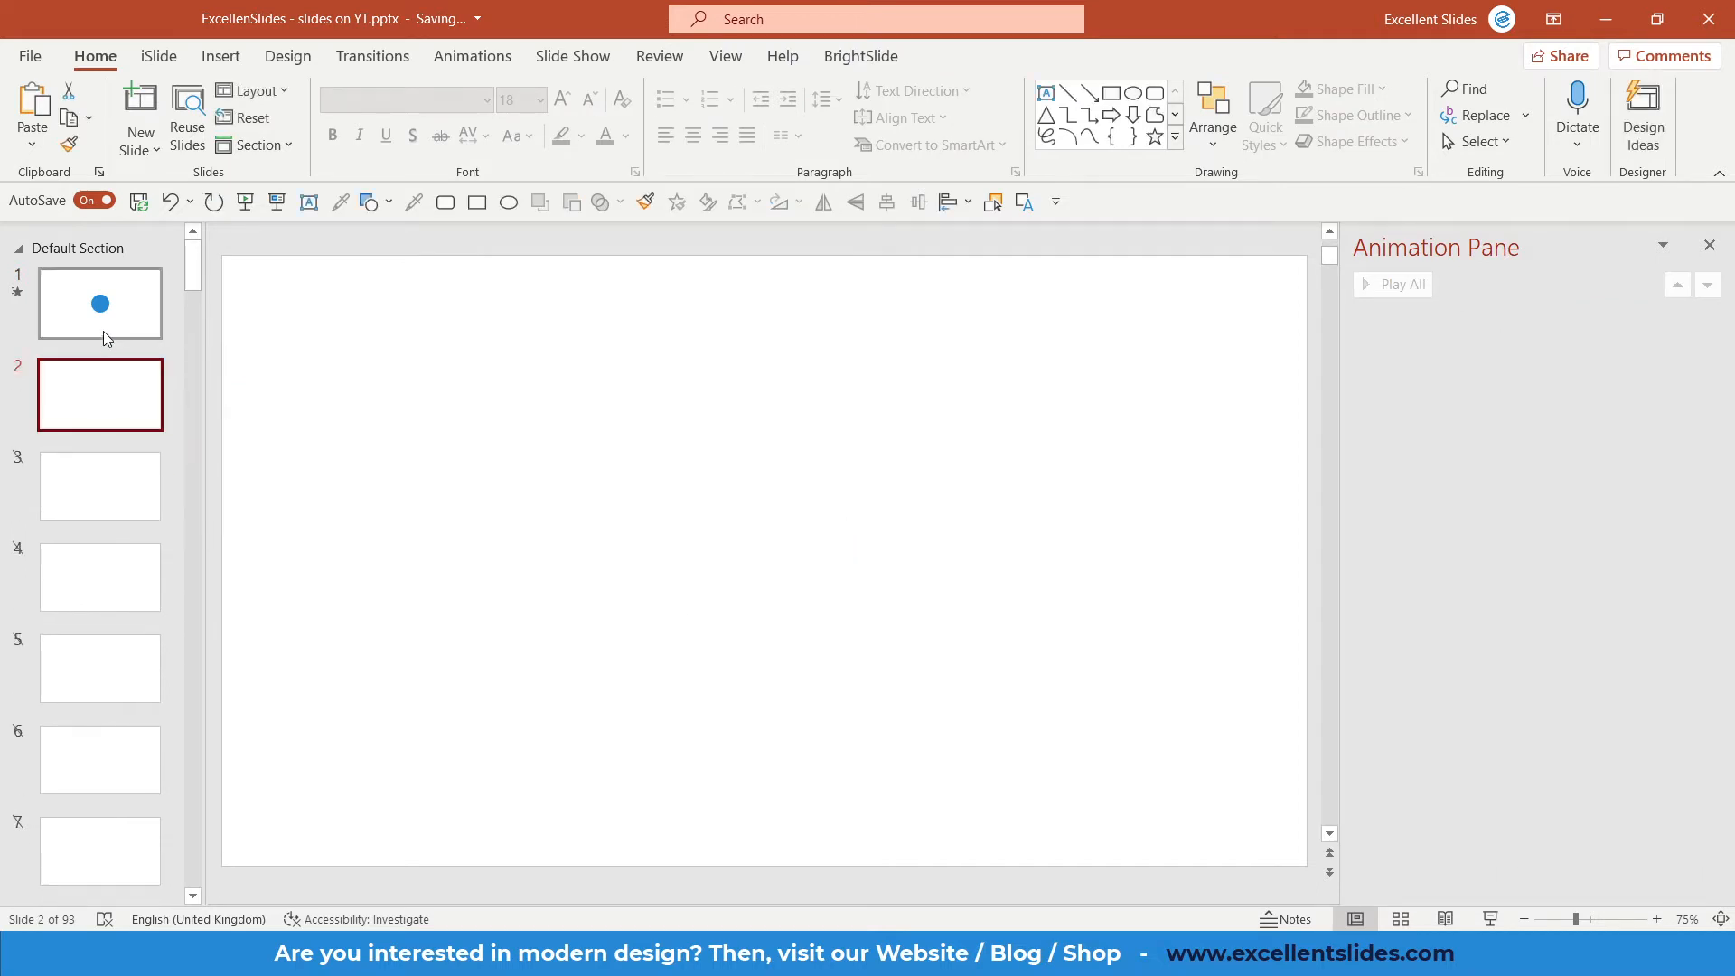
pyautogui.click(100, 304)
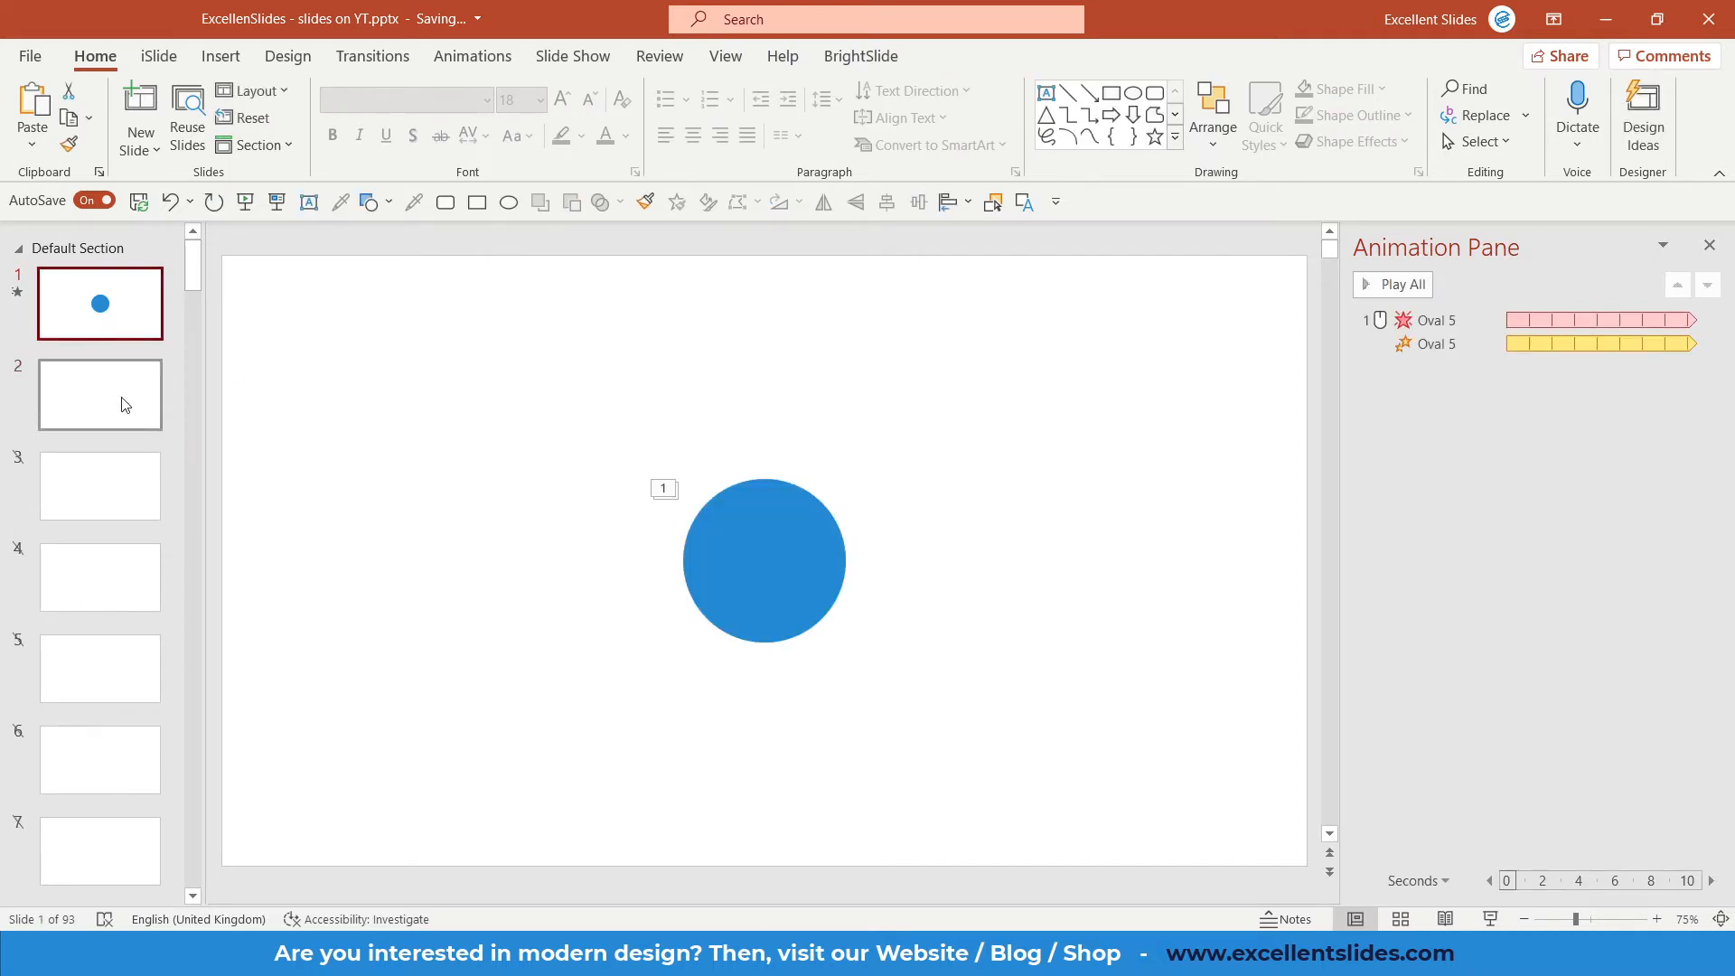
pyautogui.click(98, 396)
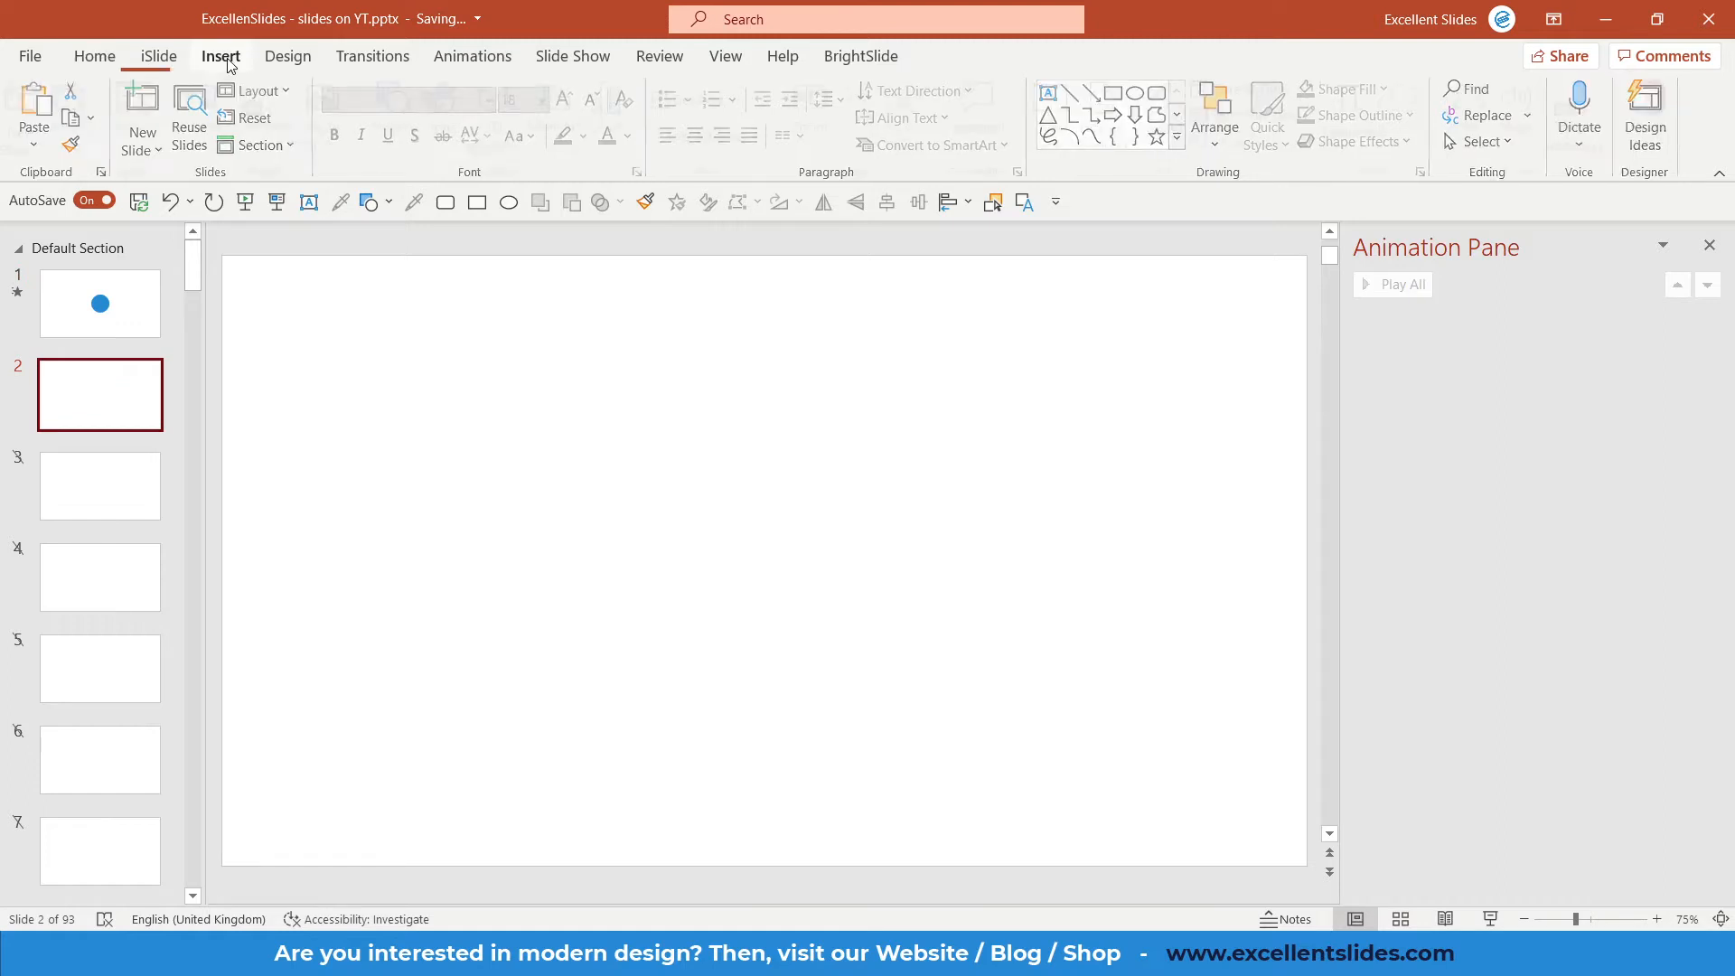
pyautogui.click(221, 56)
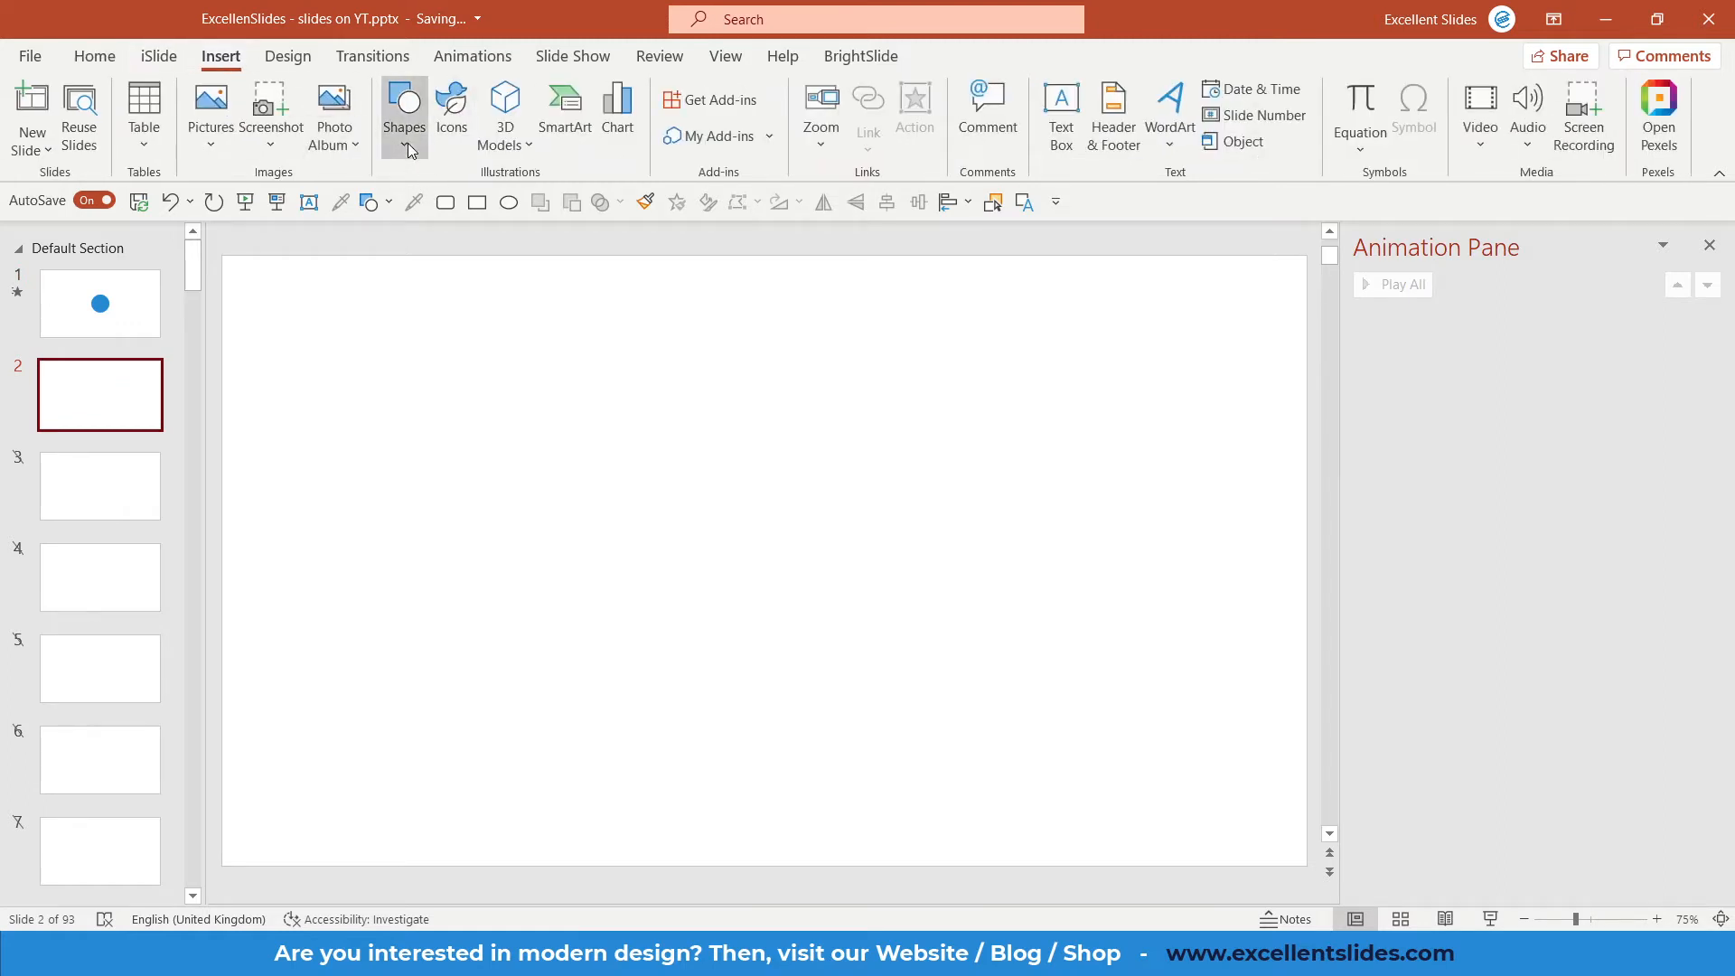
# Draw an Oval shape as a circle on slide 2 and position it on the slide.
pyautogui.click(403, 113)
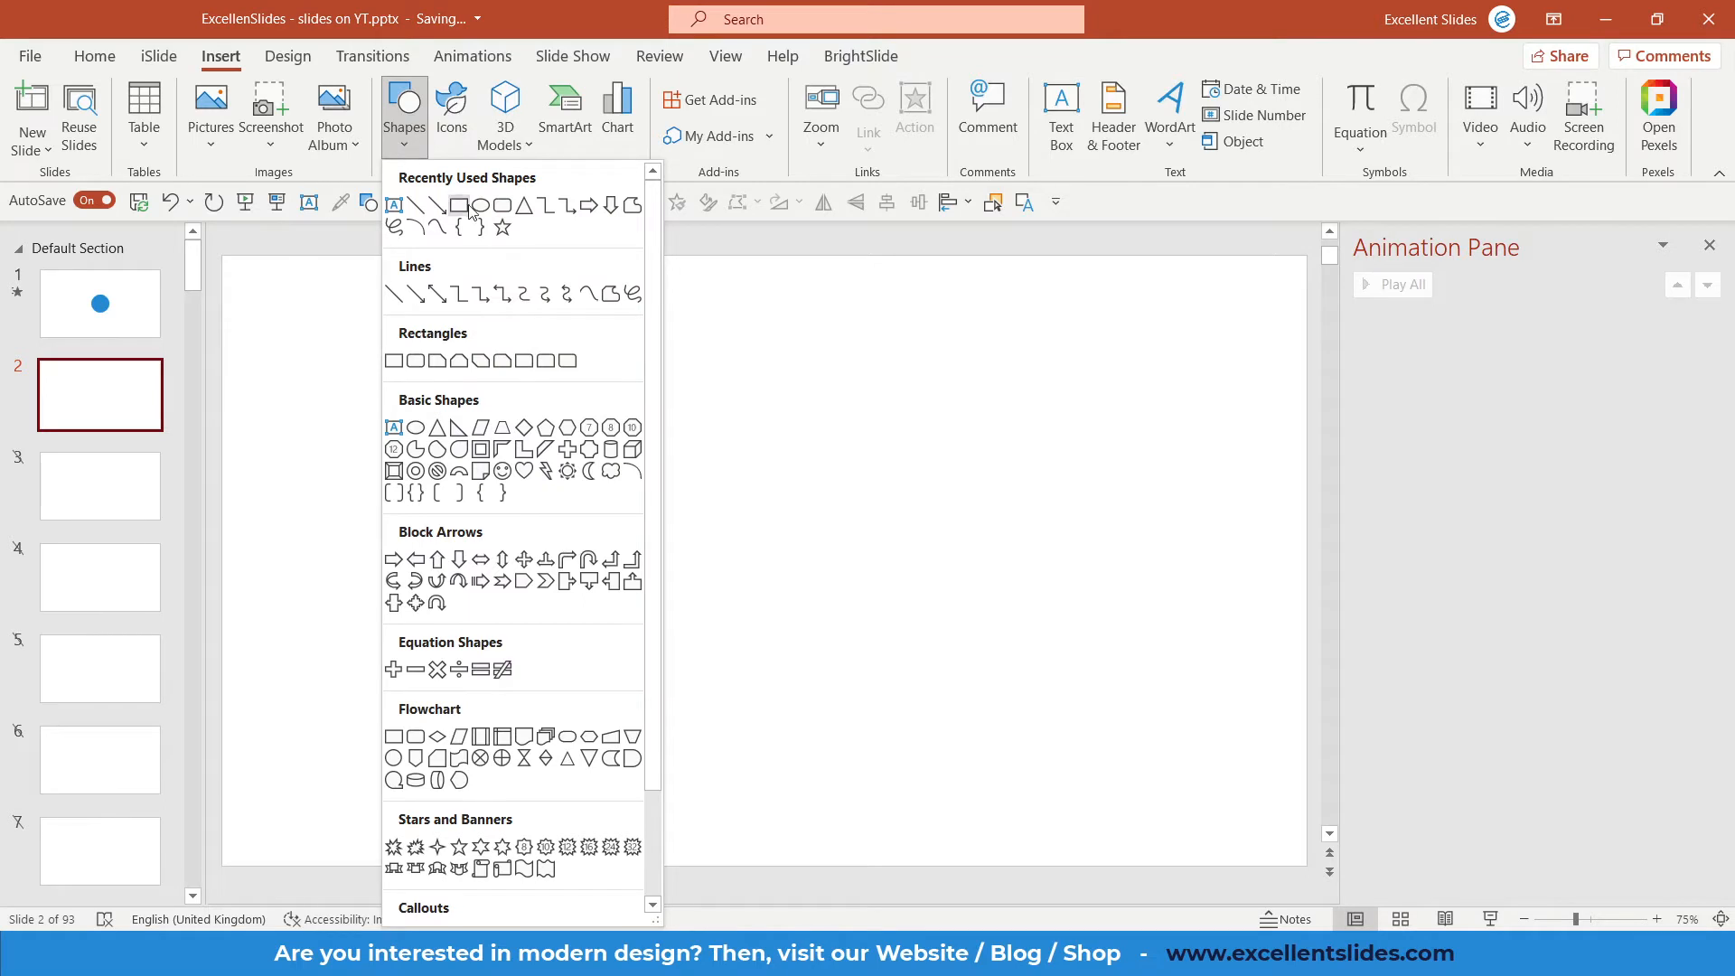
pyautogui.moveTo(477, 206)
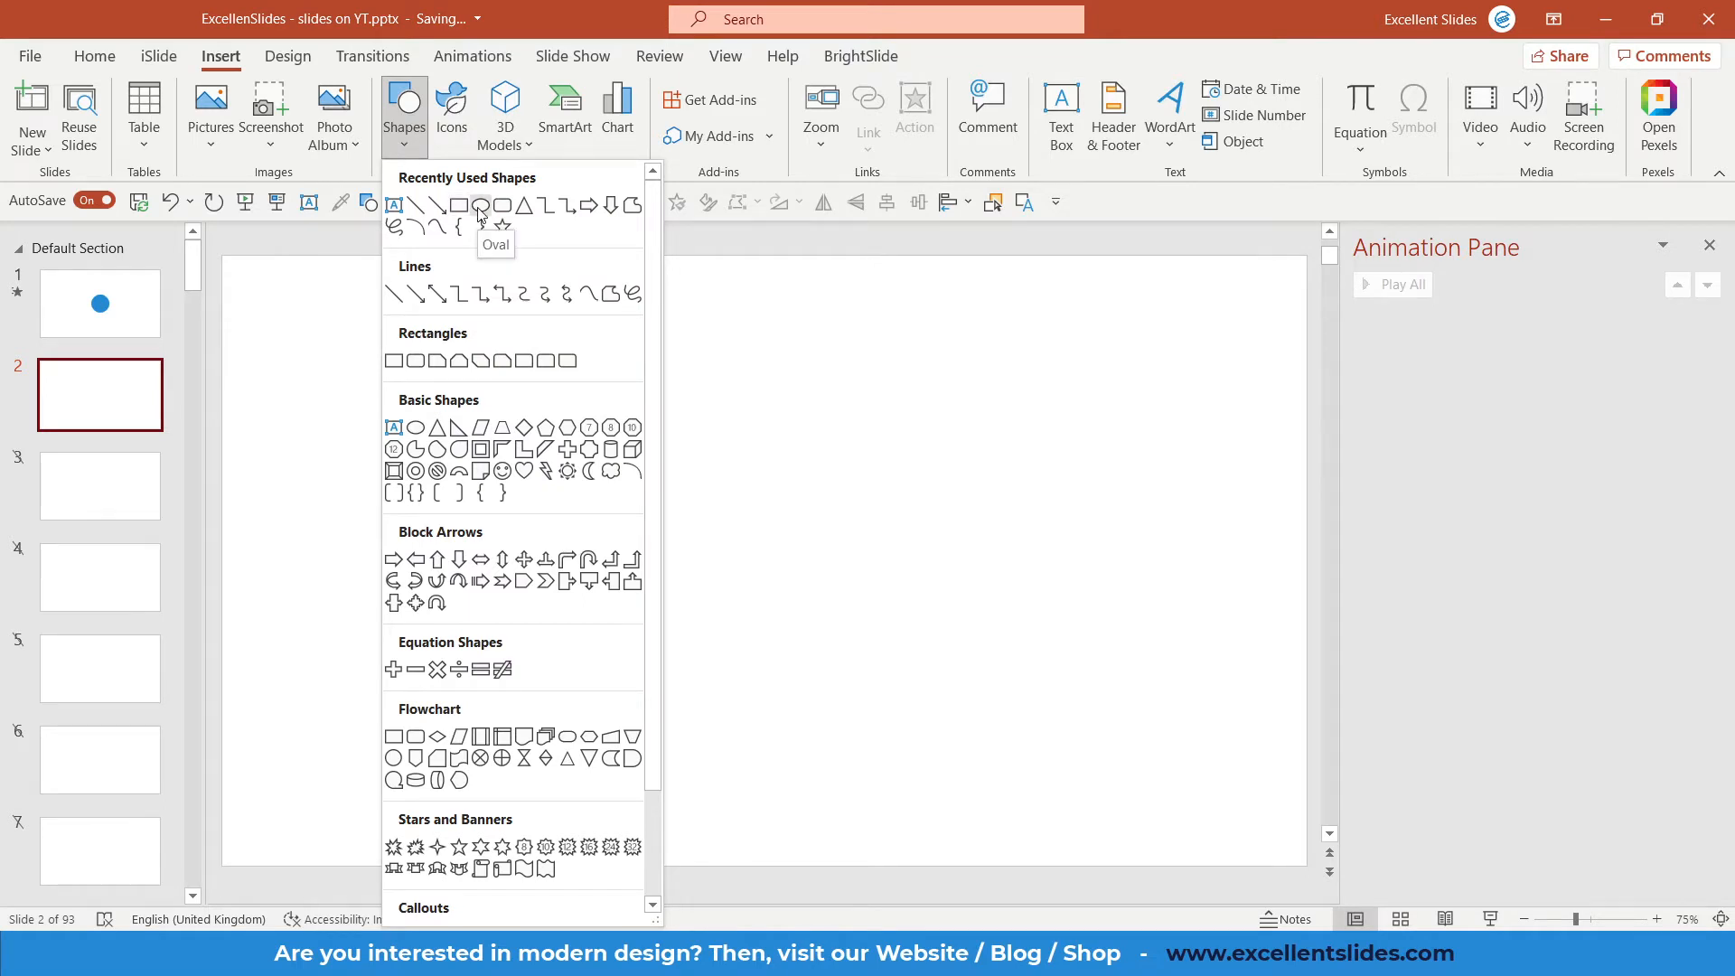
pyautogui.click(479, 206)
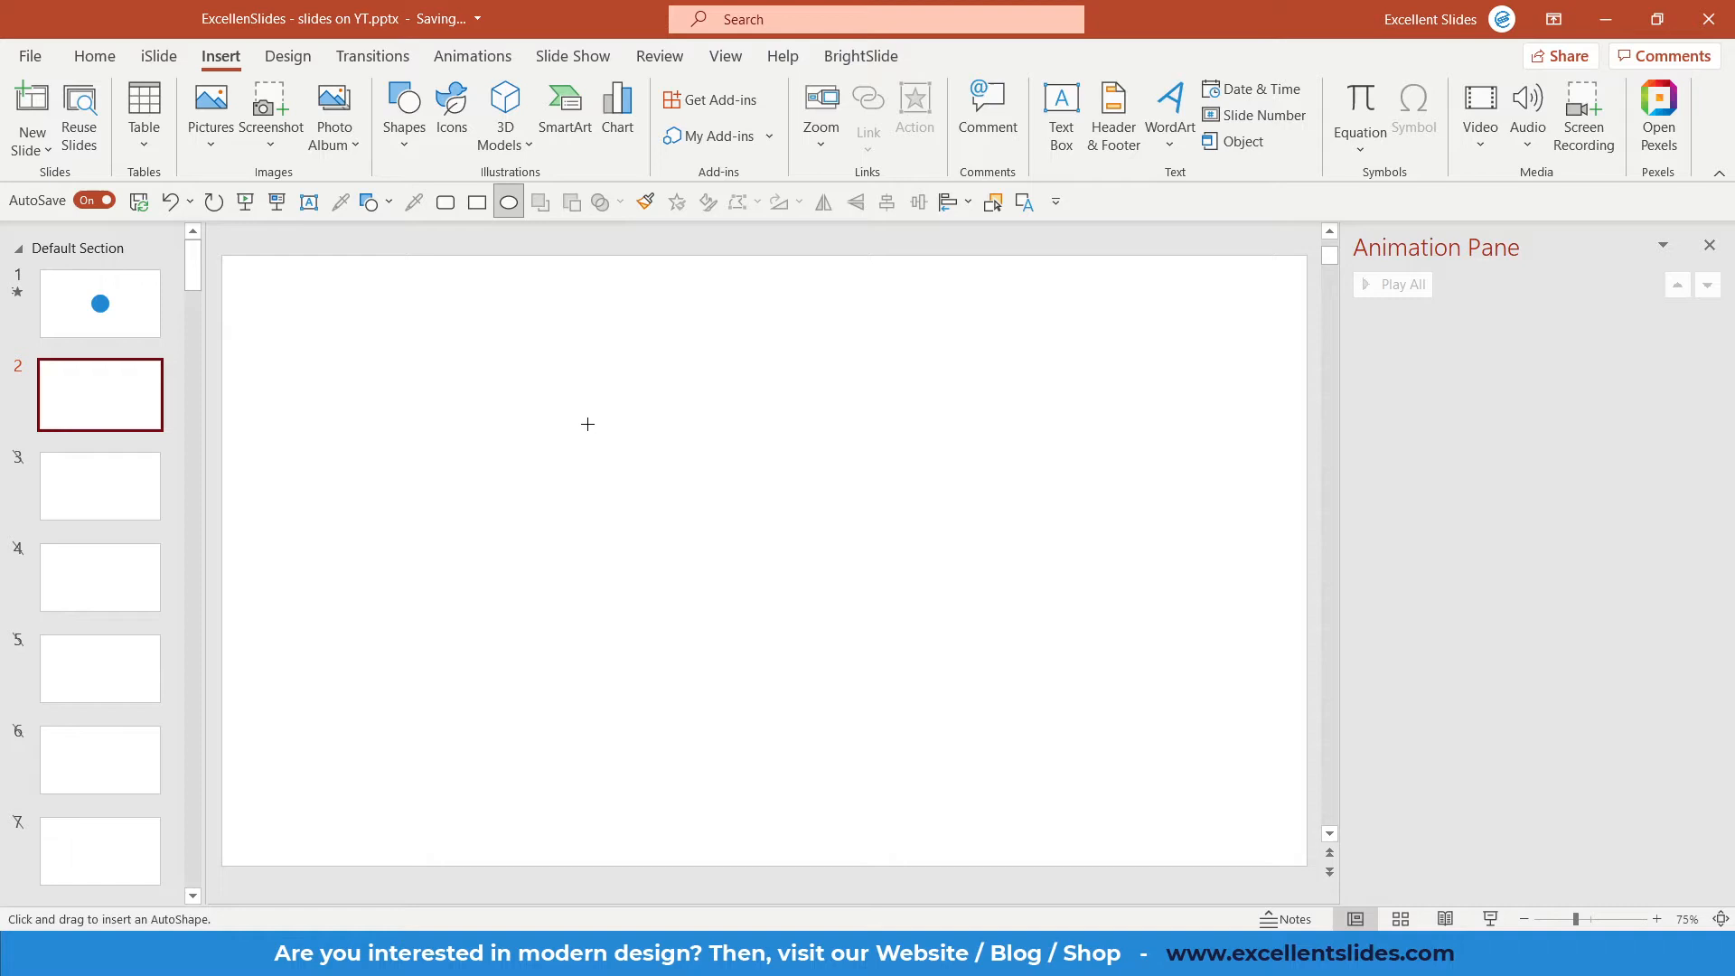
pyautogui.moveTo(588, 423); pyautogui.dragTo(864, 628)
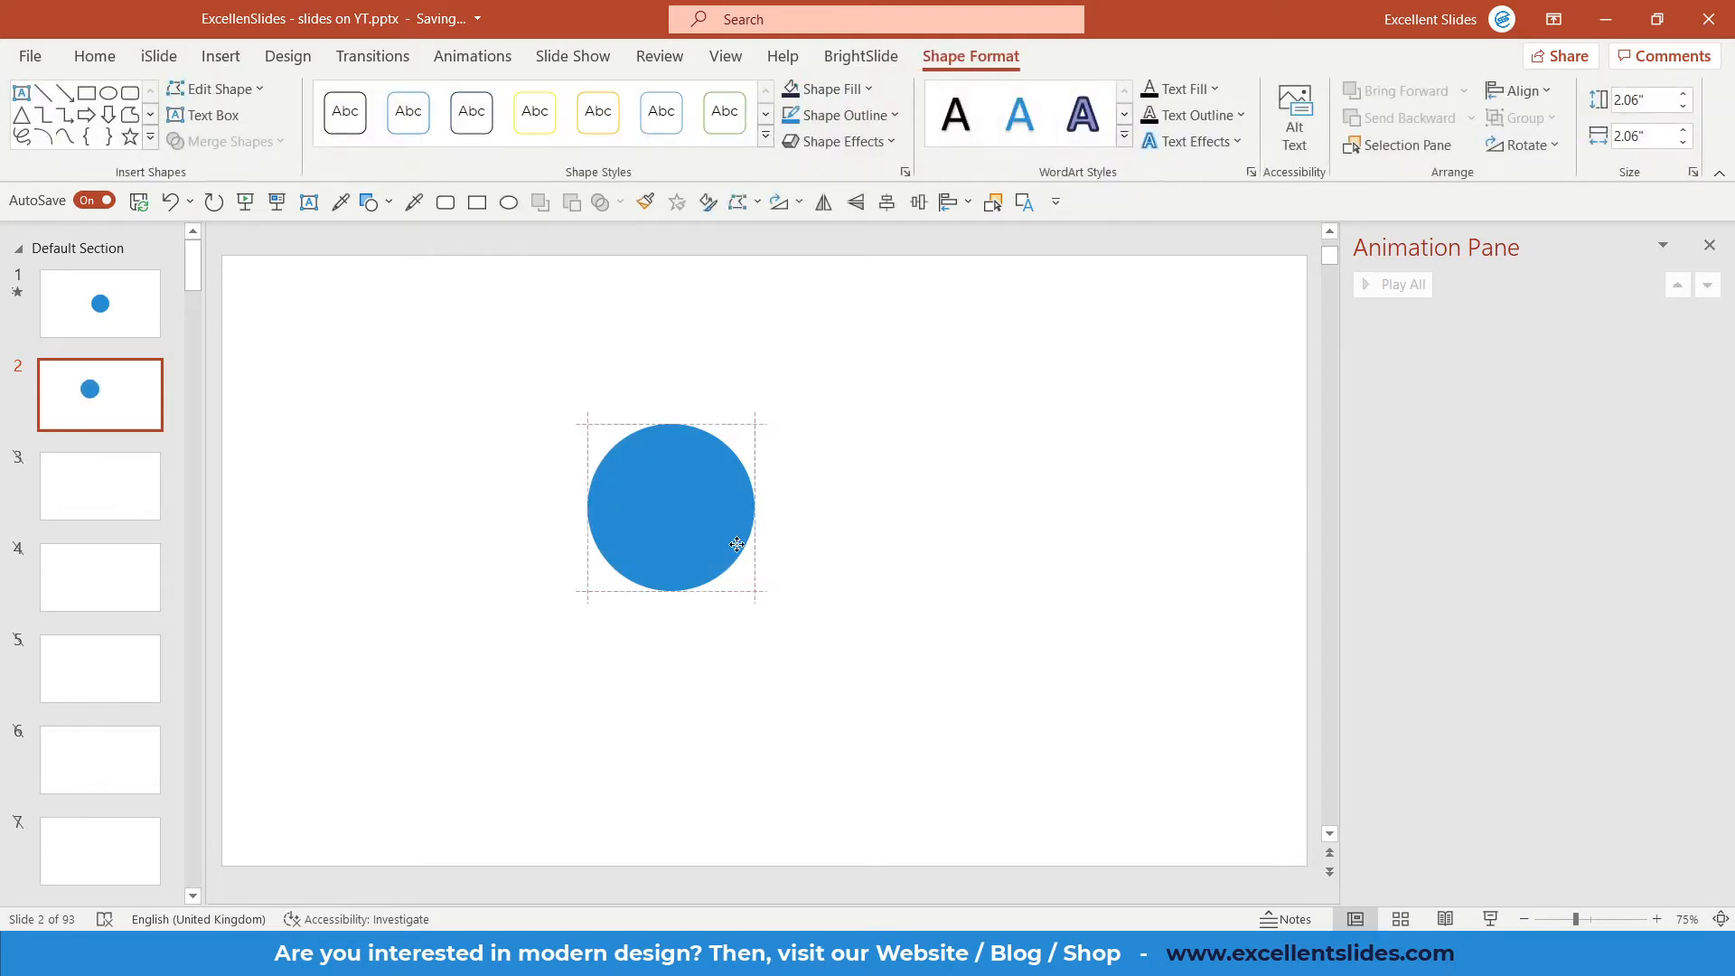
pyautogui.moveTo(668, 506); pyautogui.dragTo(710, 452)
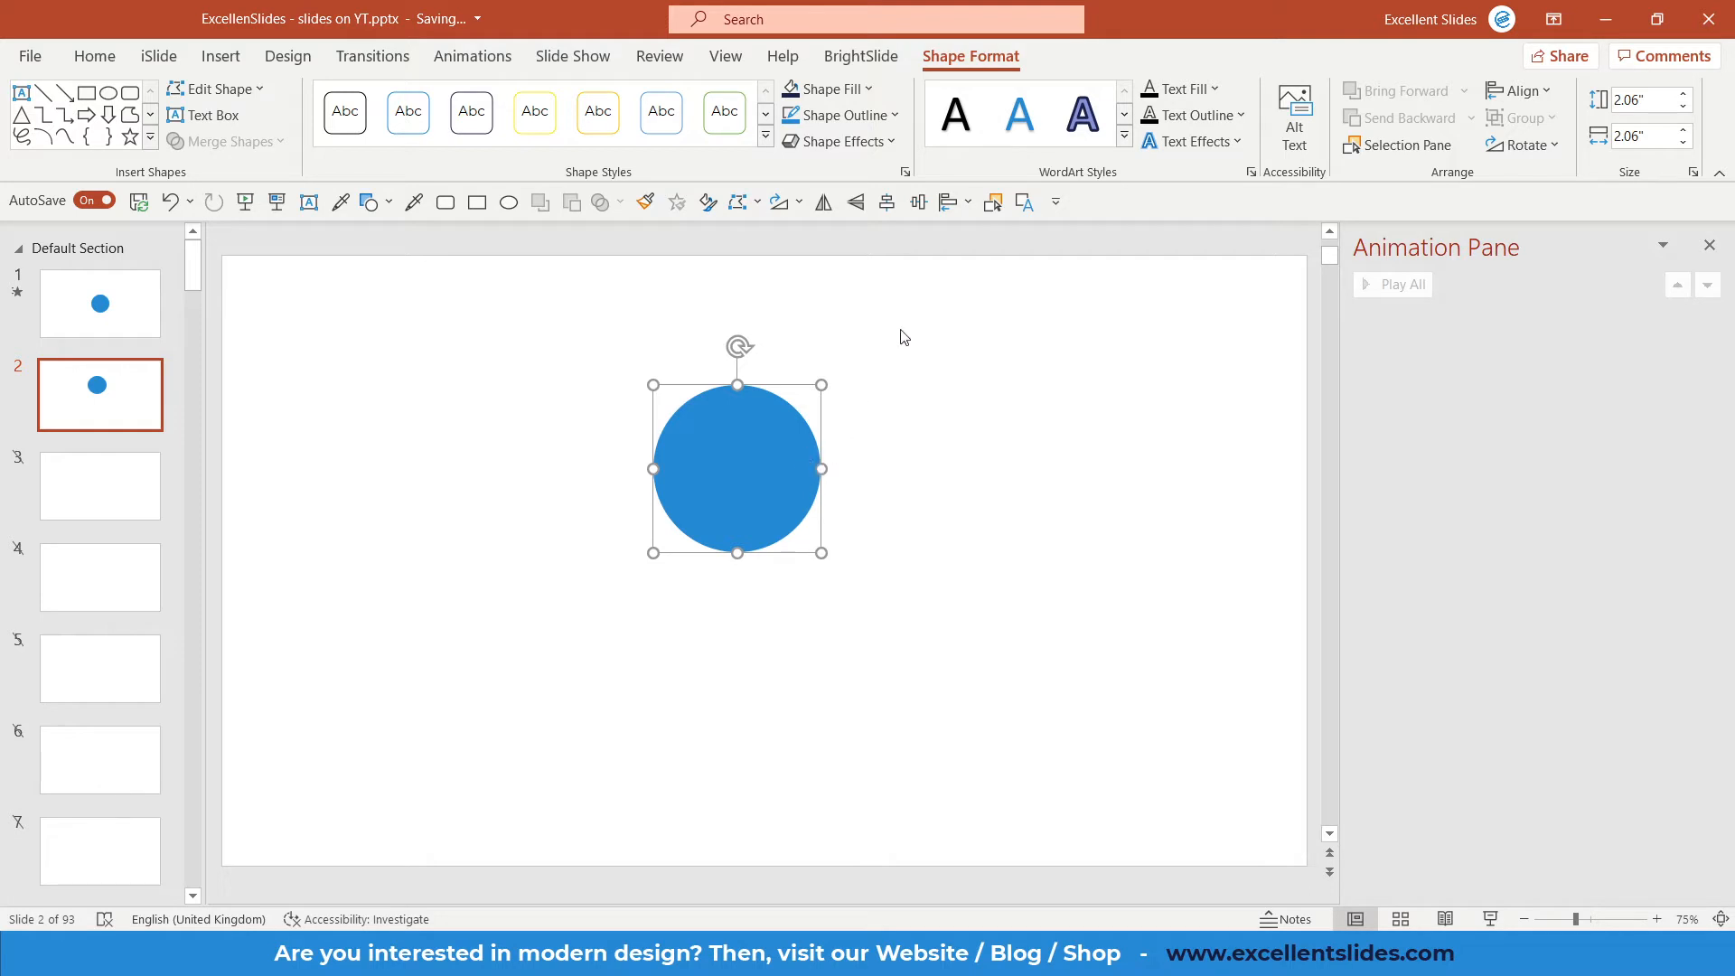
# Duplicate the blue circle on slide 2 so a copy overlaps the original.
pyautogui.click(938, 432)
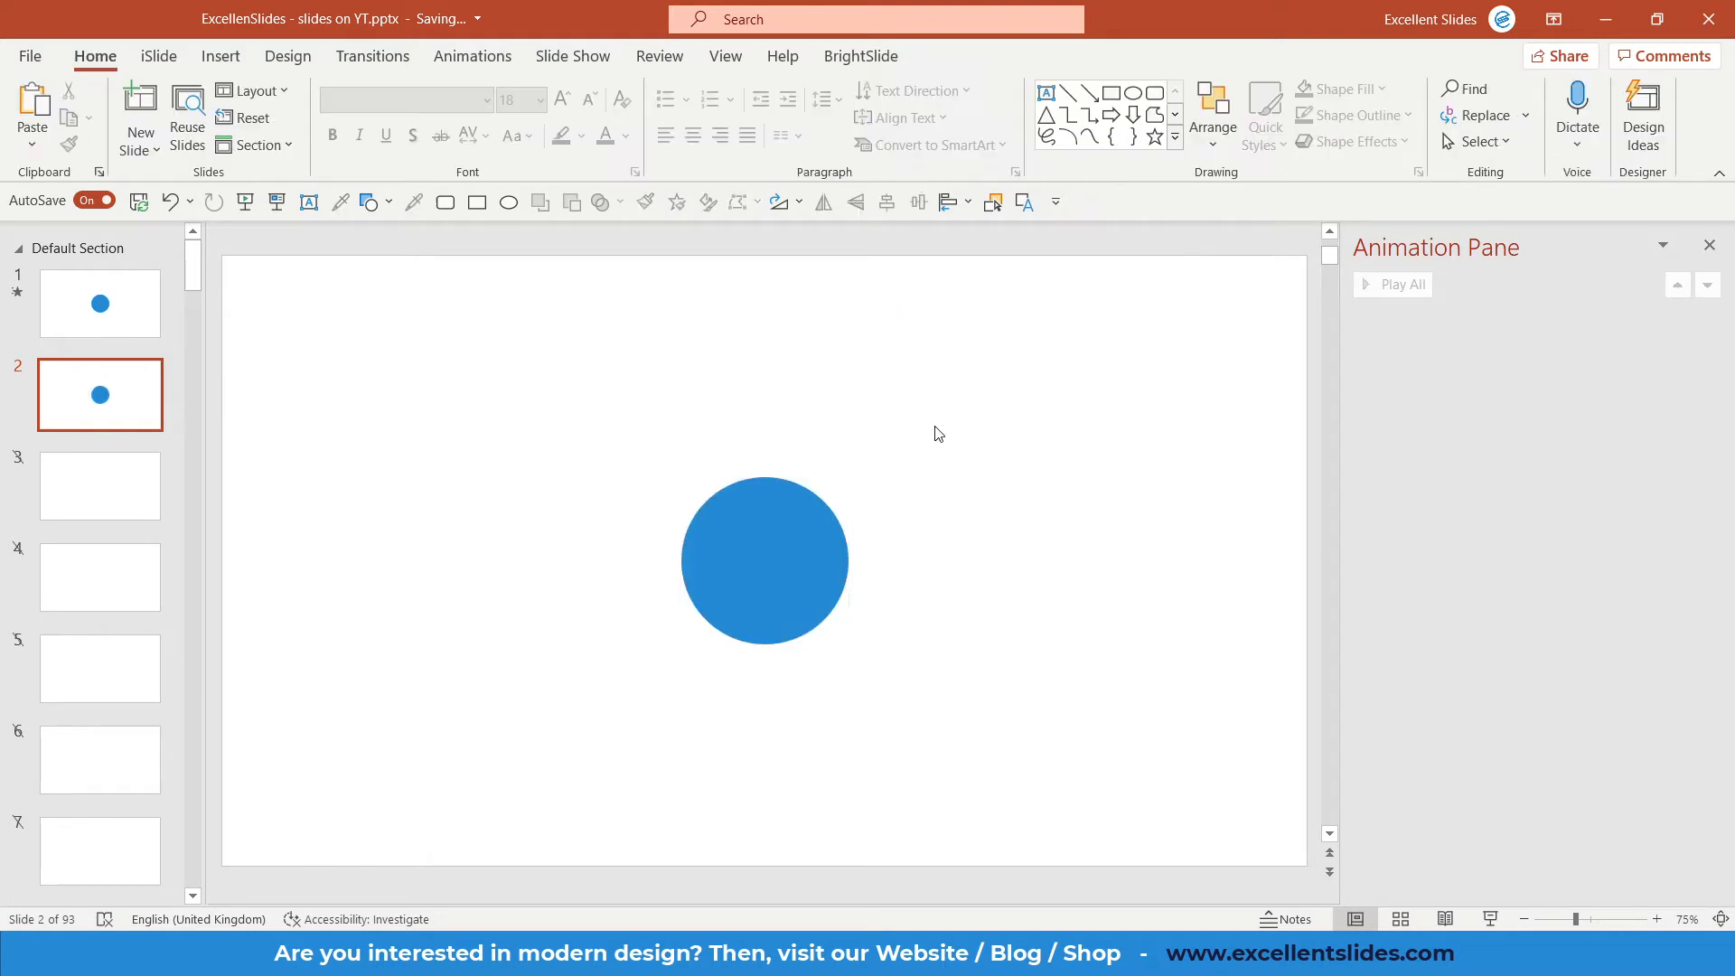
pyautogui.moveTo(906, 490)
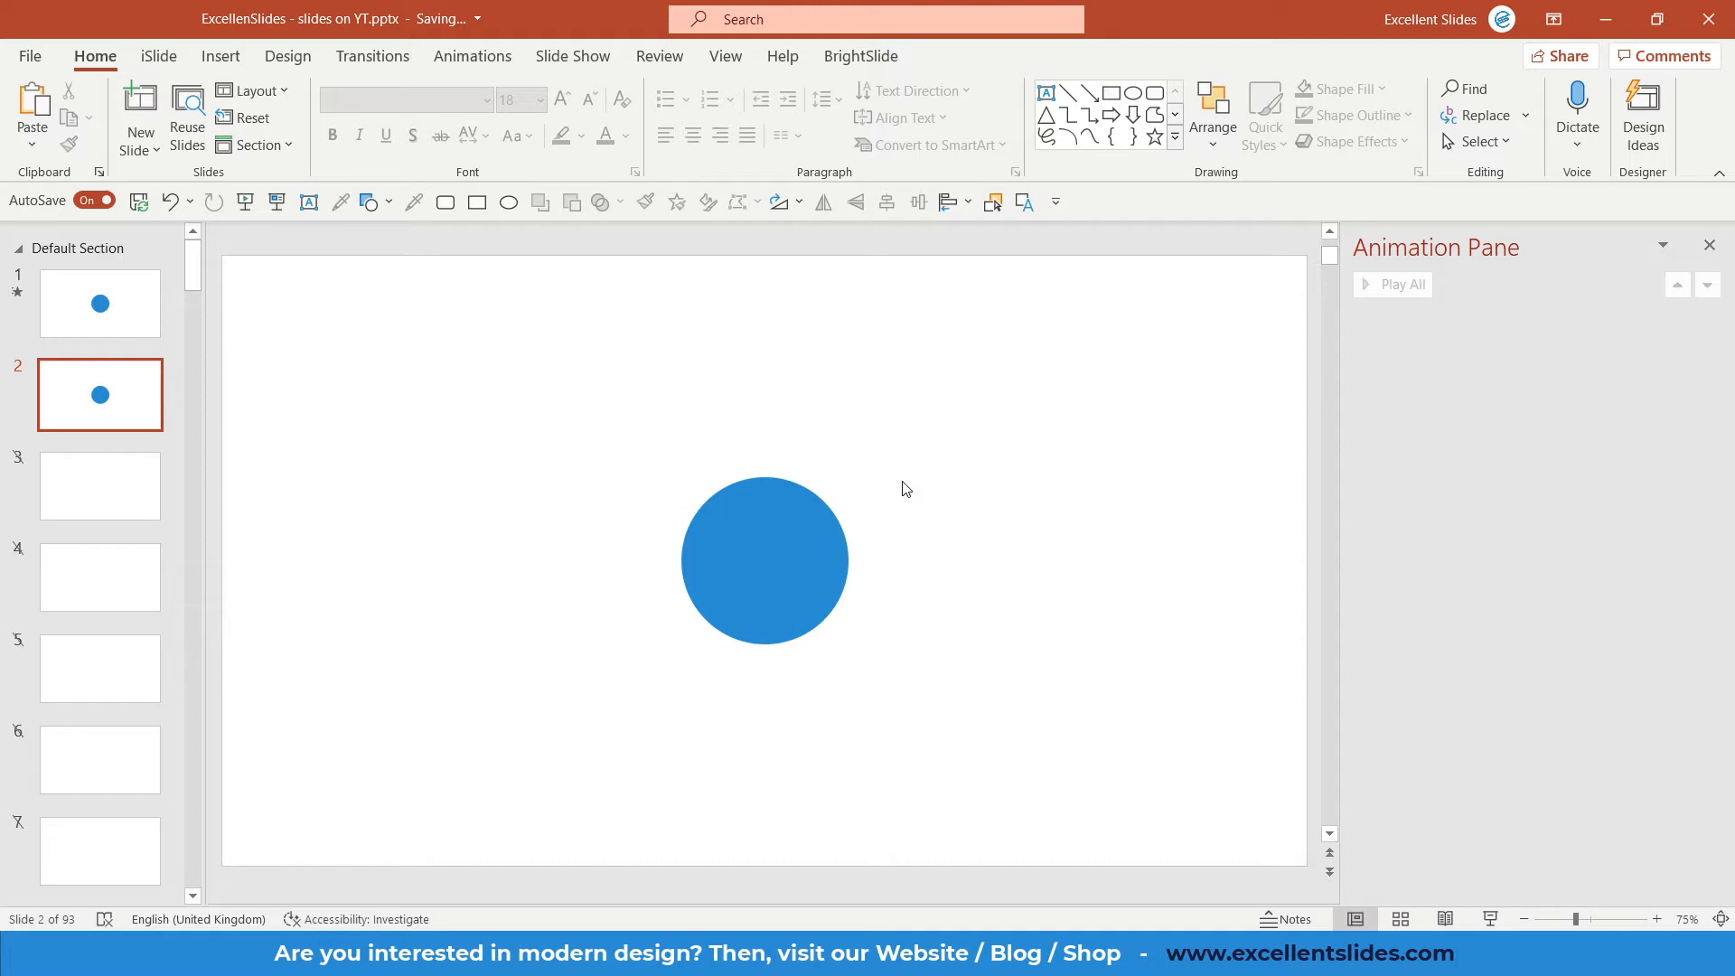
pyautogui.click(765, 559)
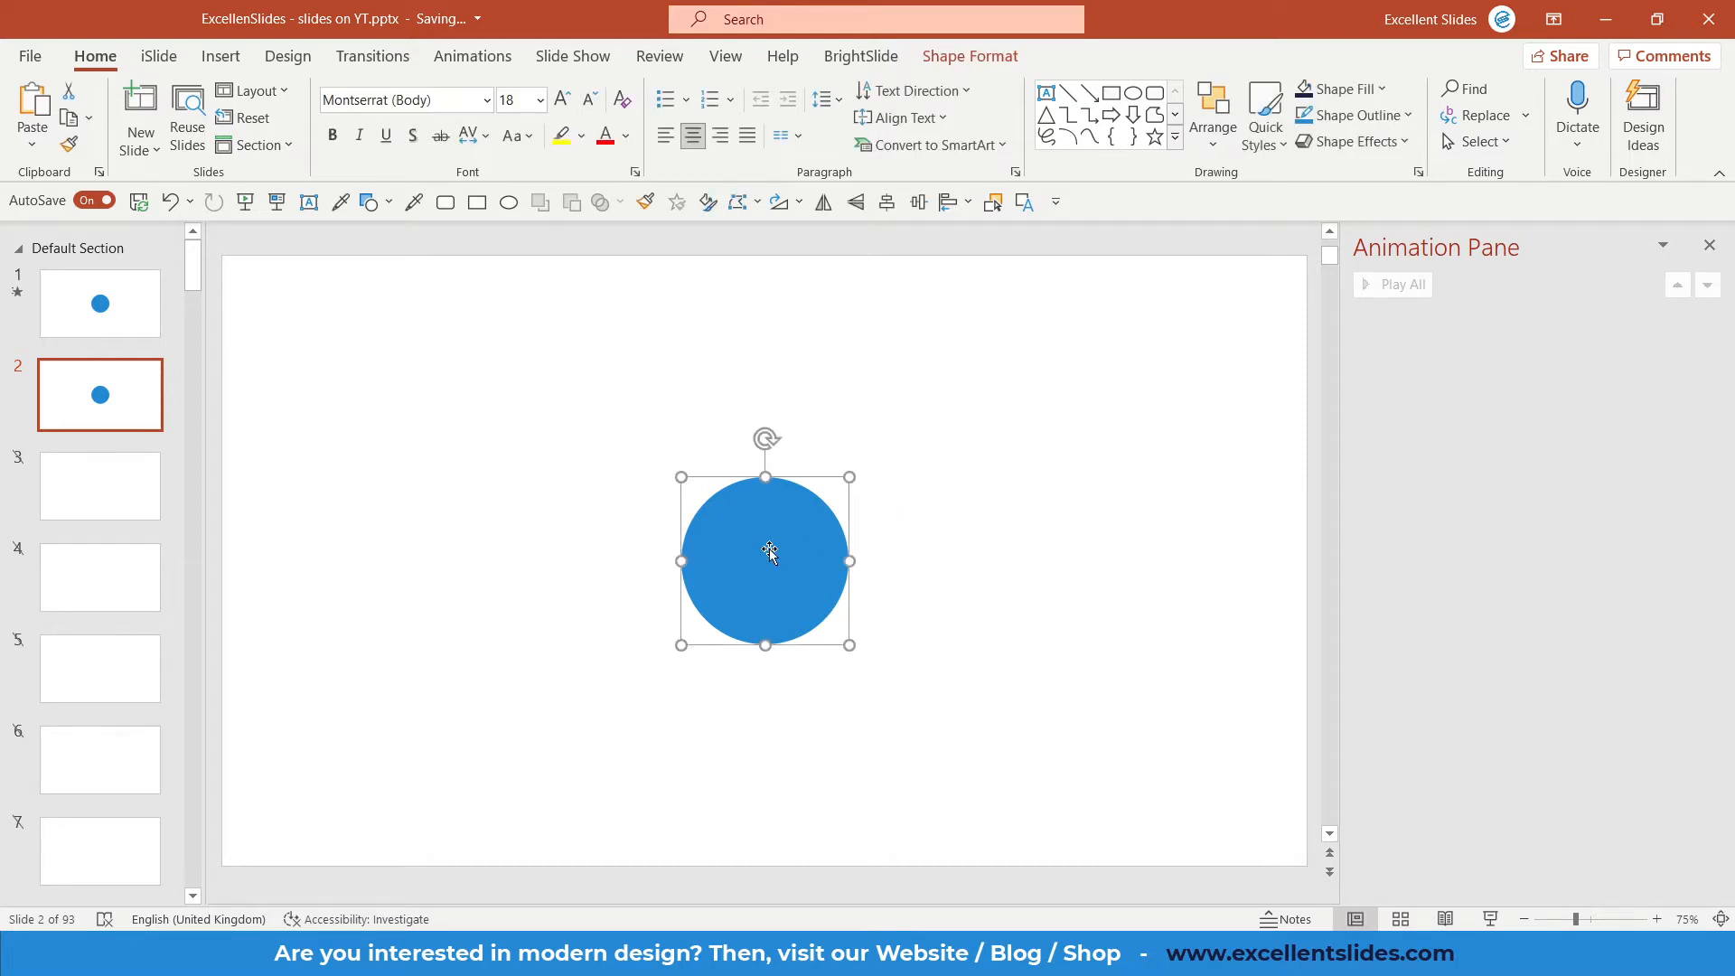
pyautogui.moveTo(752, 553)
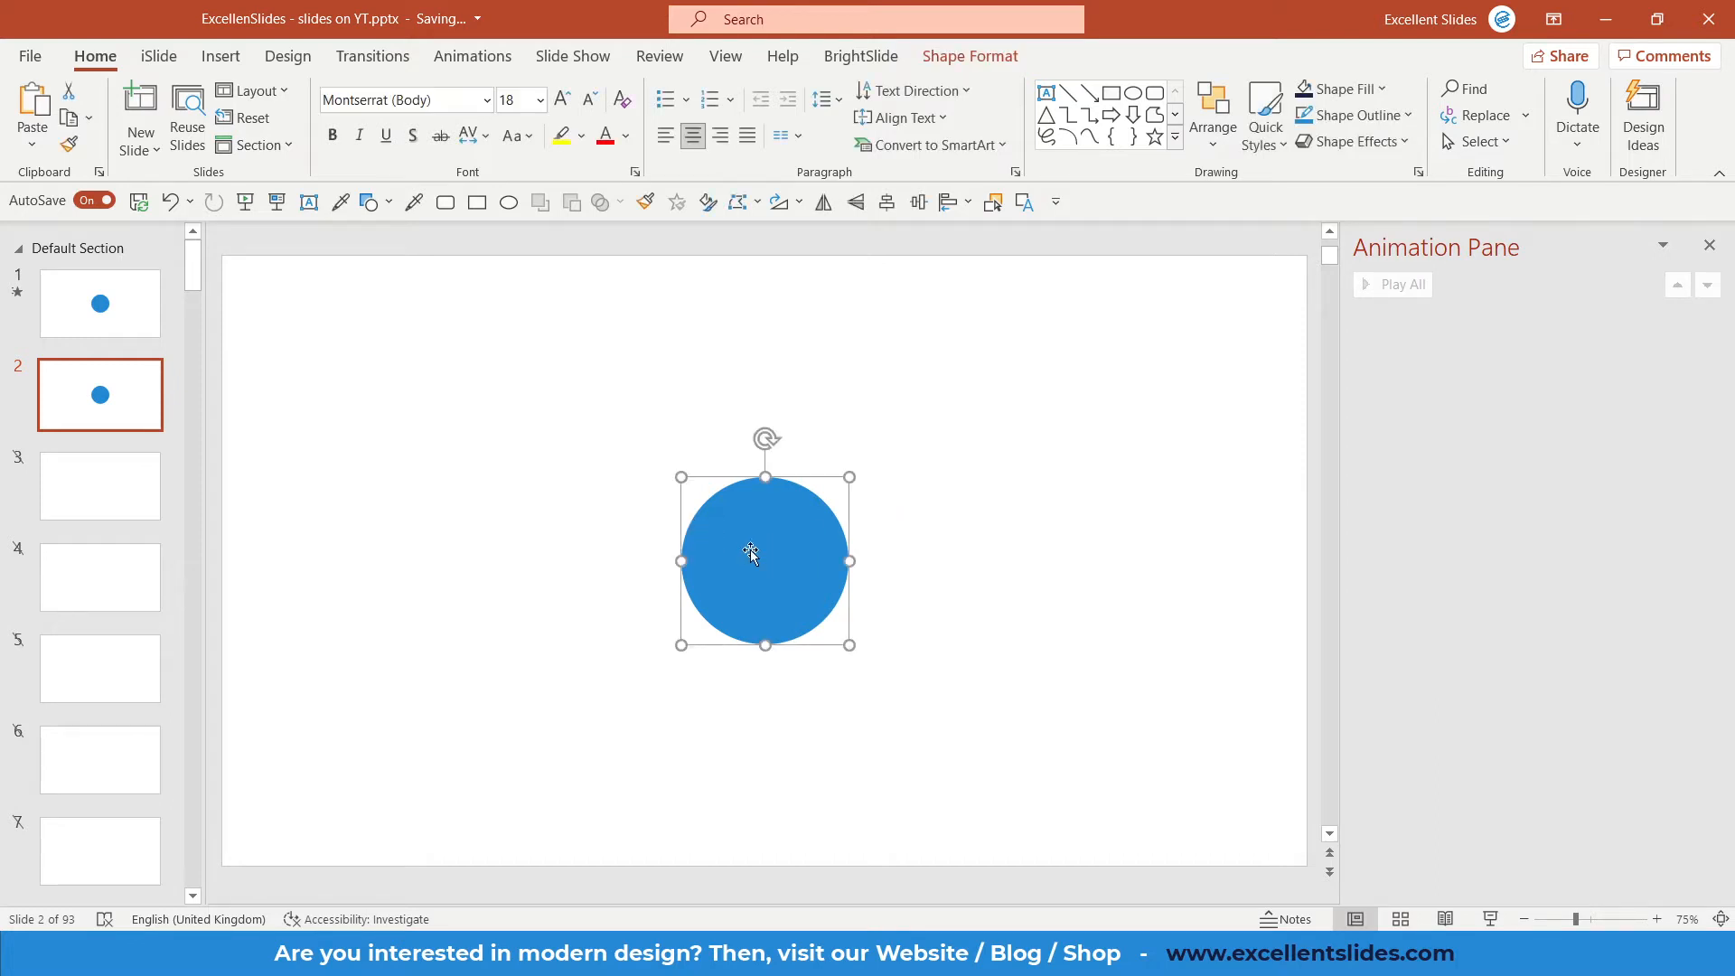
pyautogui.moveTo(754, 562)
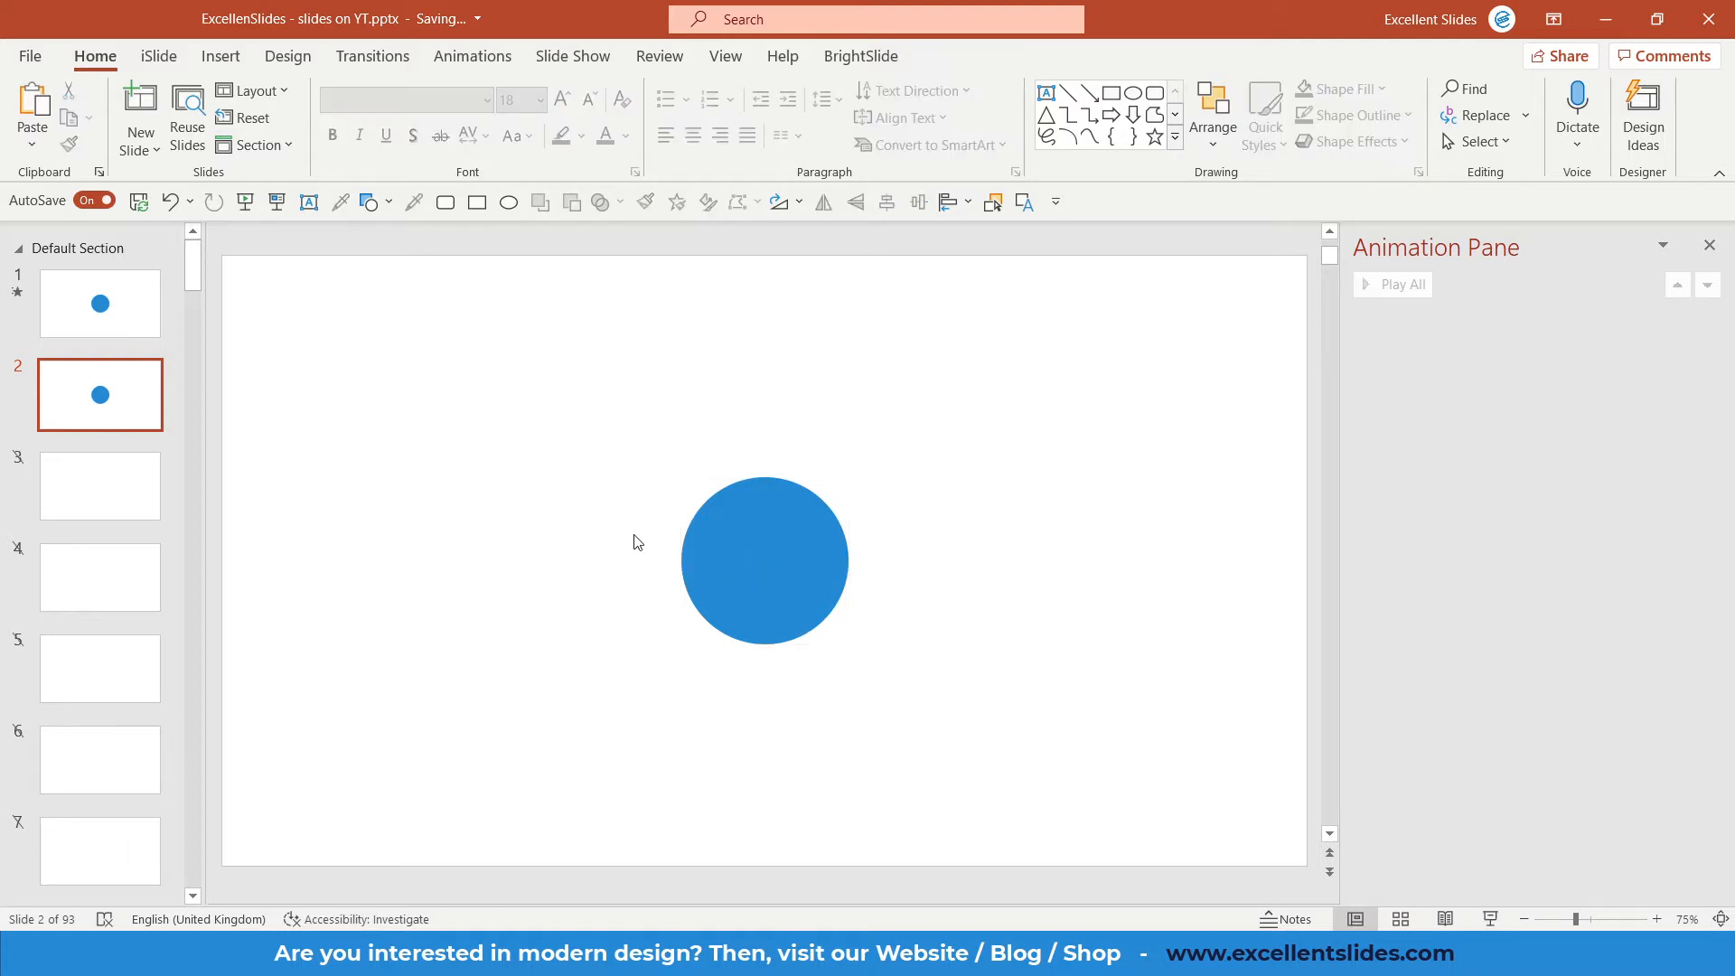
pyautogui.moveTo(743, 521)
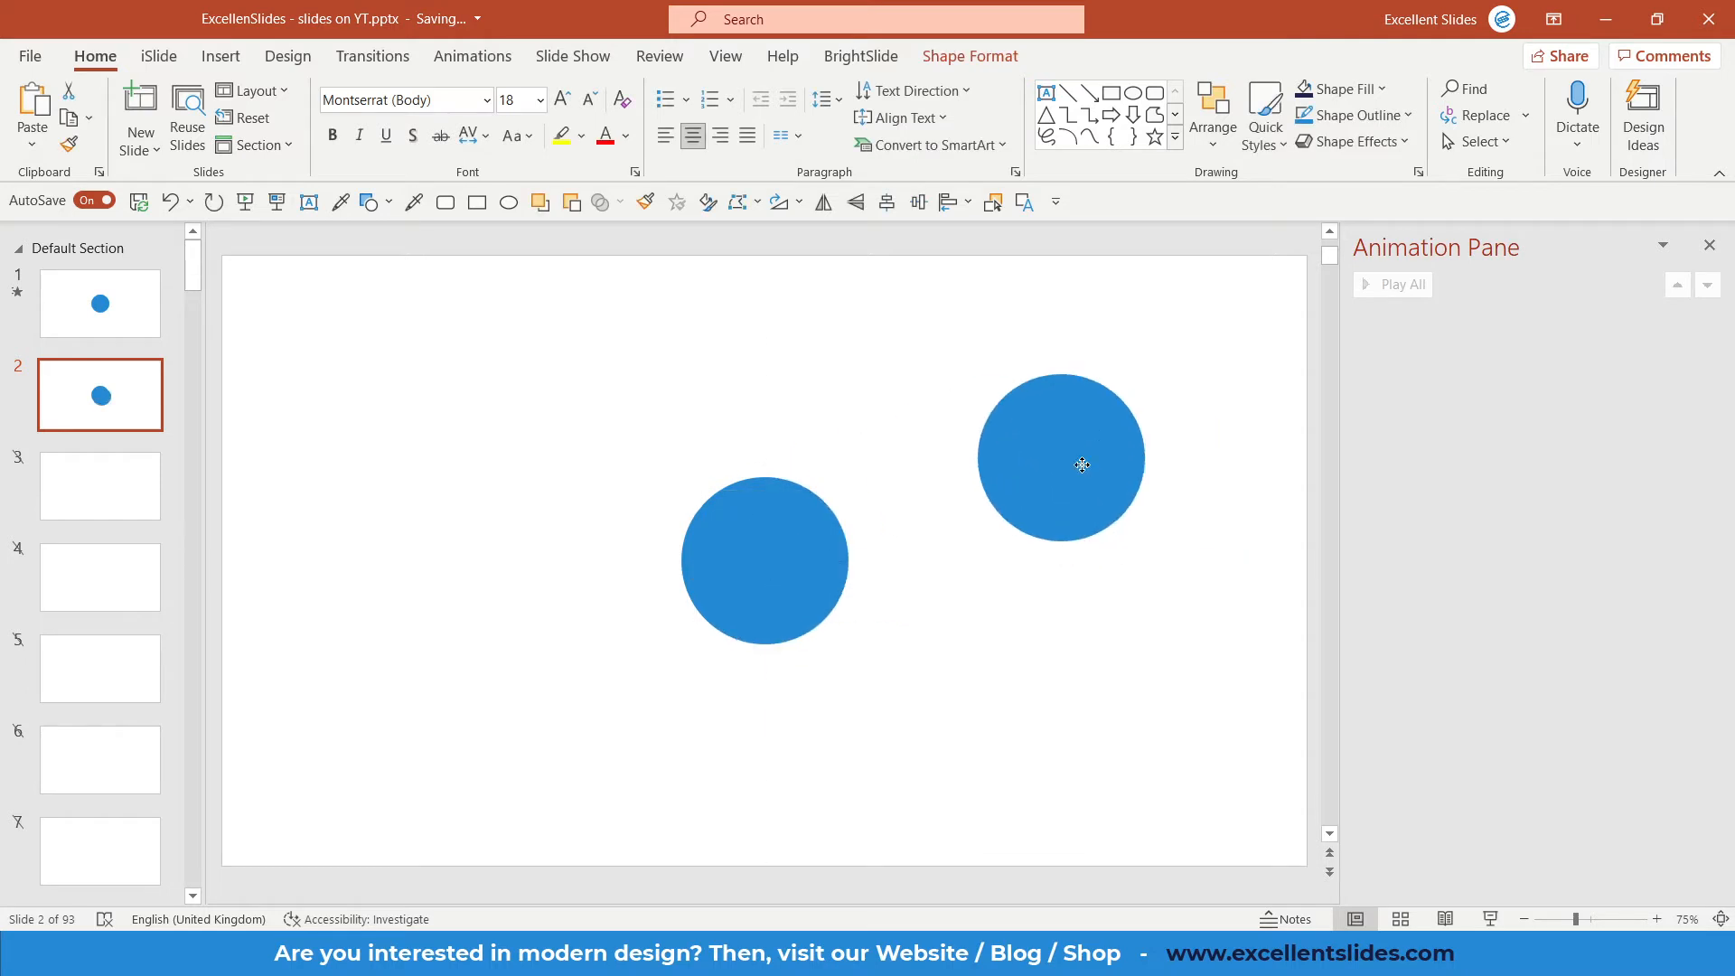
pyautogui.click(97, 304)
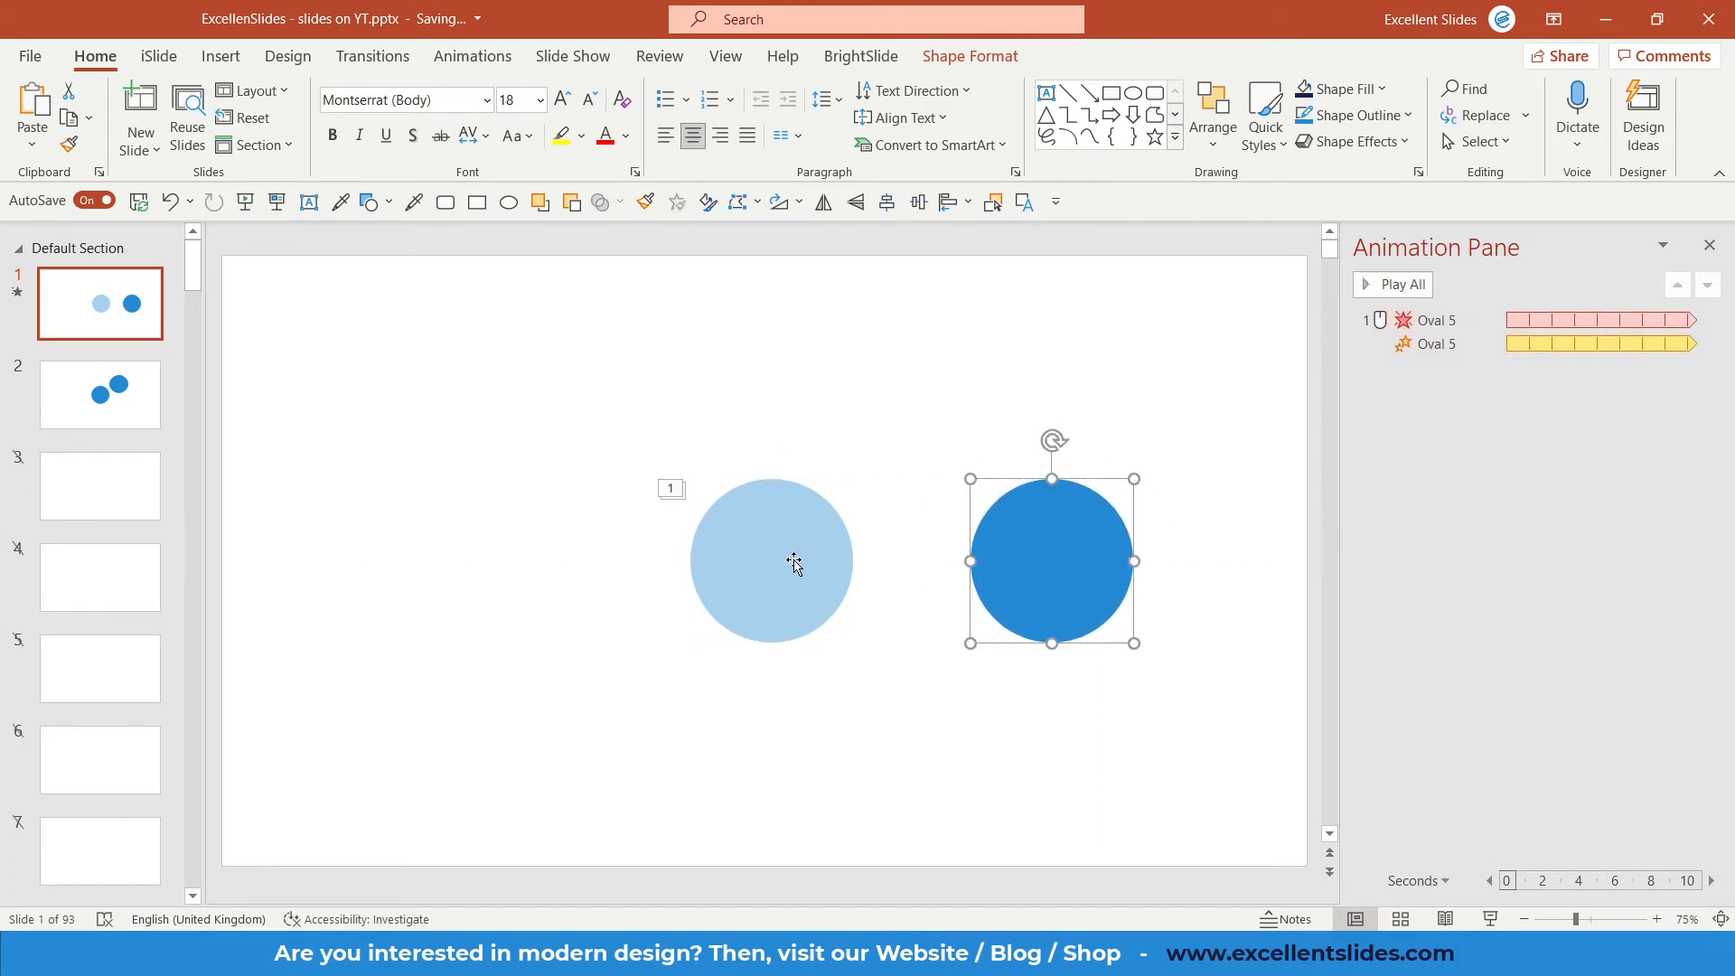
# Set the upper circle's fill transparency to 60% and align it over the dark one.
pyautogui.moveTo(1052, 559); pyautogui.dragTo(993, 564)
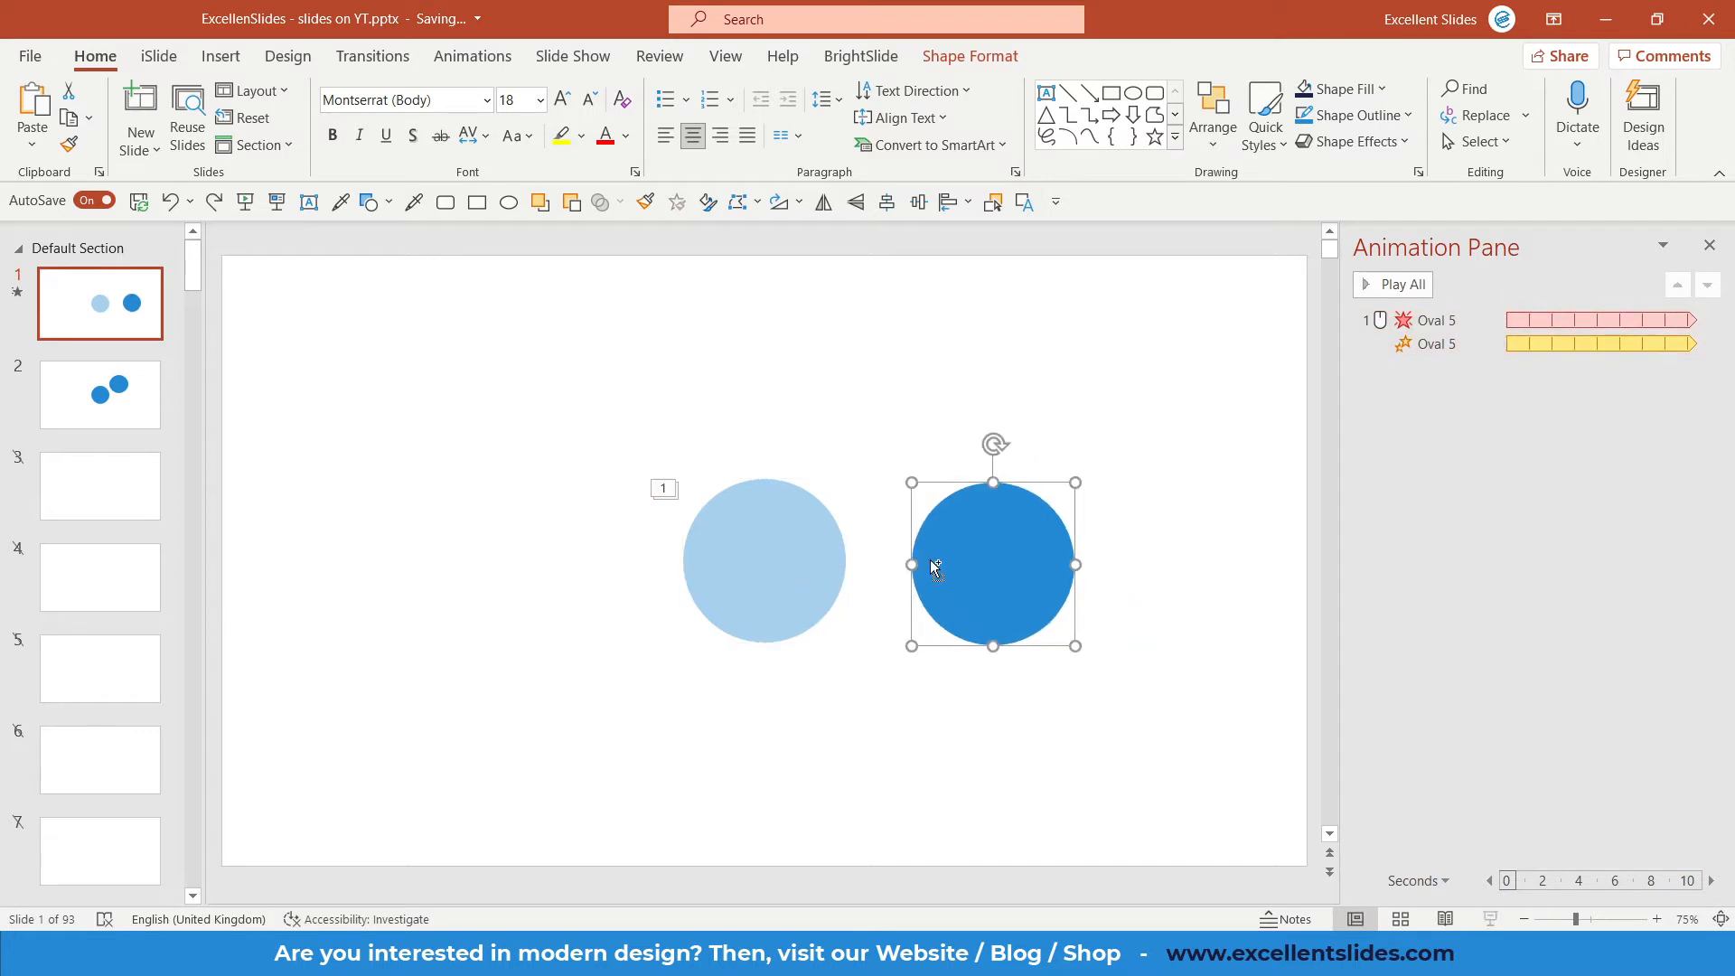
pyautogui.click(100, 394)
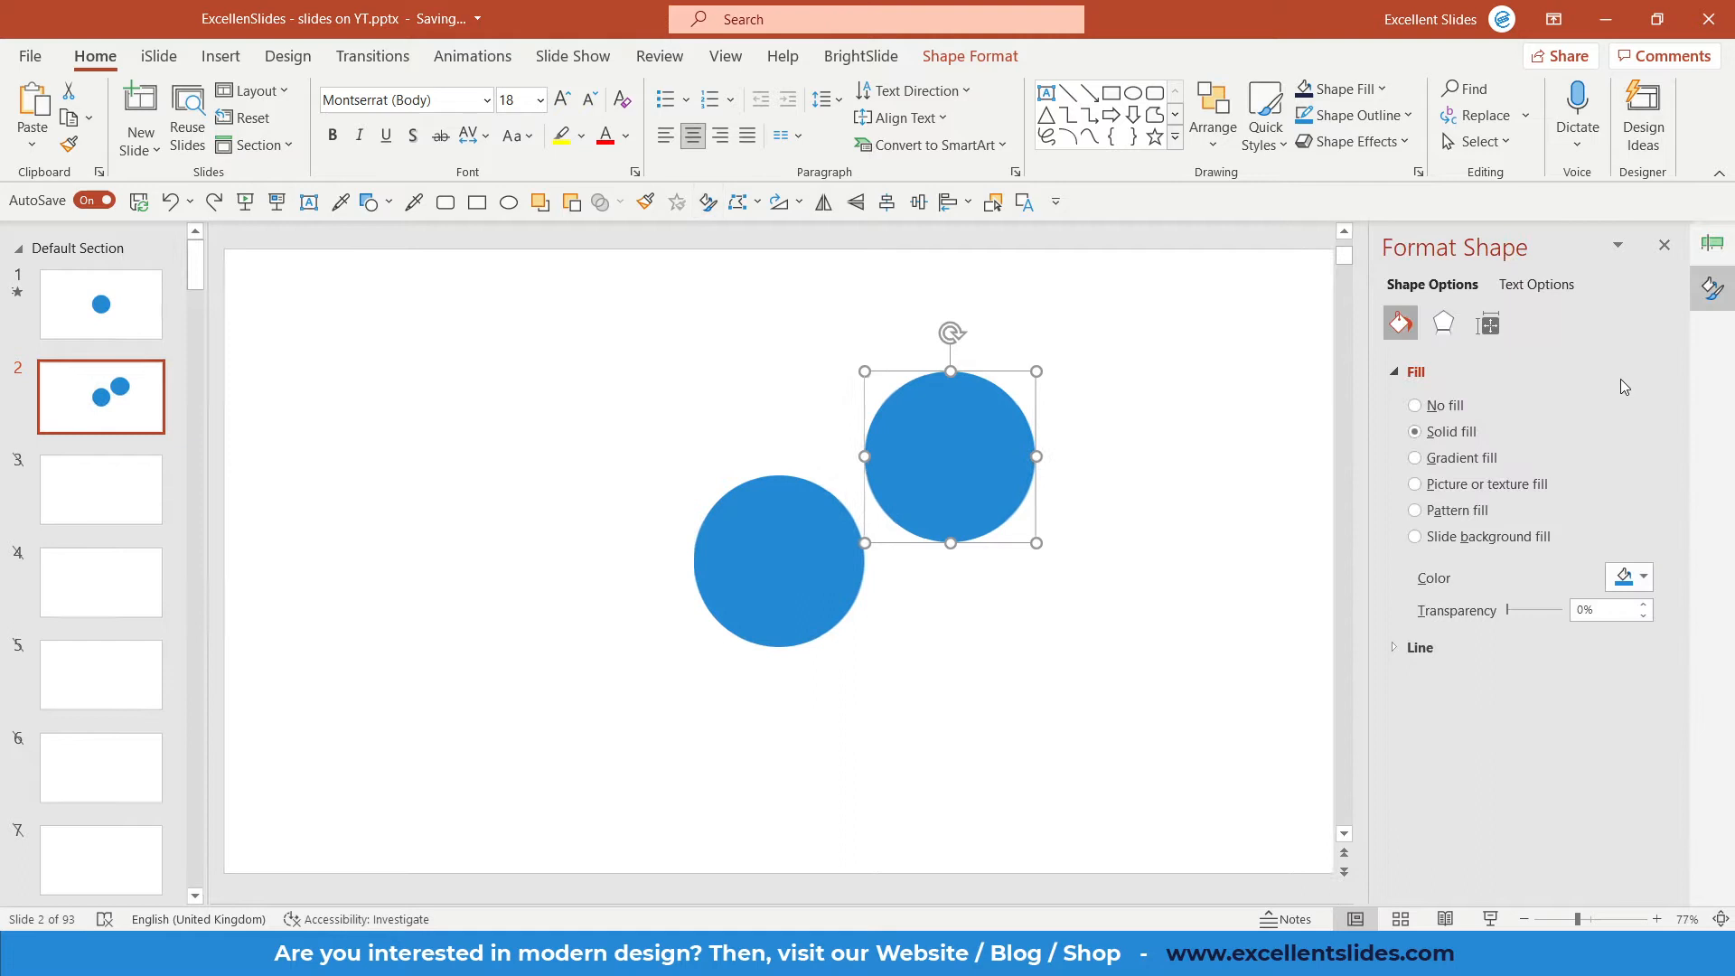
pyautogui.click(1603, 609)
pyautogui.write('60')
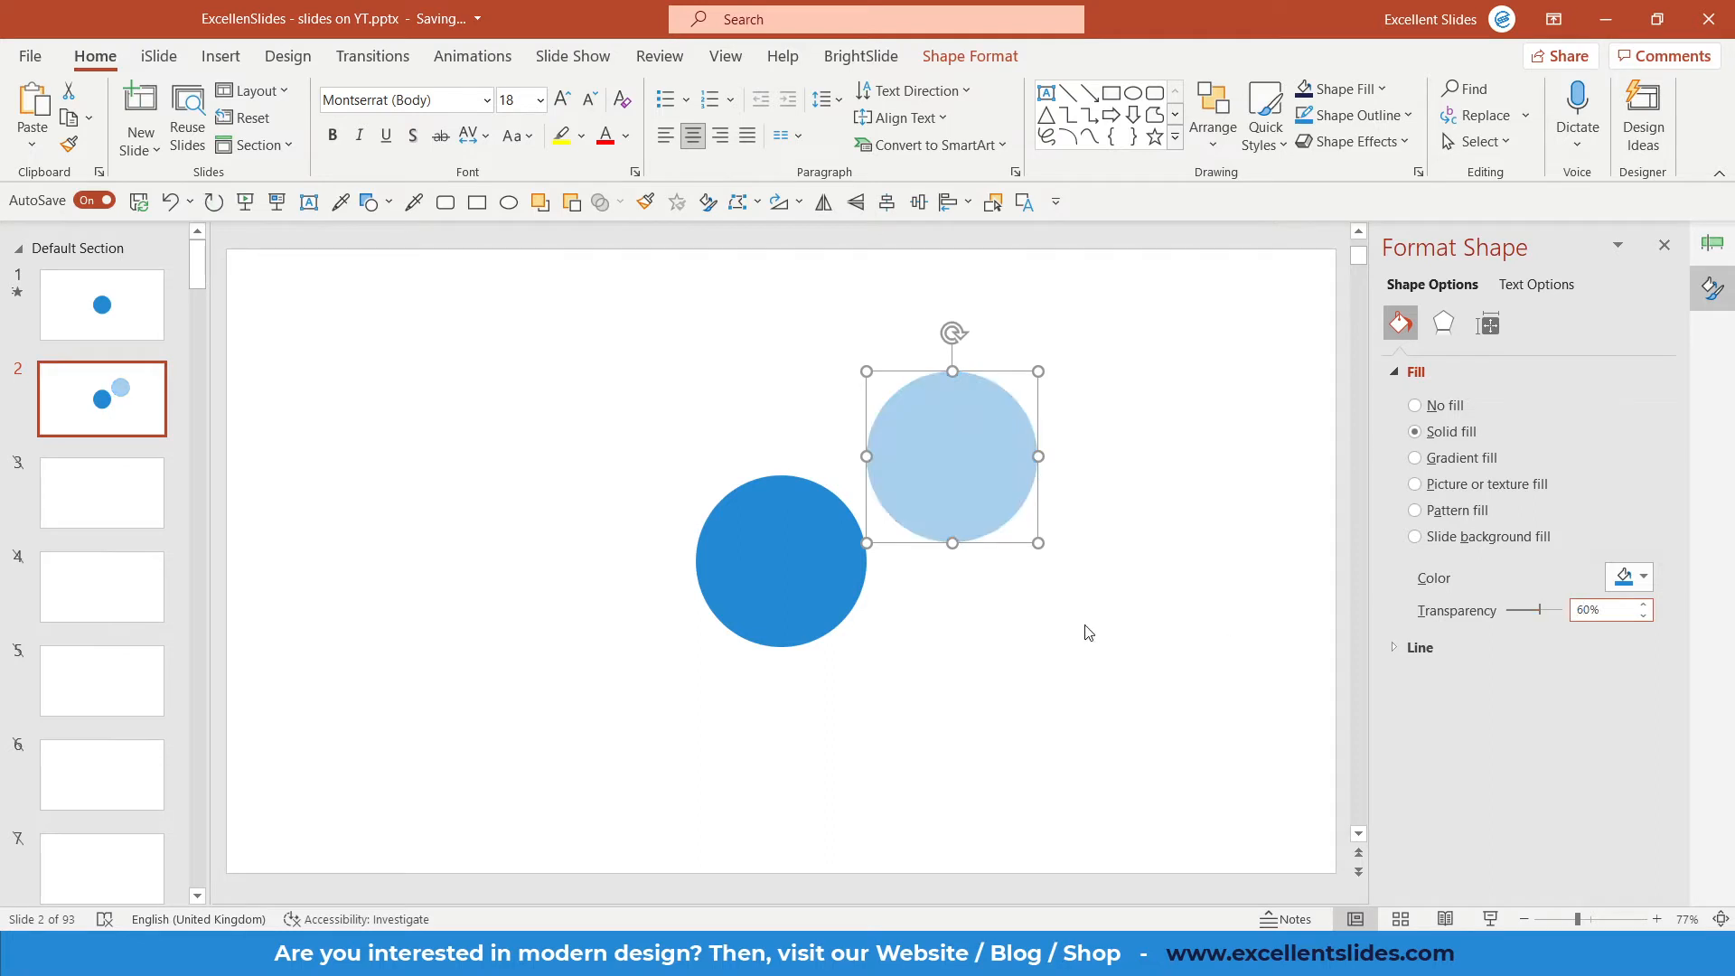
pyautogui.moveTo(952, 455); pyautogui.dragTo(918, 455)
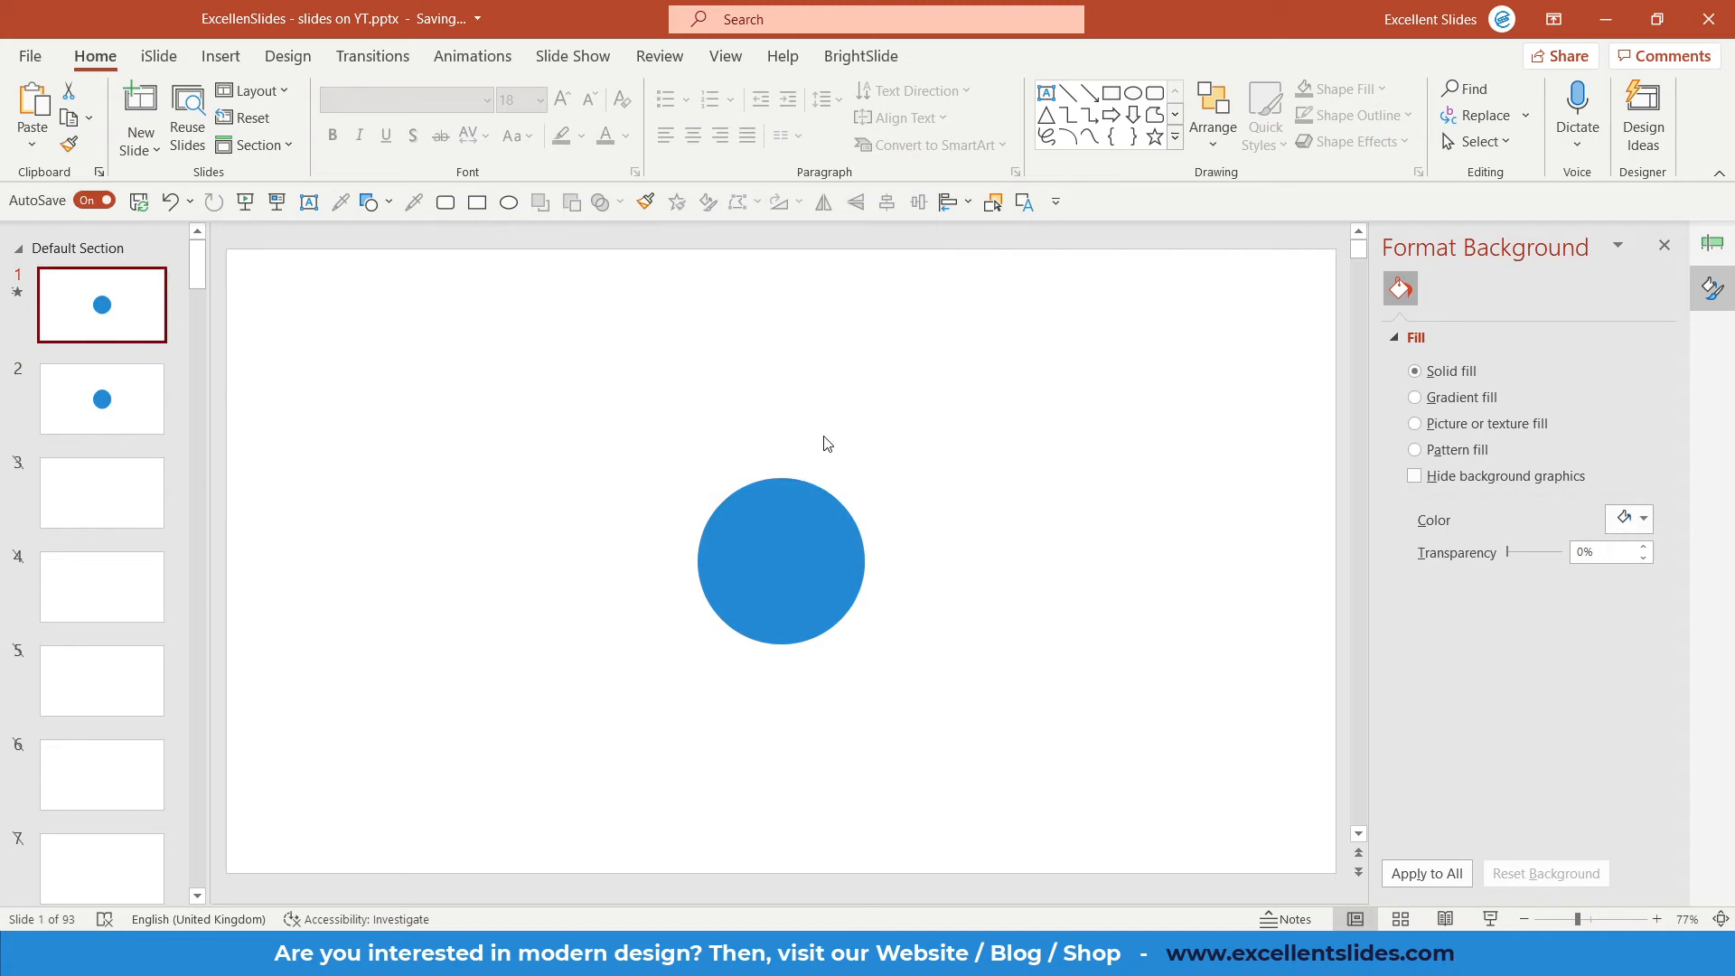
pyautogui.click(780, 561)
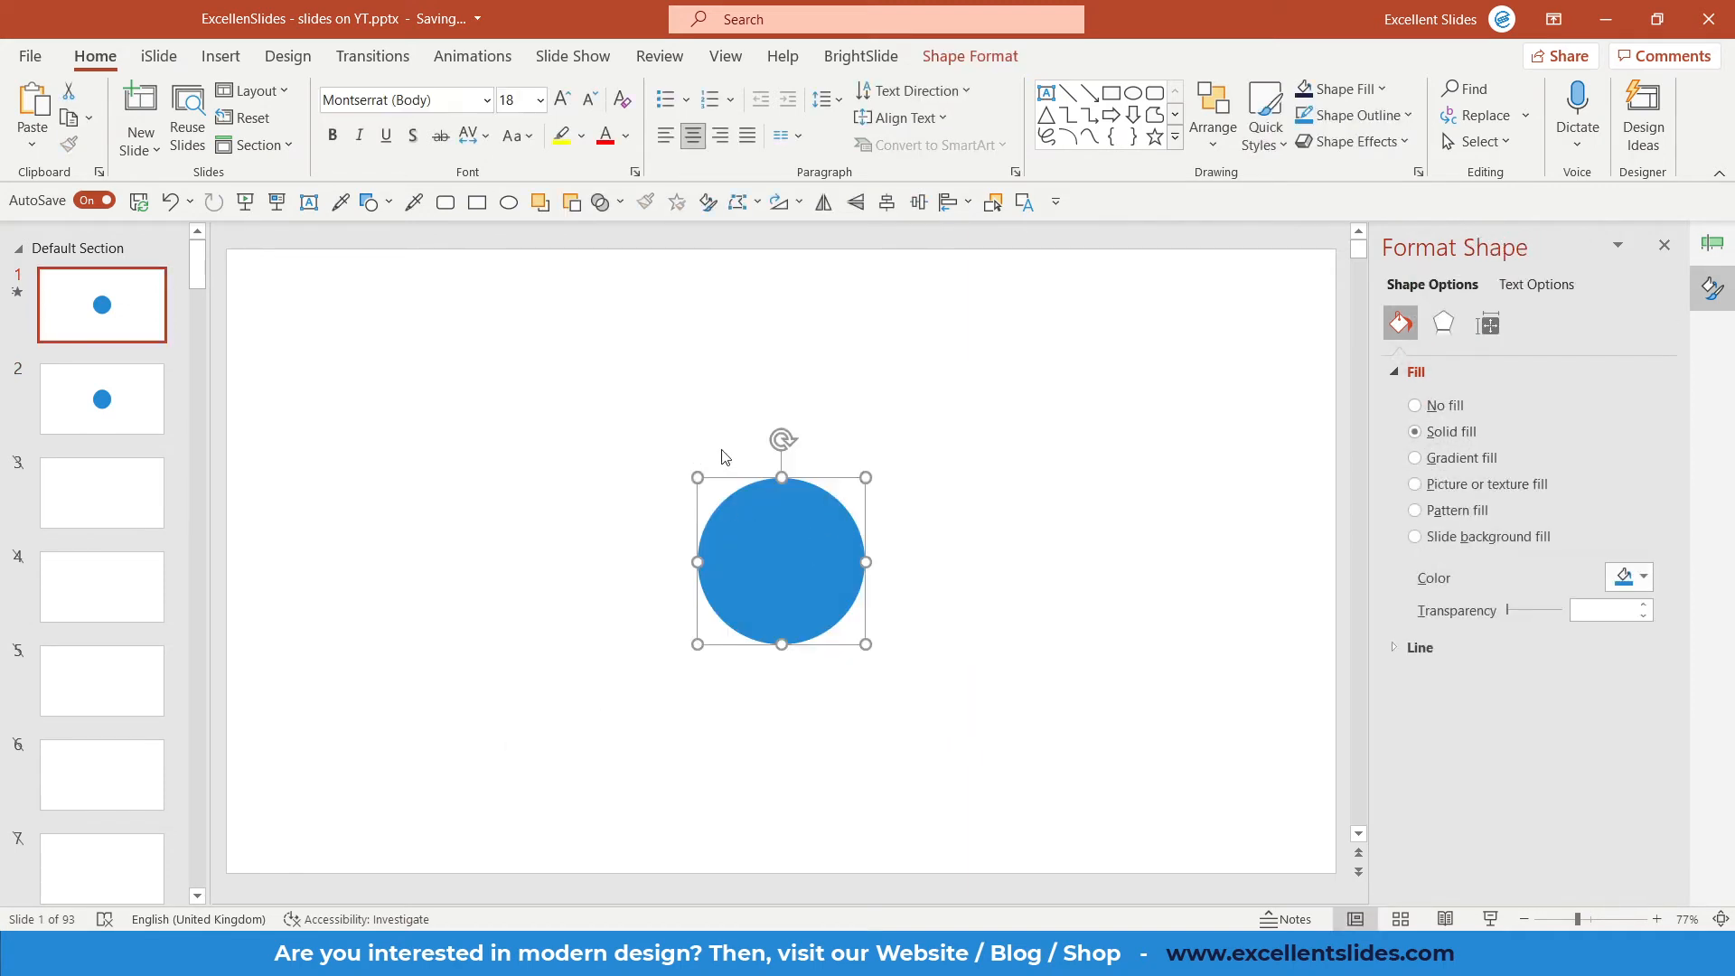
pyautogui.click(472, 56)
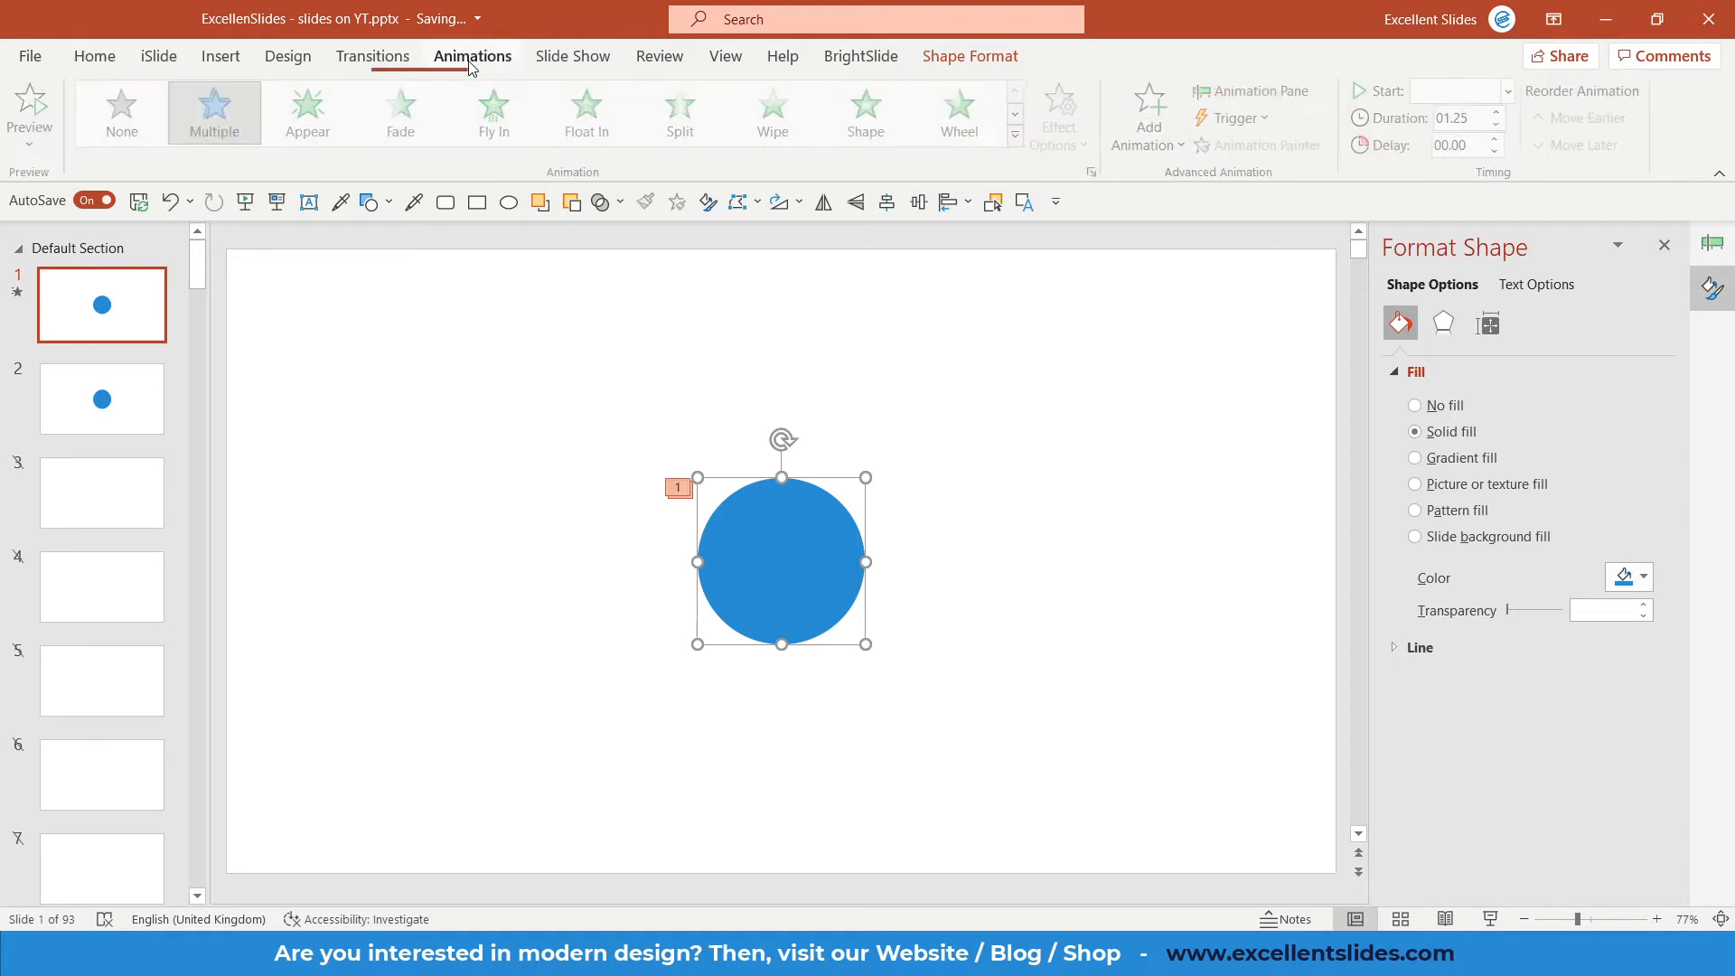
pyautogui.click(1254, 90)
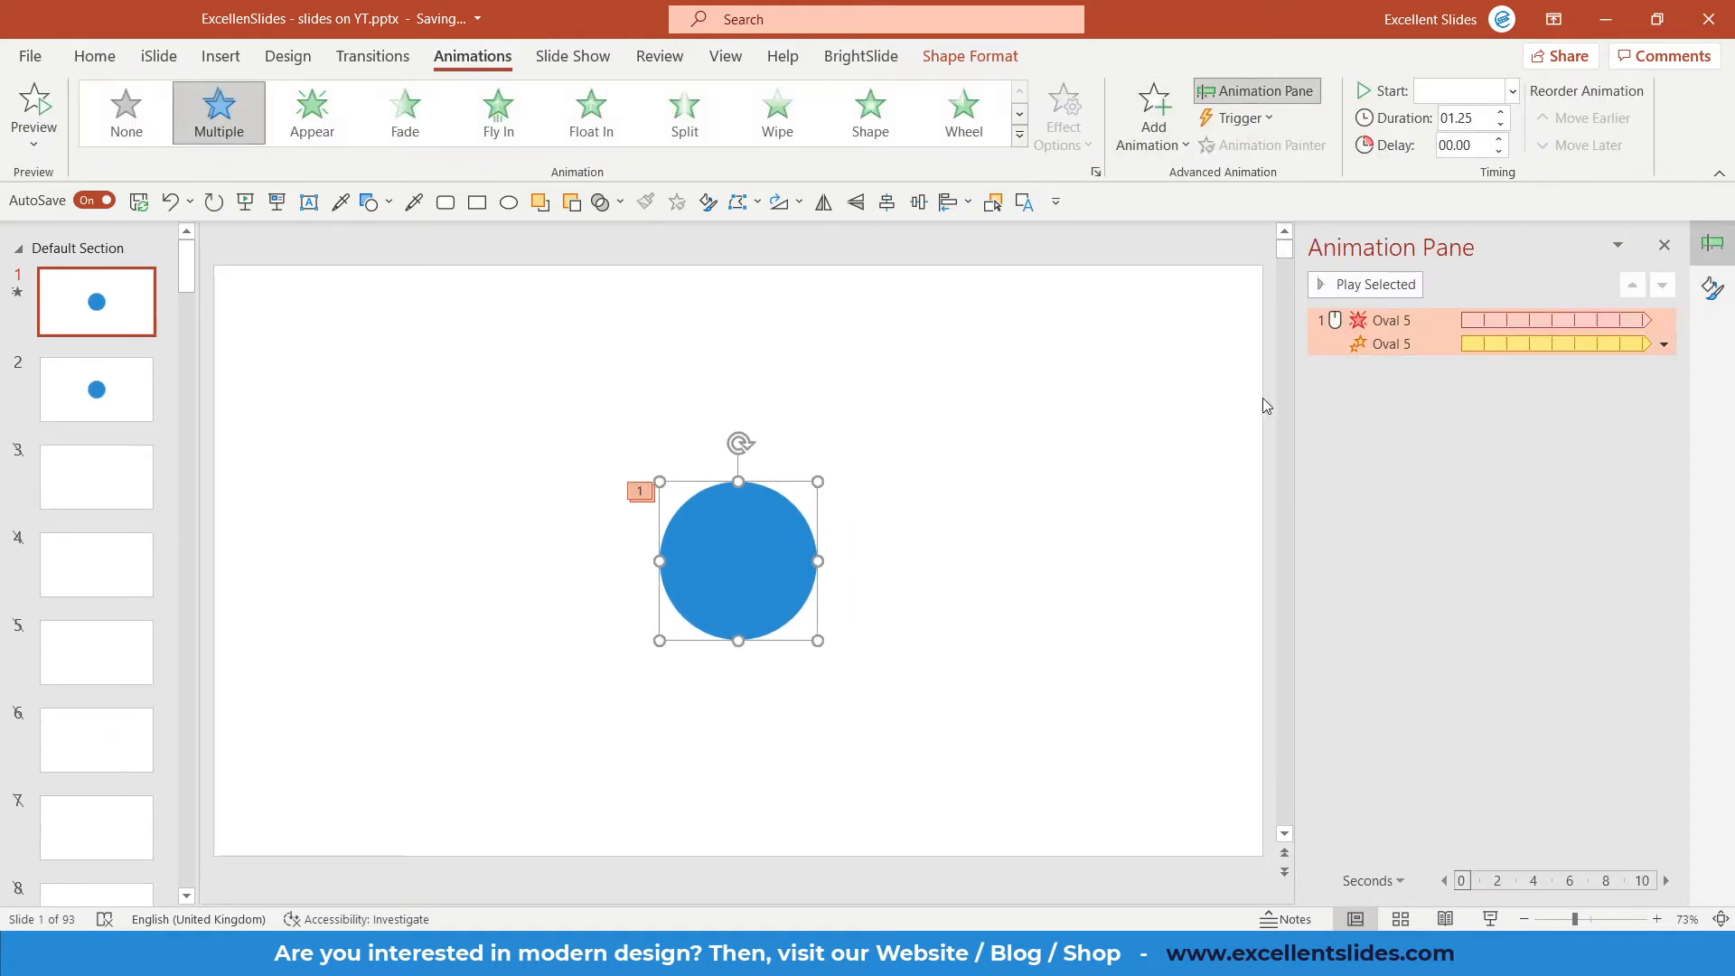
pyautogui.click(1388, 343)
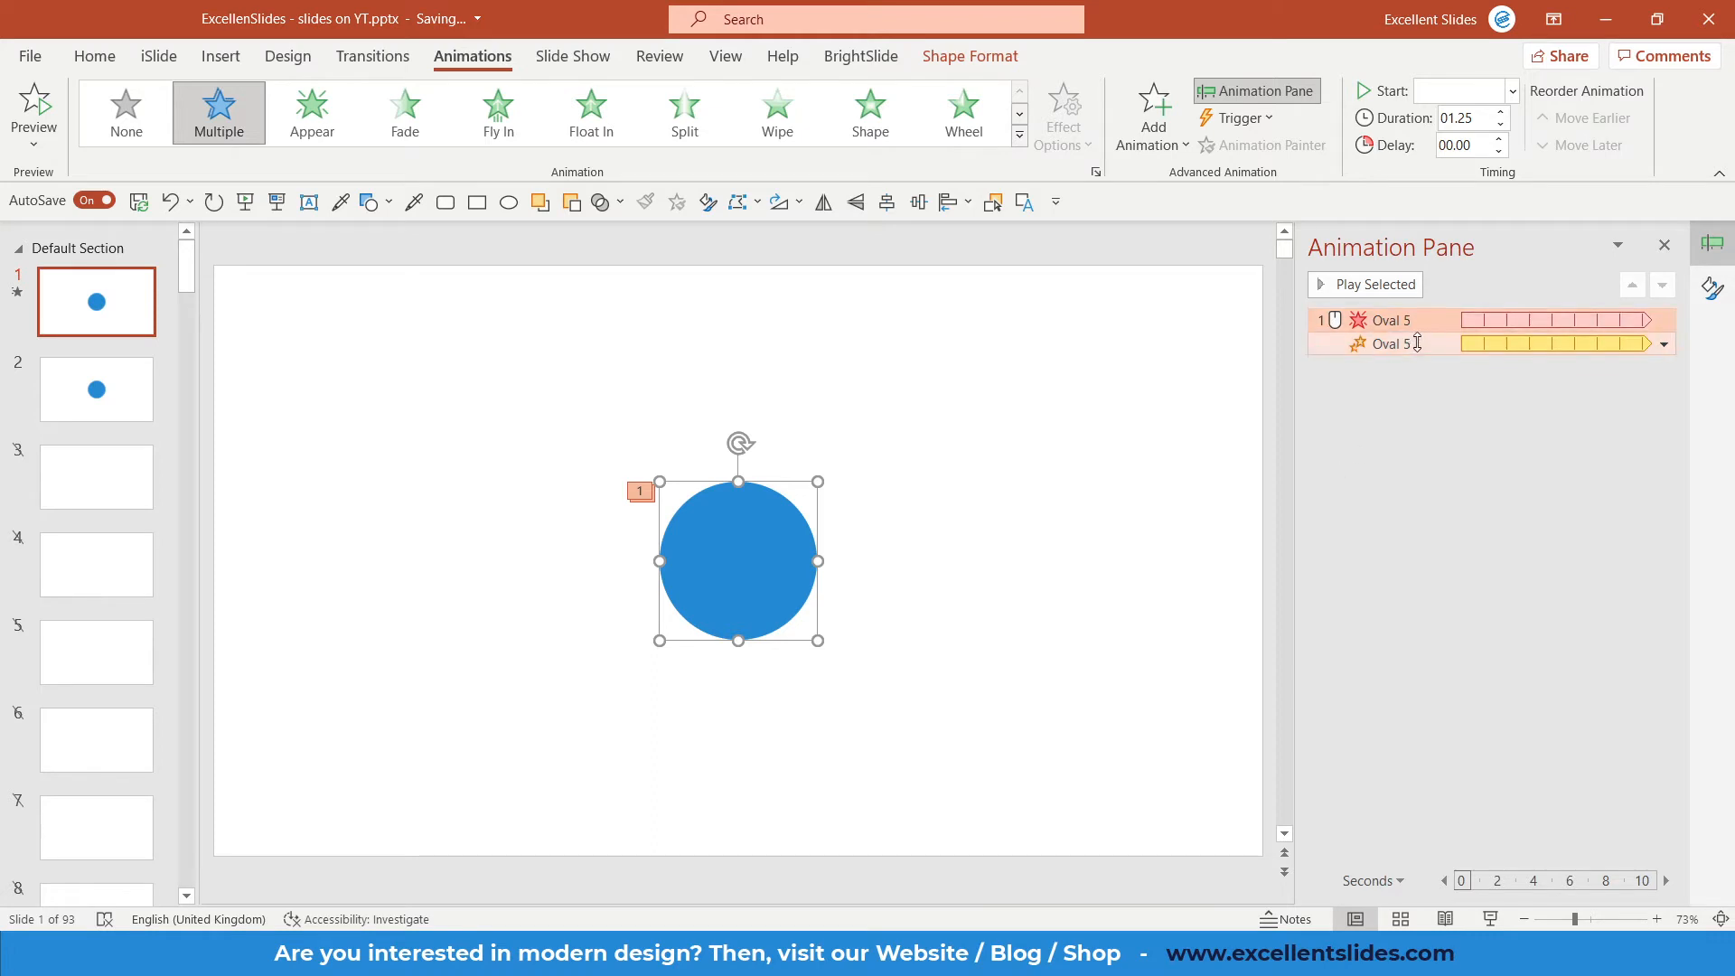
pyautogui.moveTo(1388, 343)
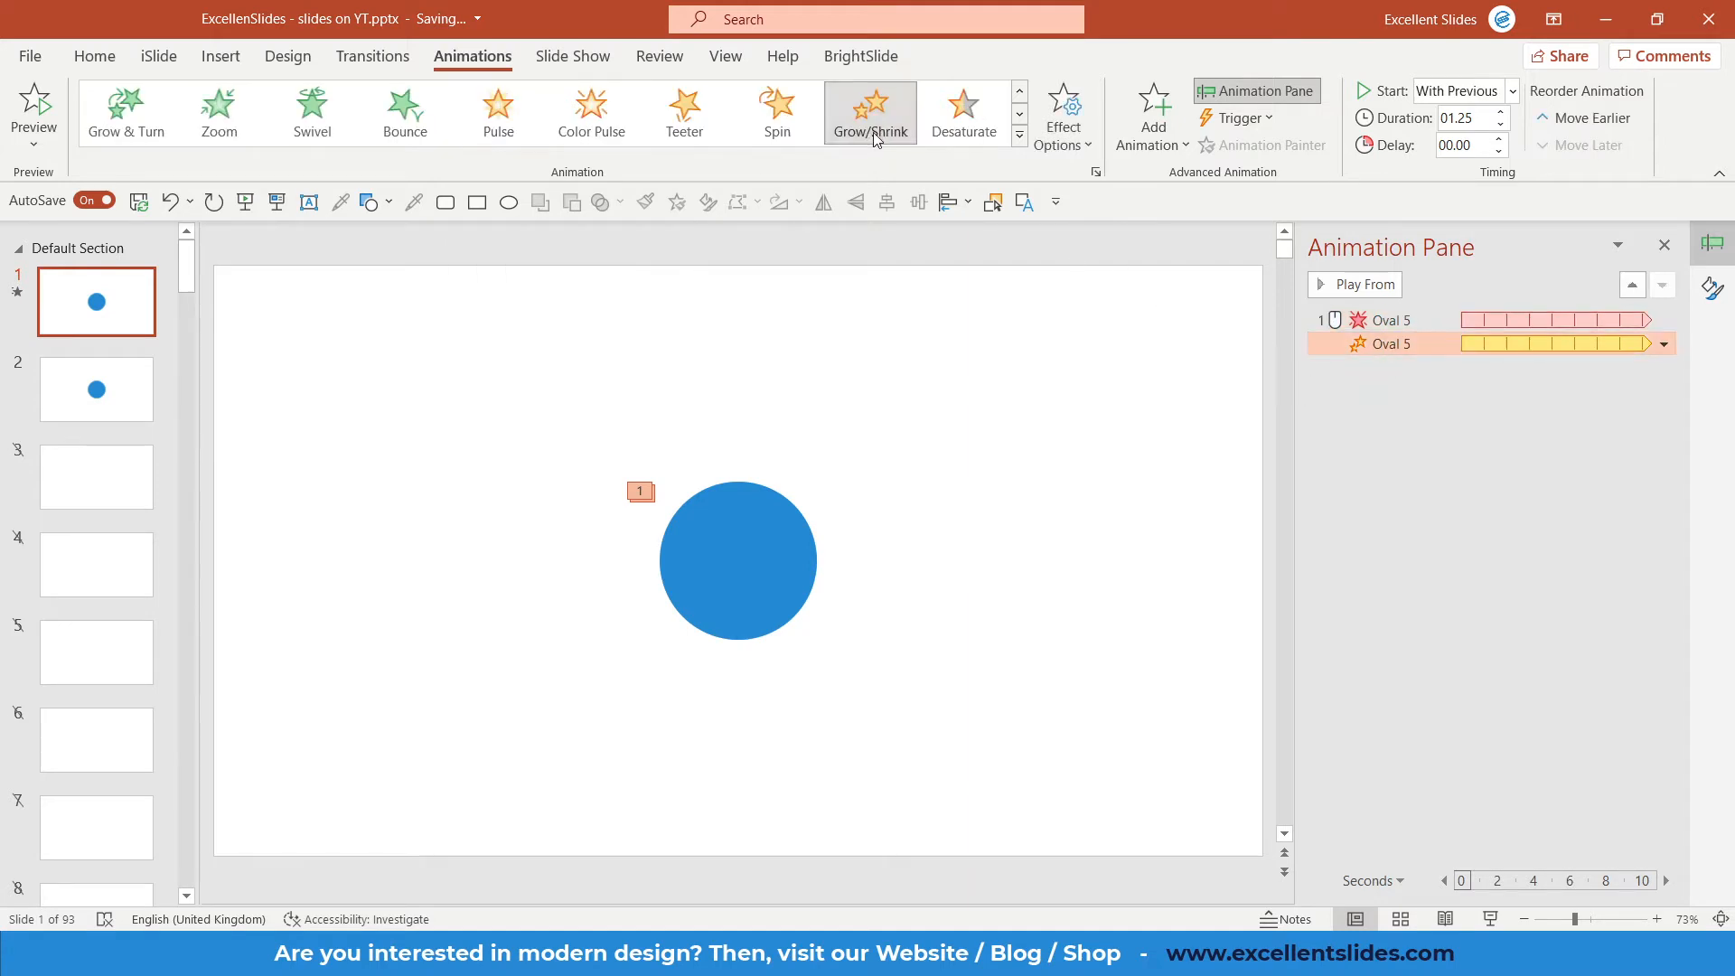
# Select slide 2's circle and drag it aside to reveal the stacked copy beneath.
pyautogui.click(96, 390)
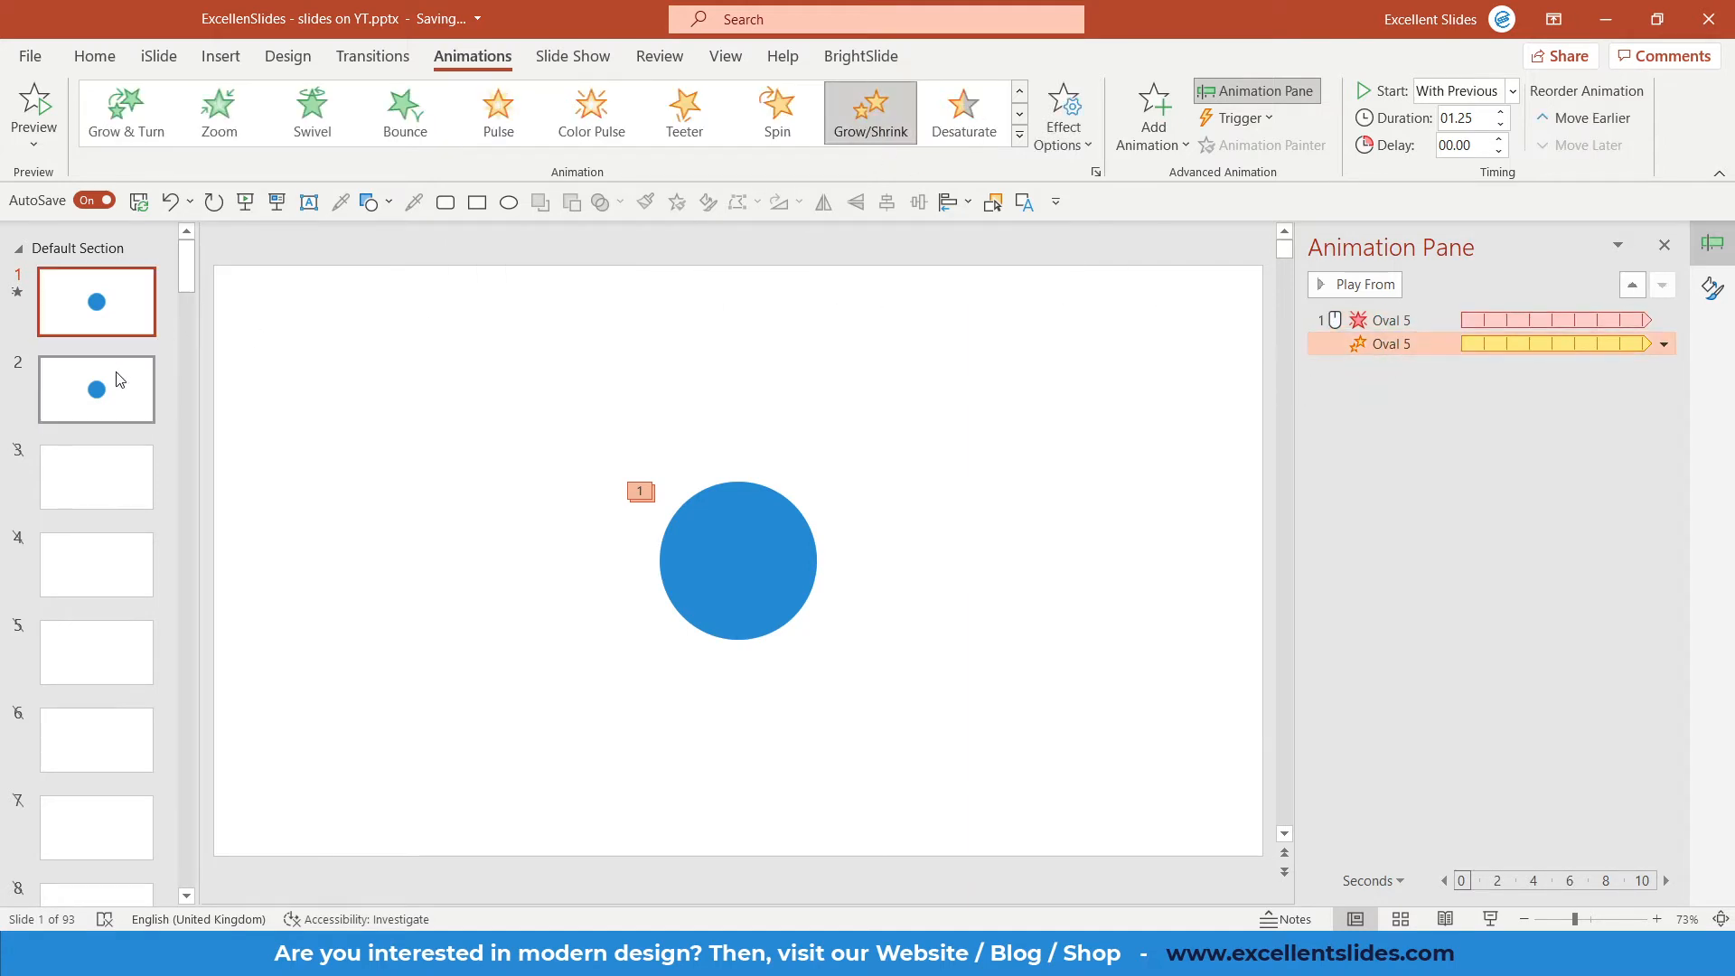
pyautogui.click(96, 388)
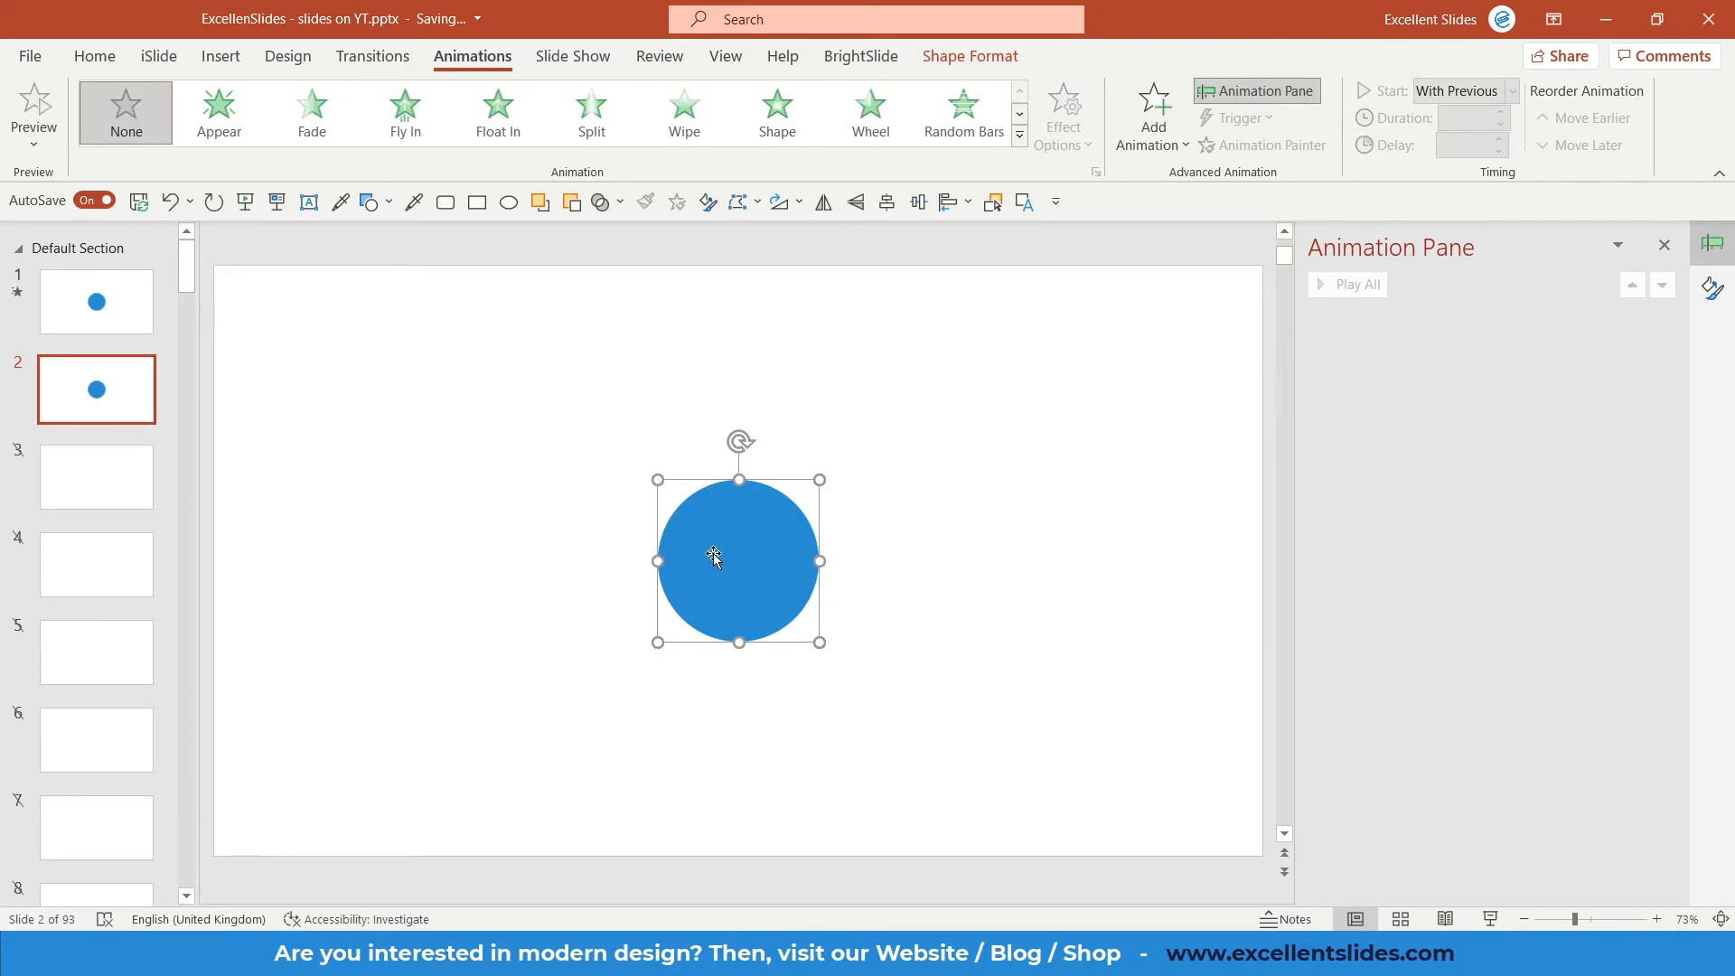
pyautogui.moveTo(750, 568)
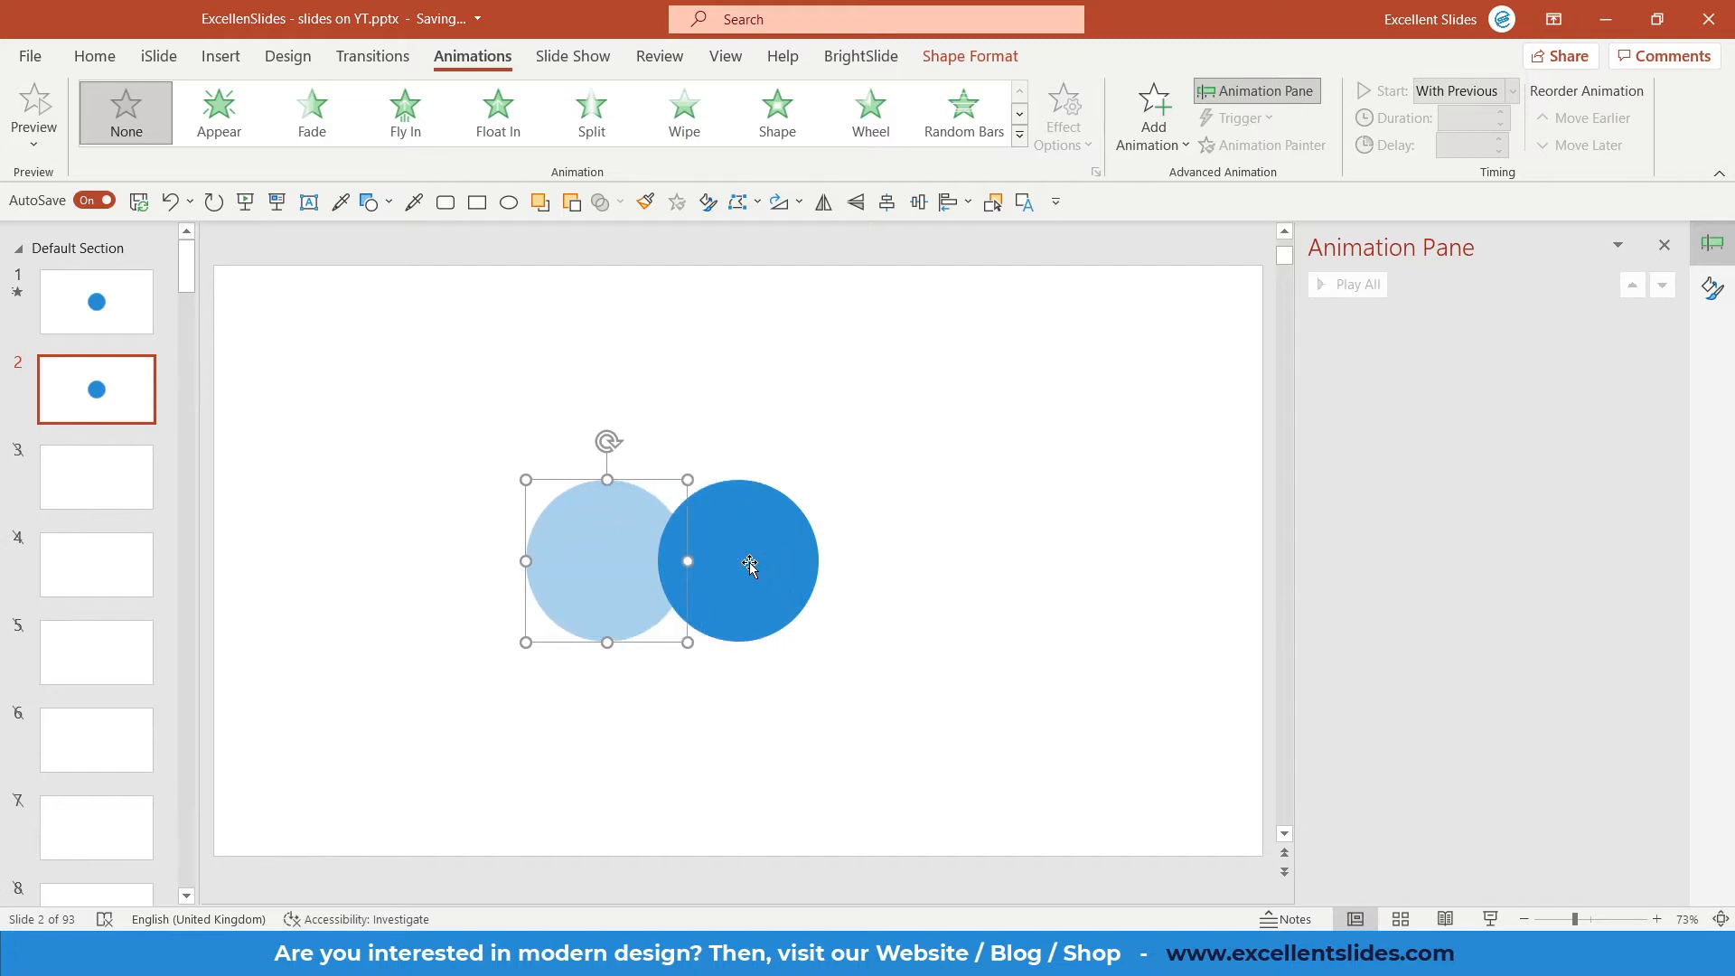
pyautogui.moveTo(687, 561); pyautogui.dragTo(553, 560)
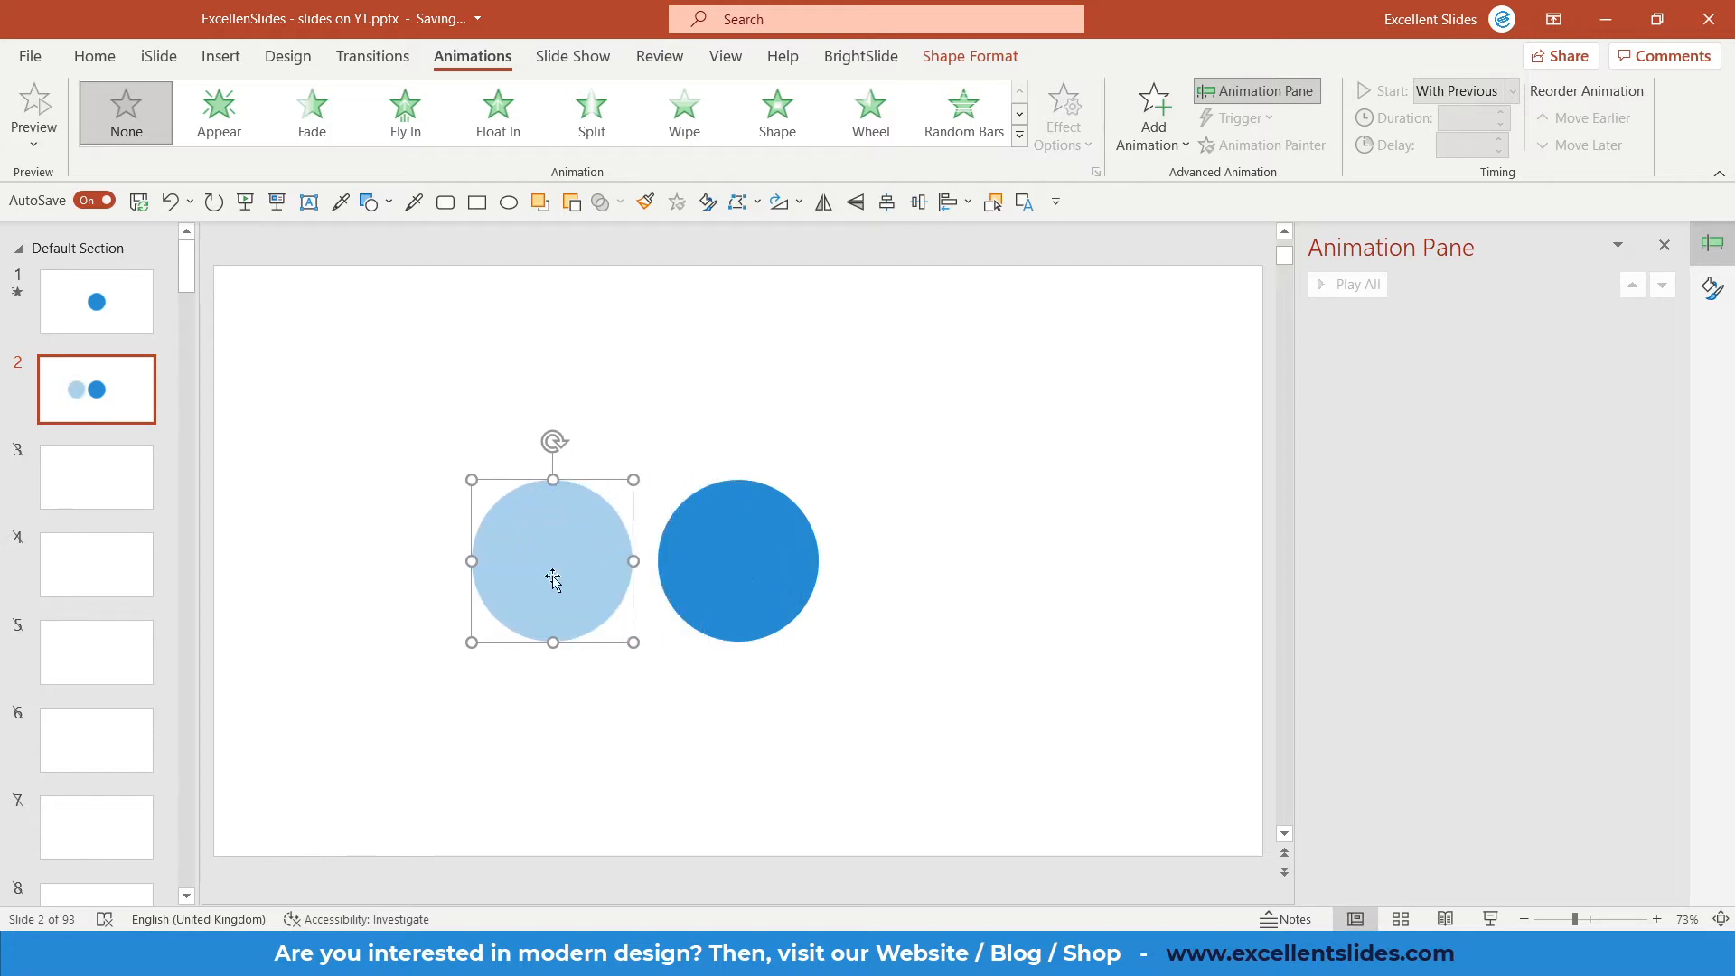
pyautogui.moveTo(766, 557)
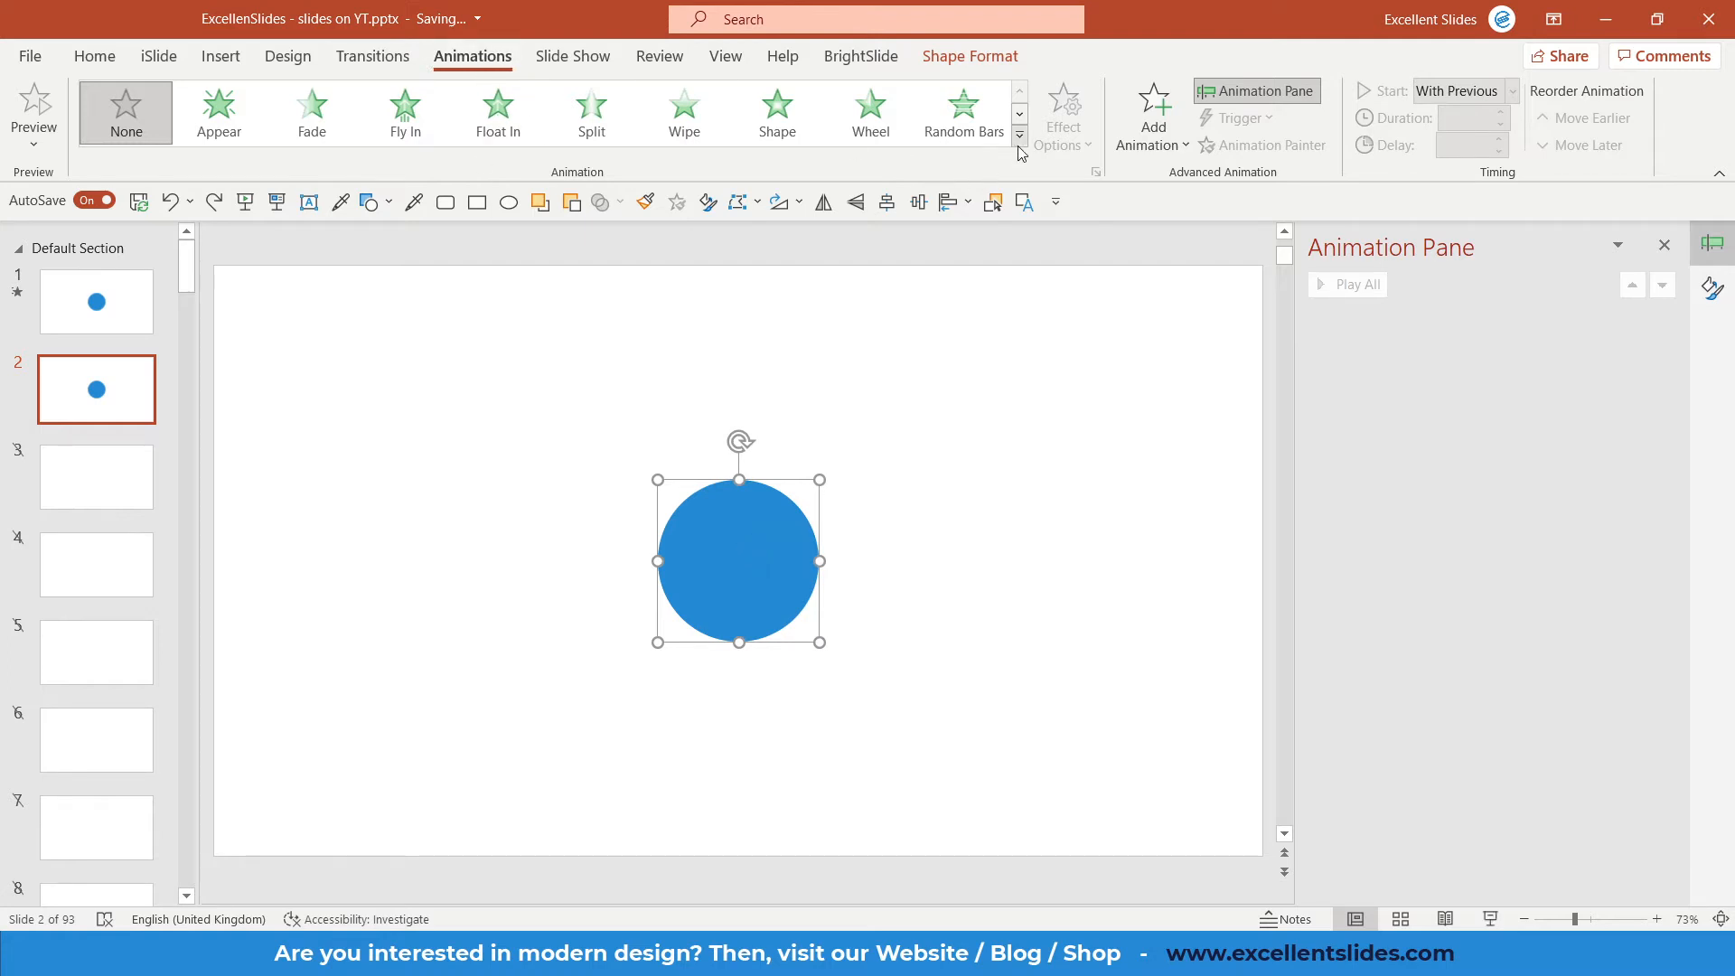
# Apply a Fade exit animation to the circle with a 1.25-second duration.
pyautogui.click(1017, 134)
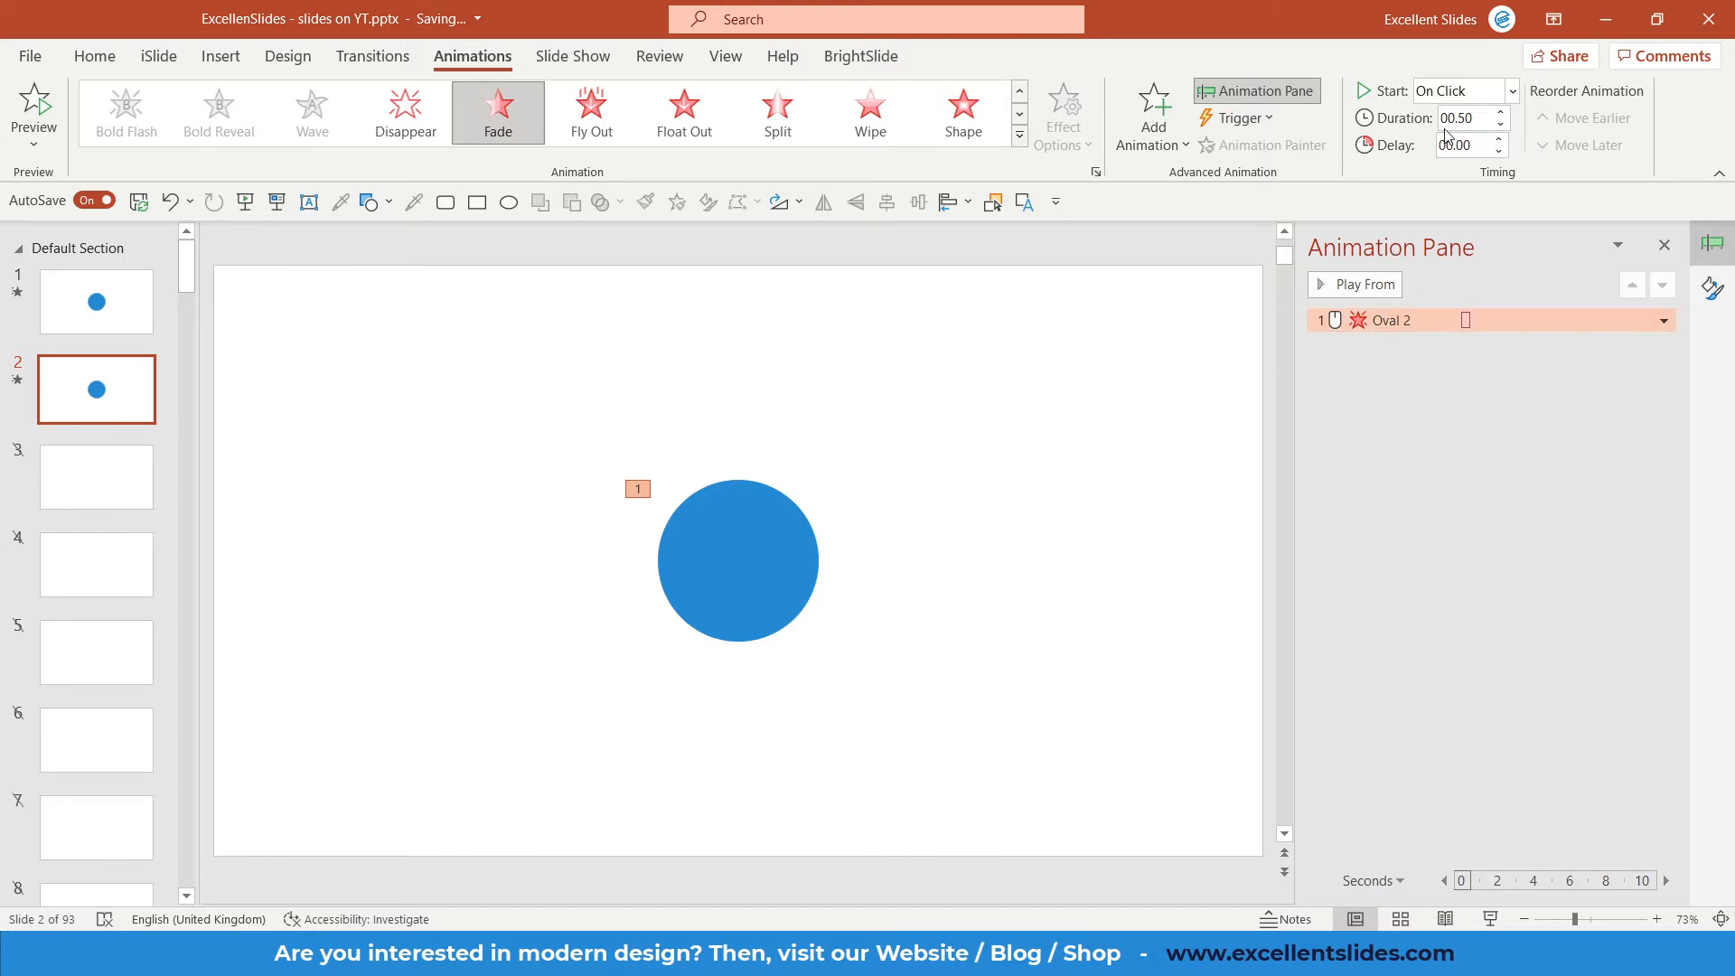
pyautogui.moveTo(1466, 118)
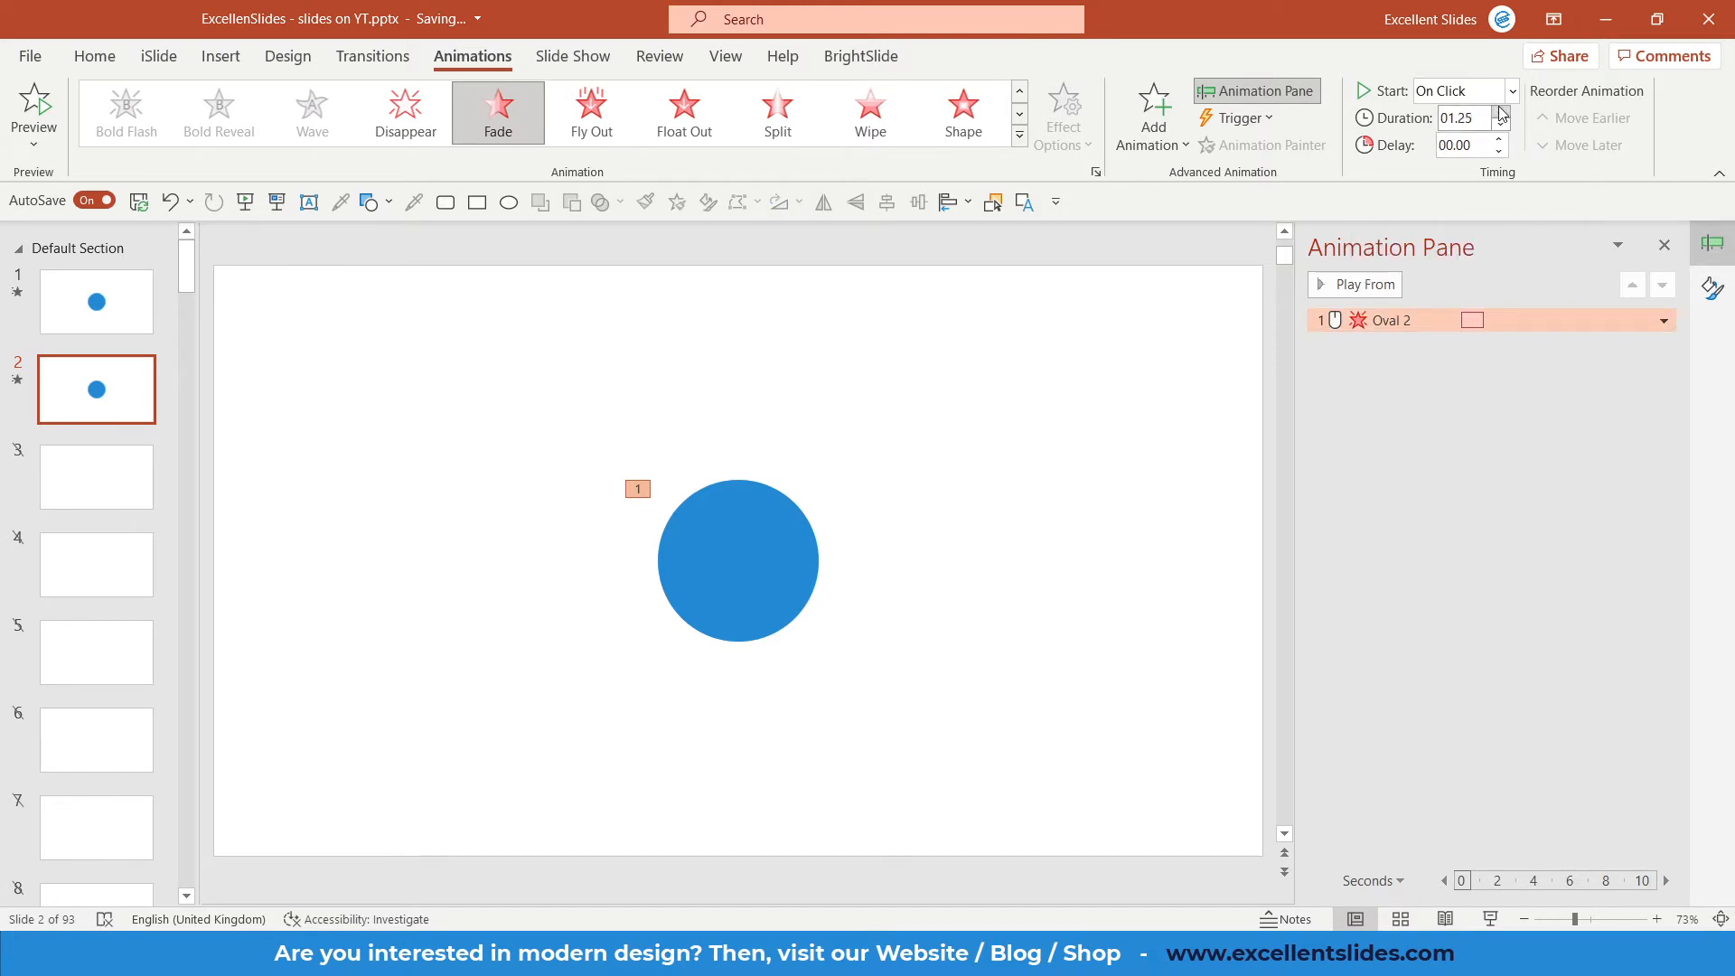
pyautogui.moveTo(1466, 120)
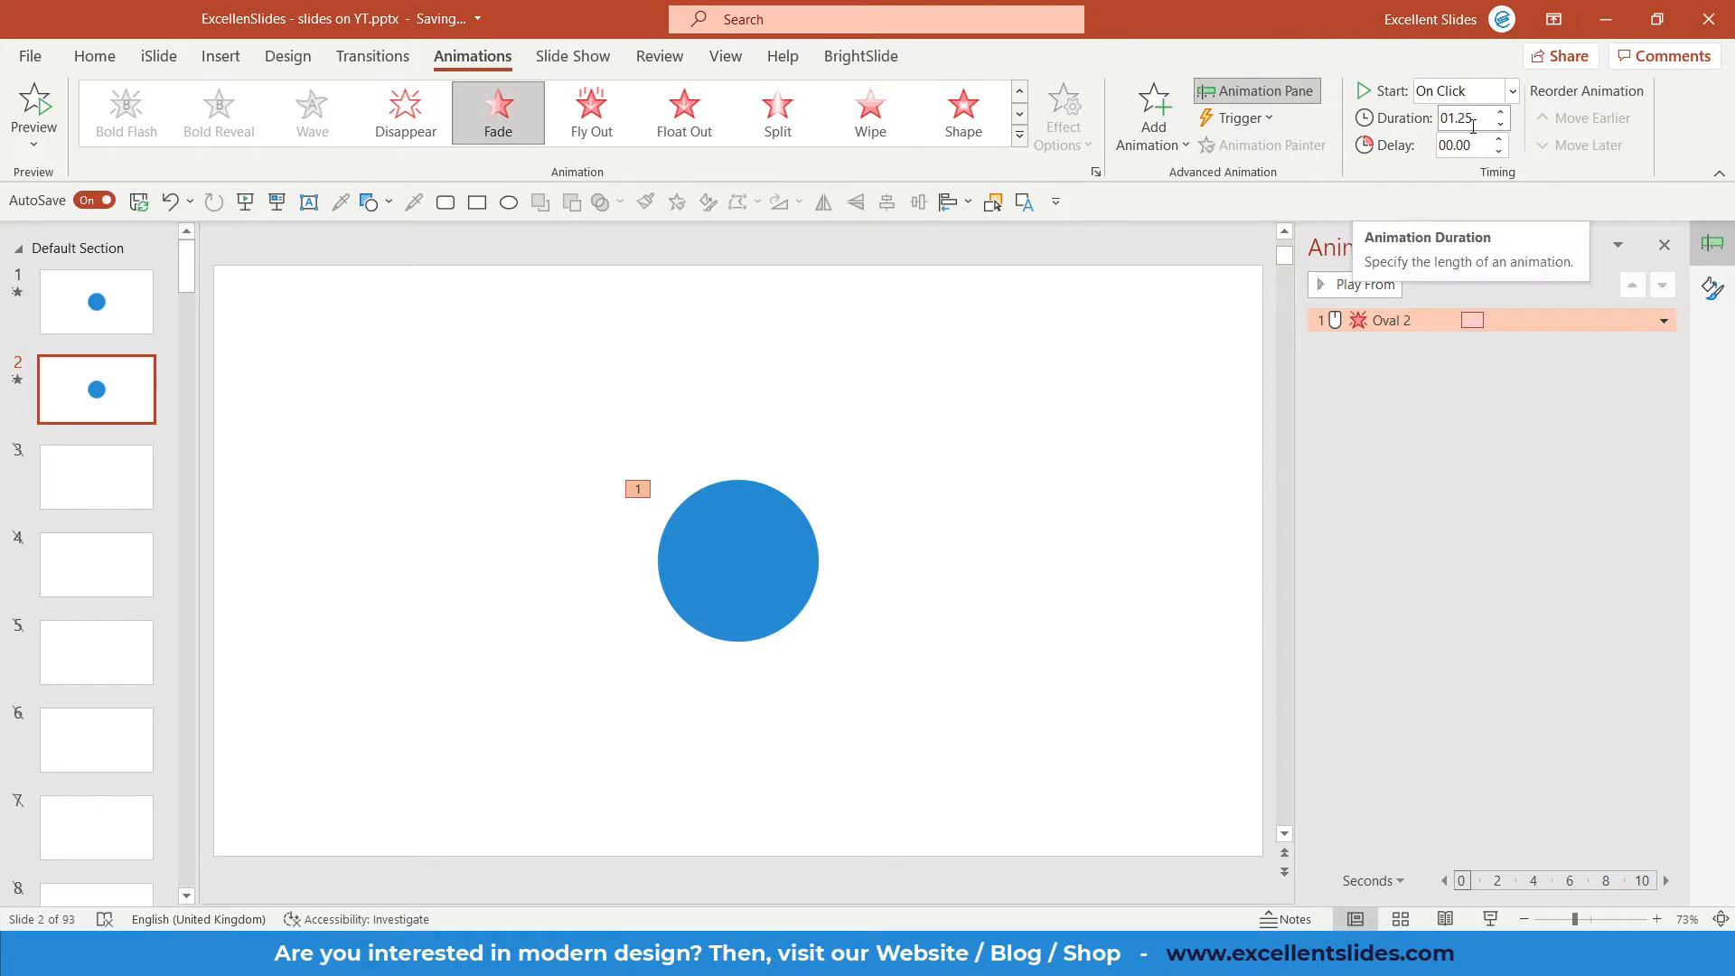
pyautogui.moveTo(1250, 284)
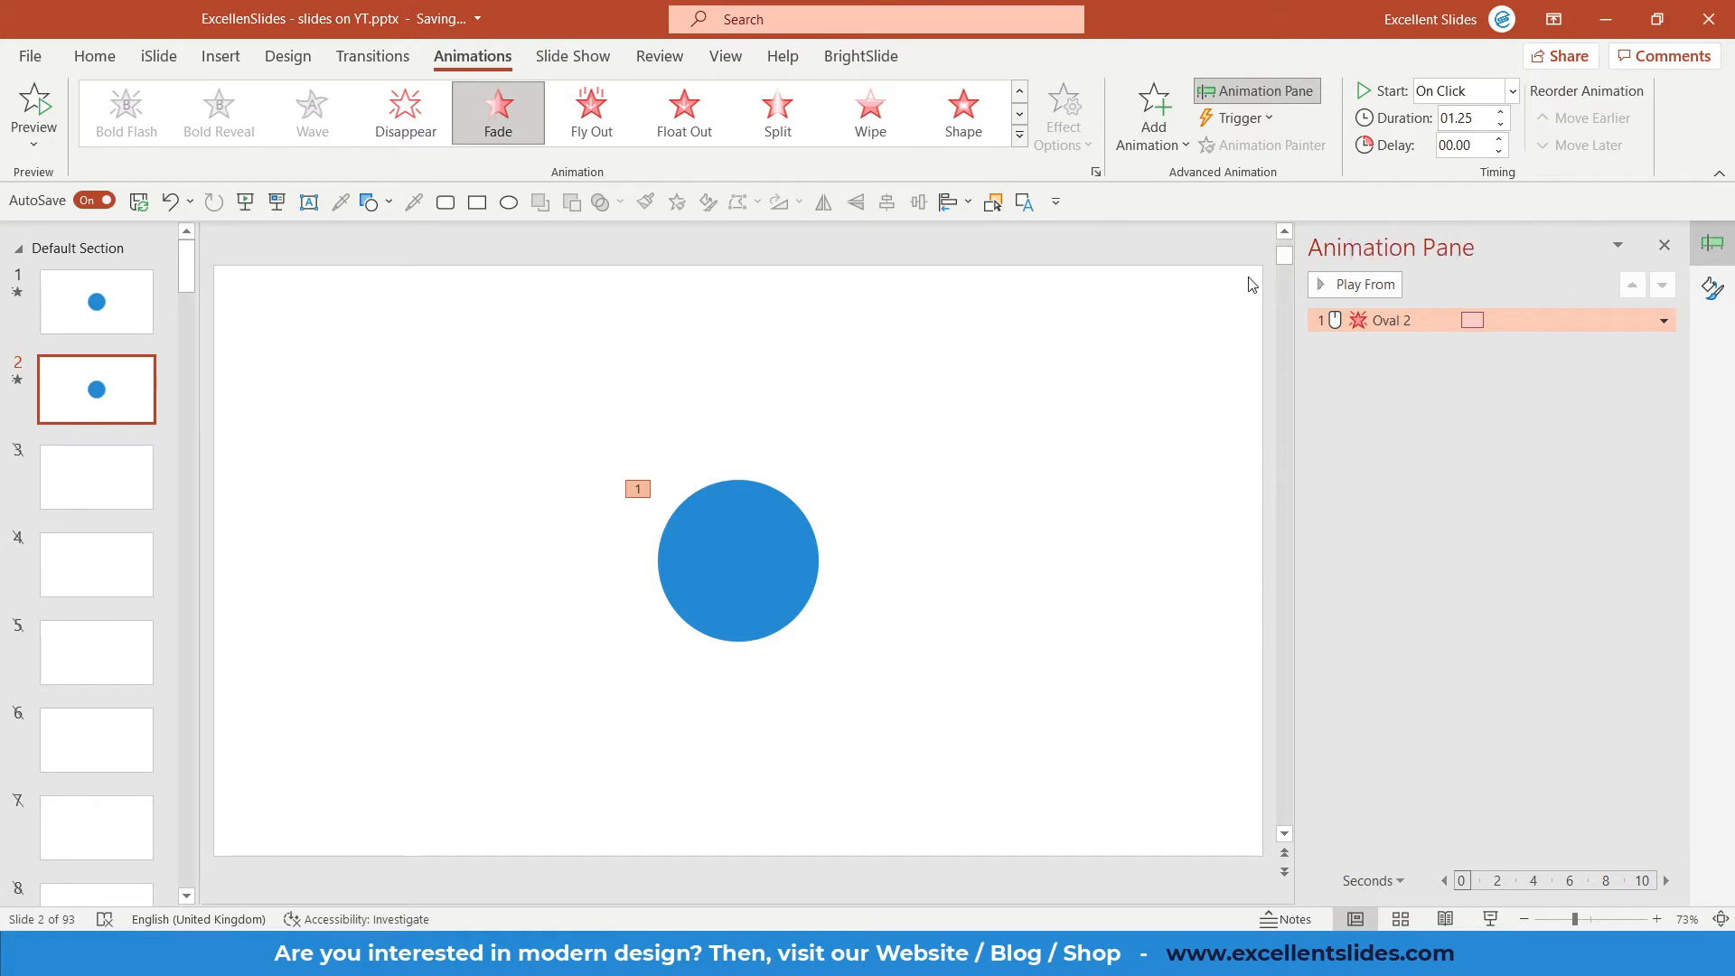
pyautogui.click(1017, 133)
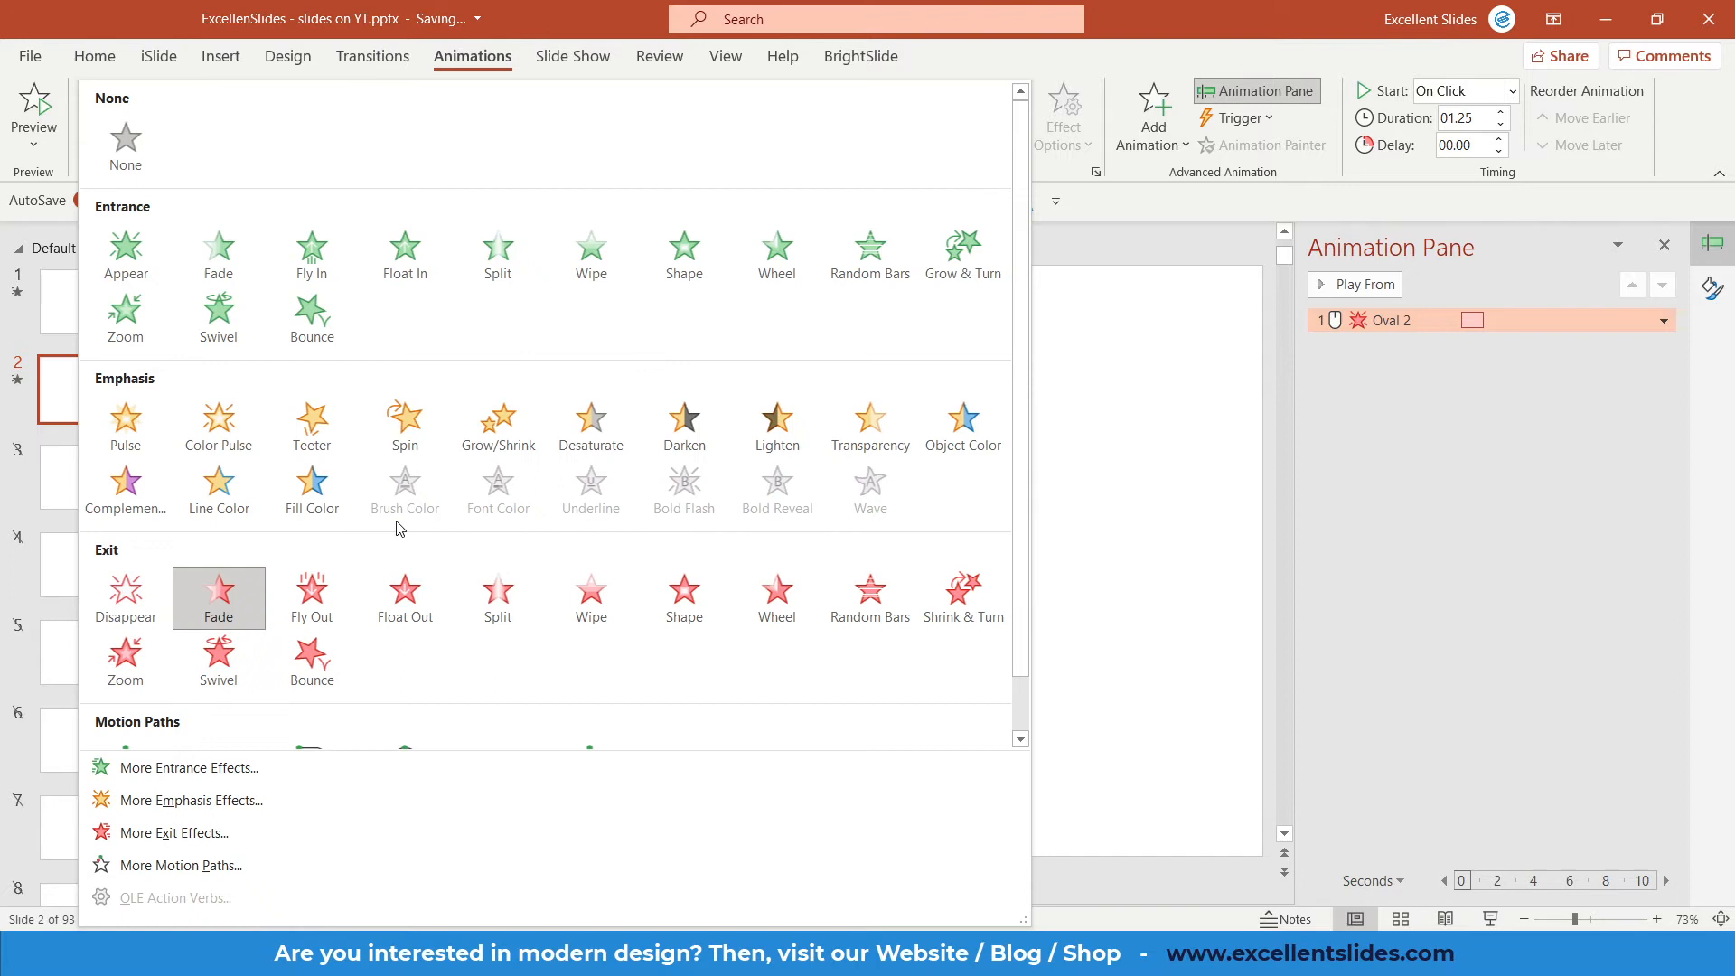
pyautogui.click(219, 598)
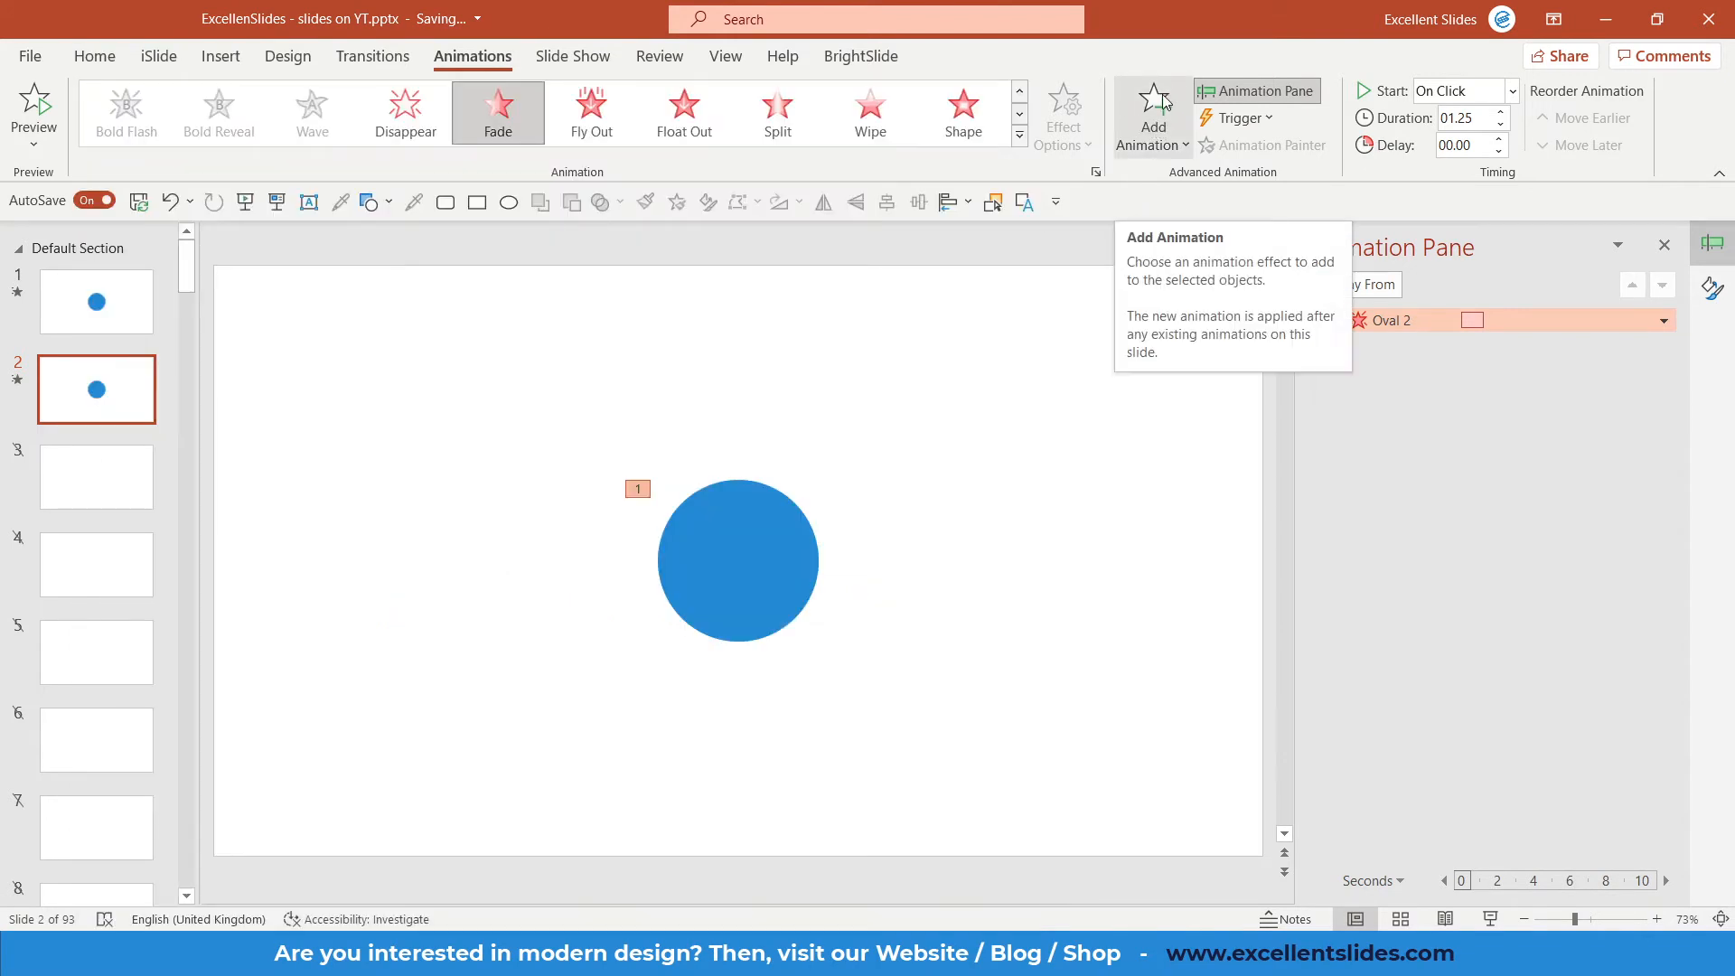
# Add a Grow/Shrink emphasis to the circle set to Start With Previous.
pyautogui.click(1153, 114)
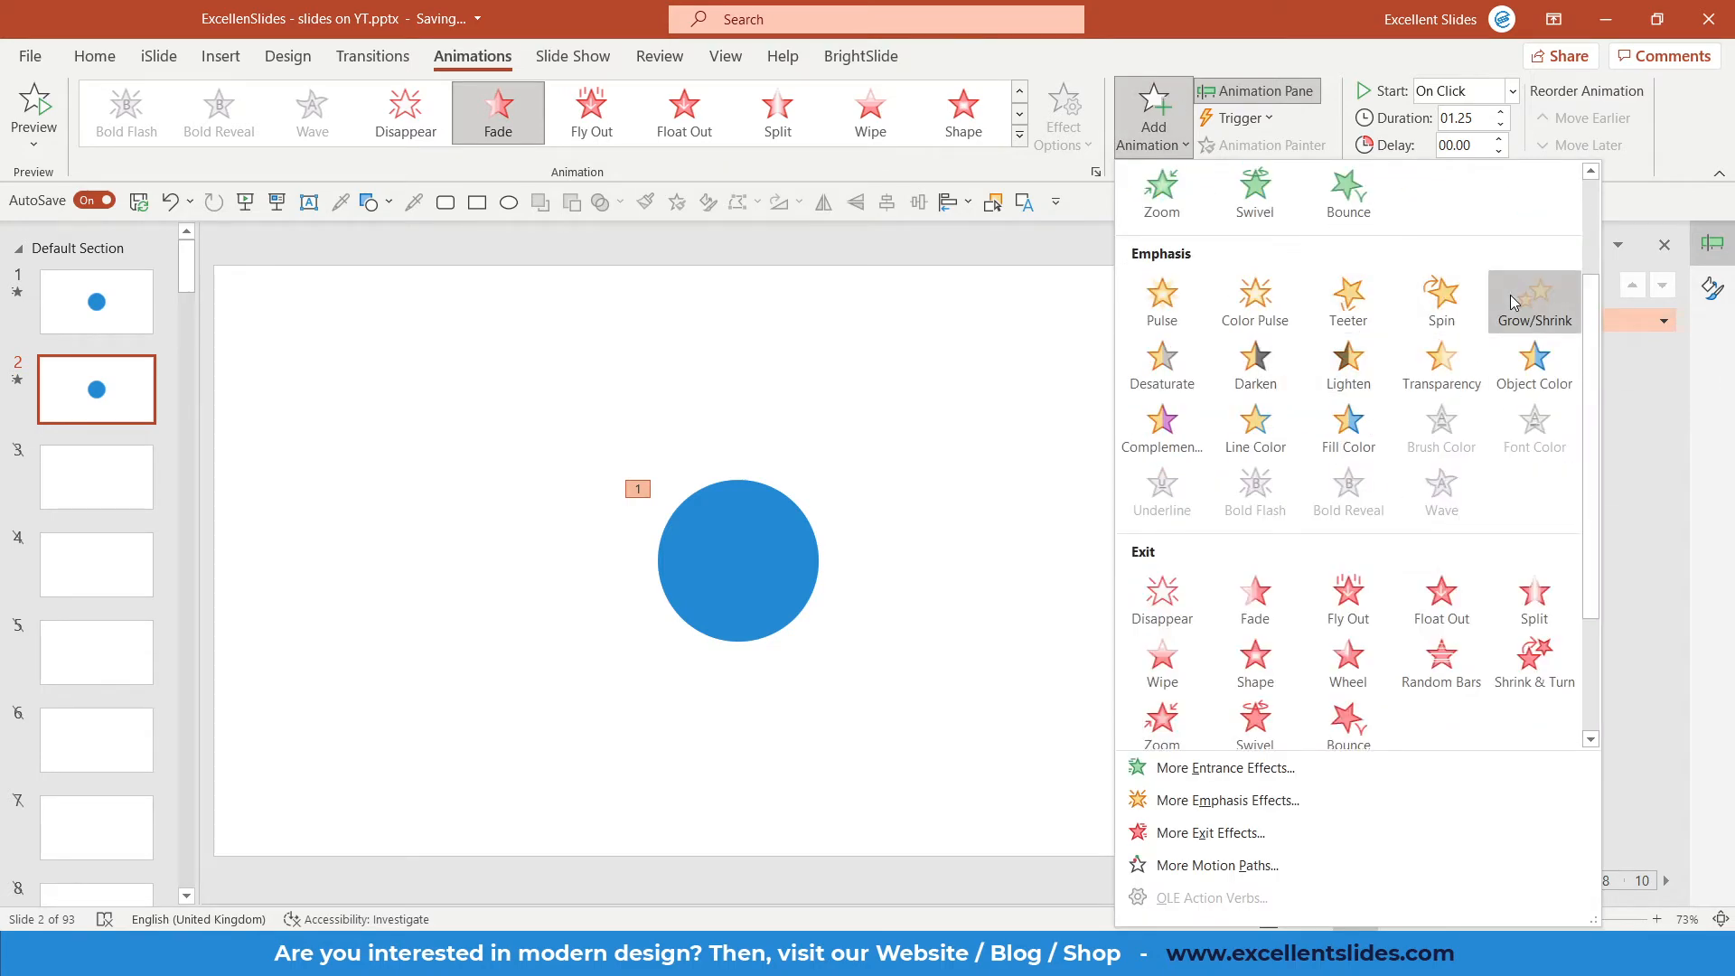
pyautogui.click(1535, 298)
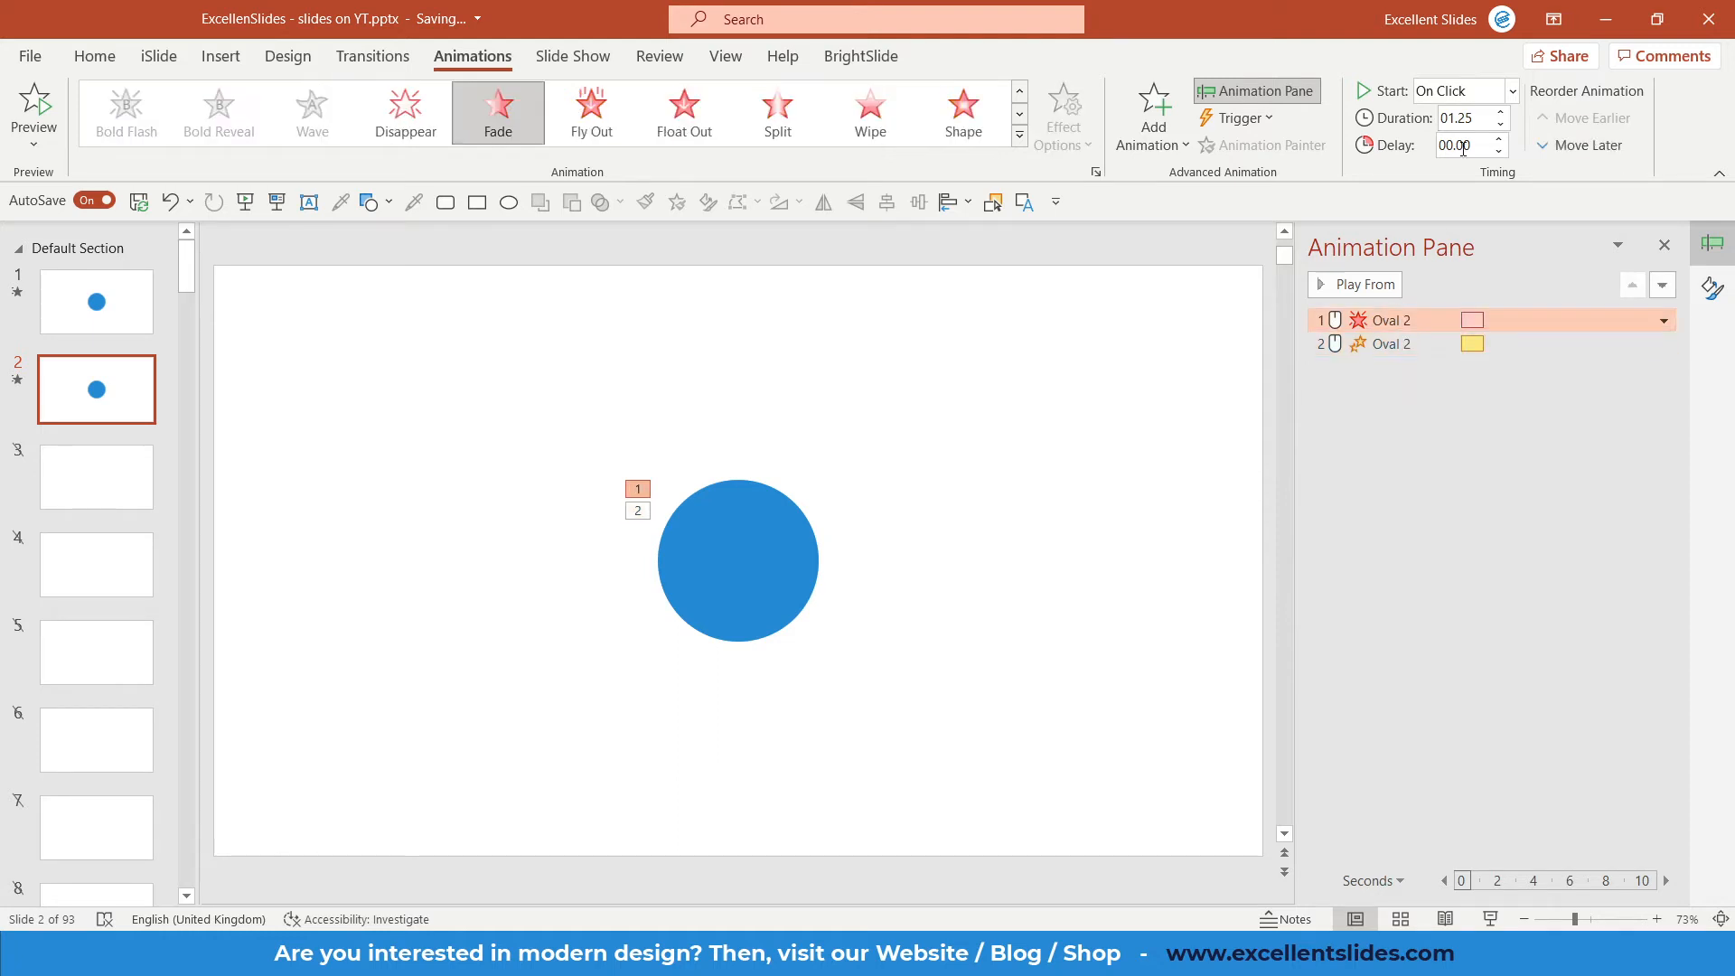
pyautogui.click(1383, 343)
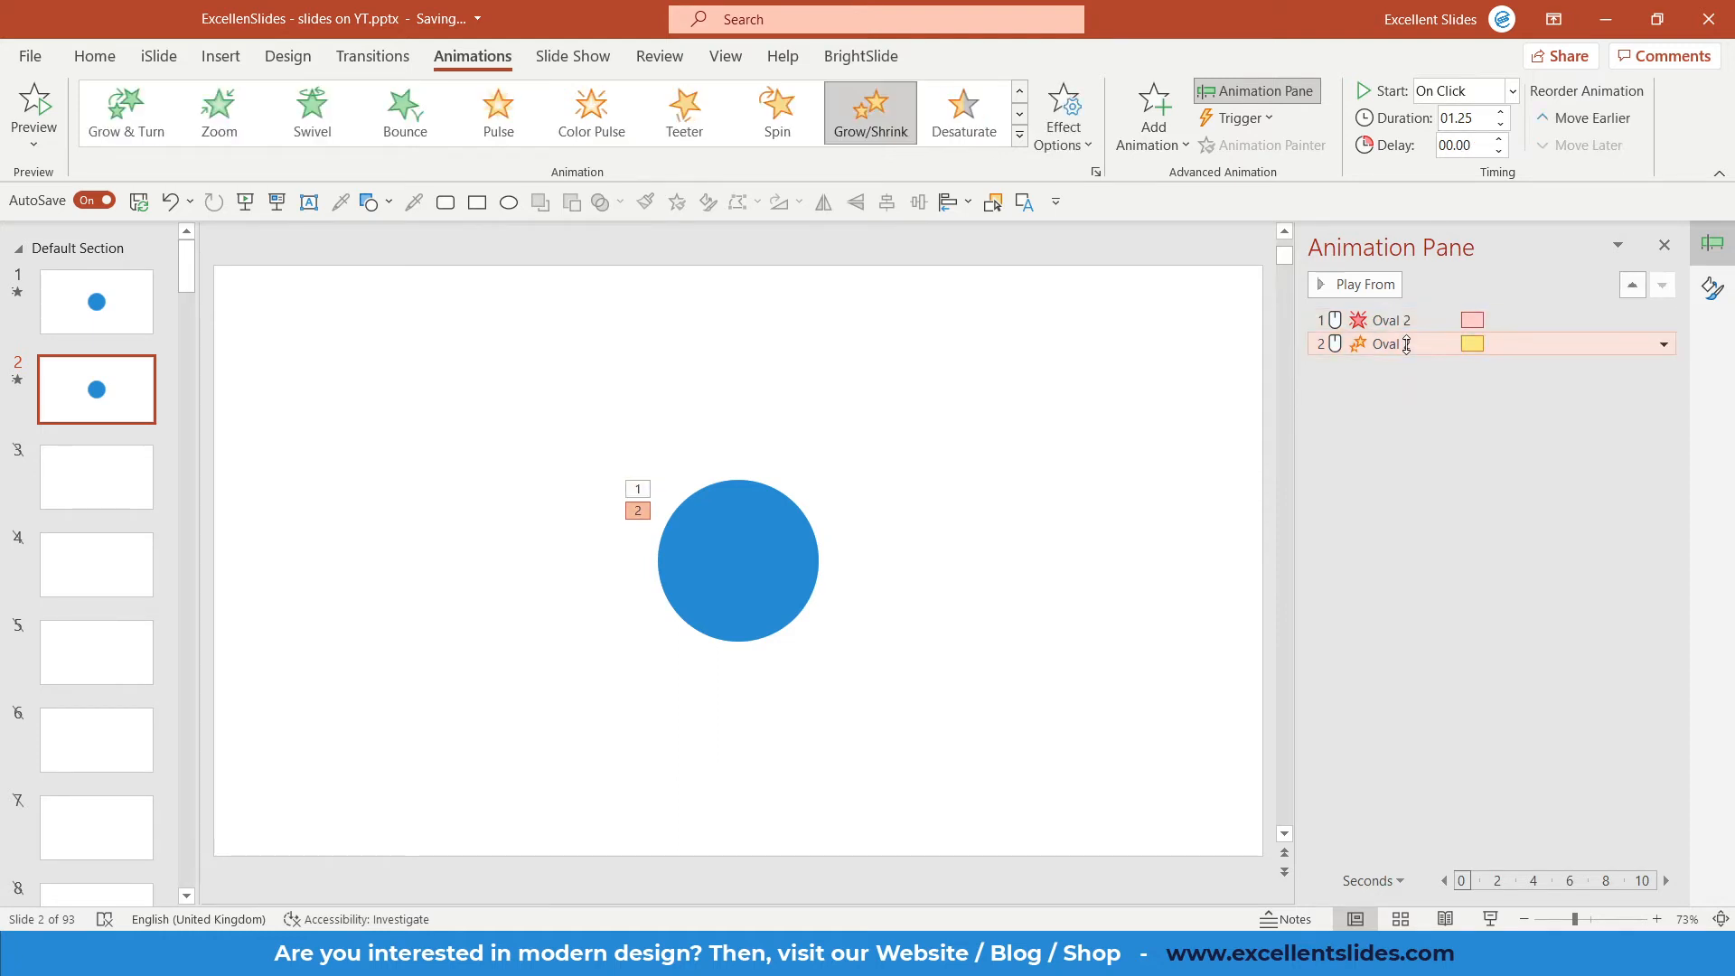
pyautogui.click(1663, 343)
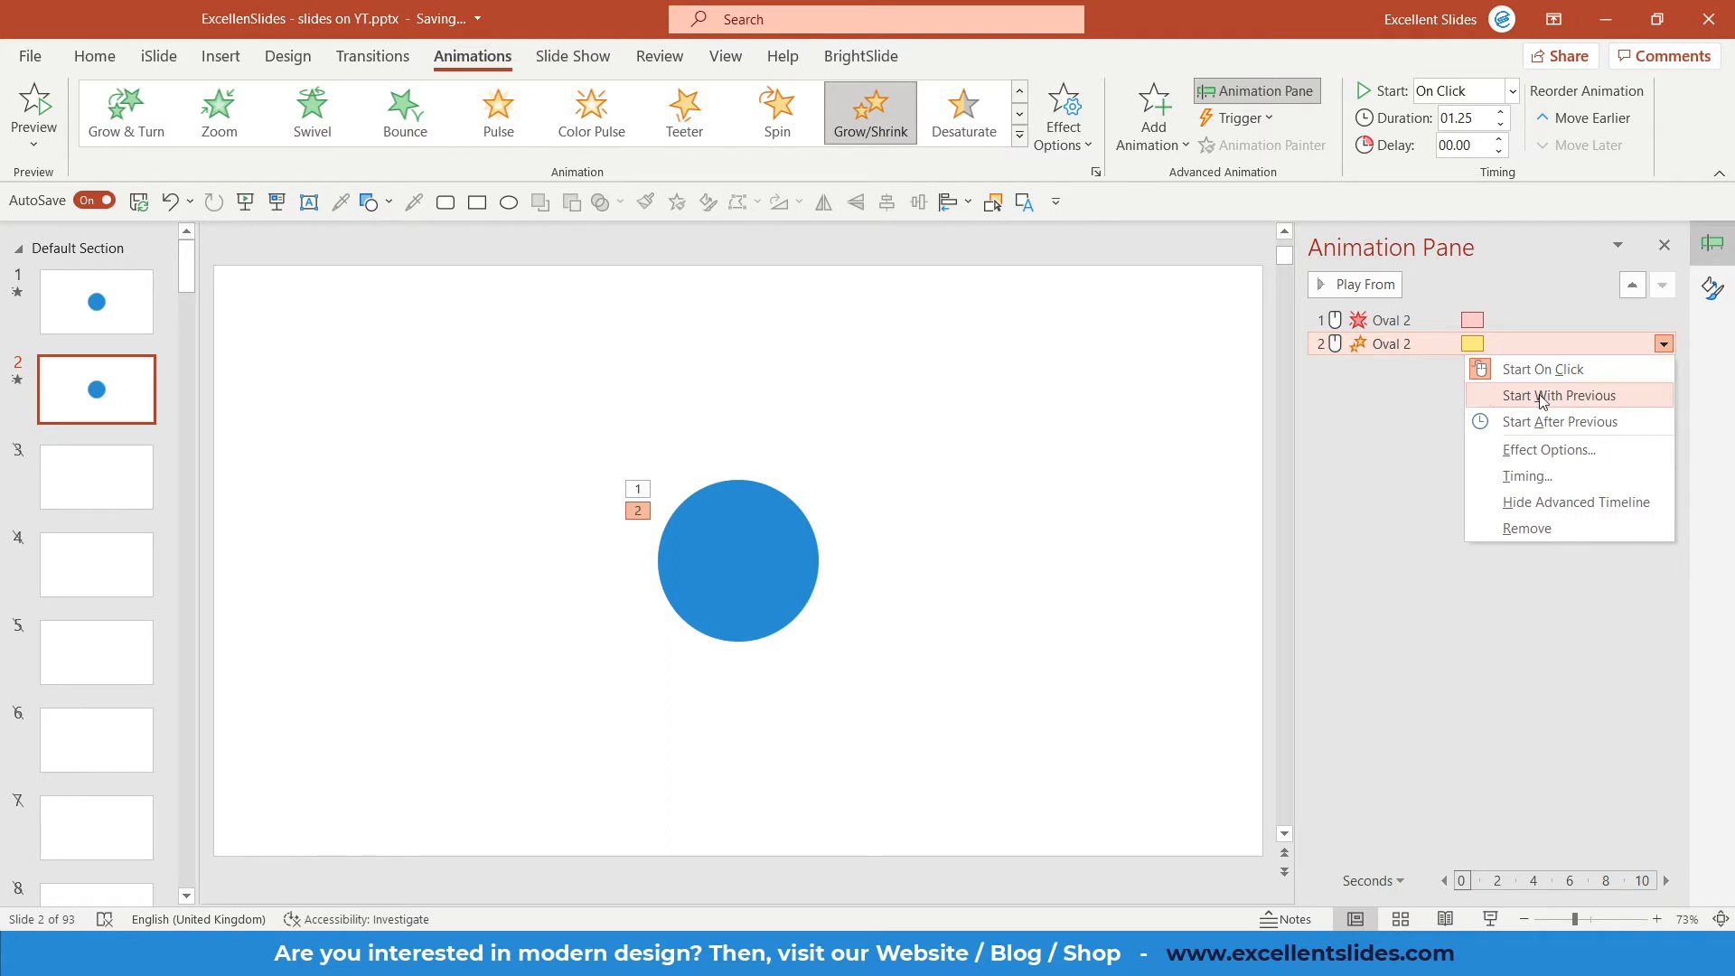
pyautogui.click(1558, 396)
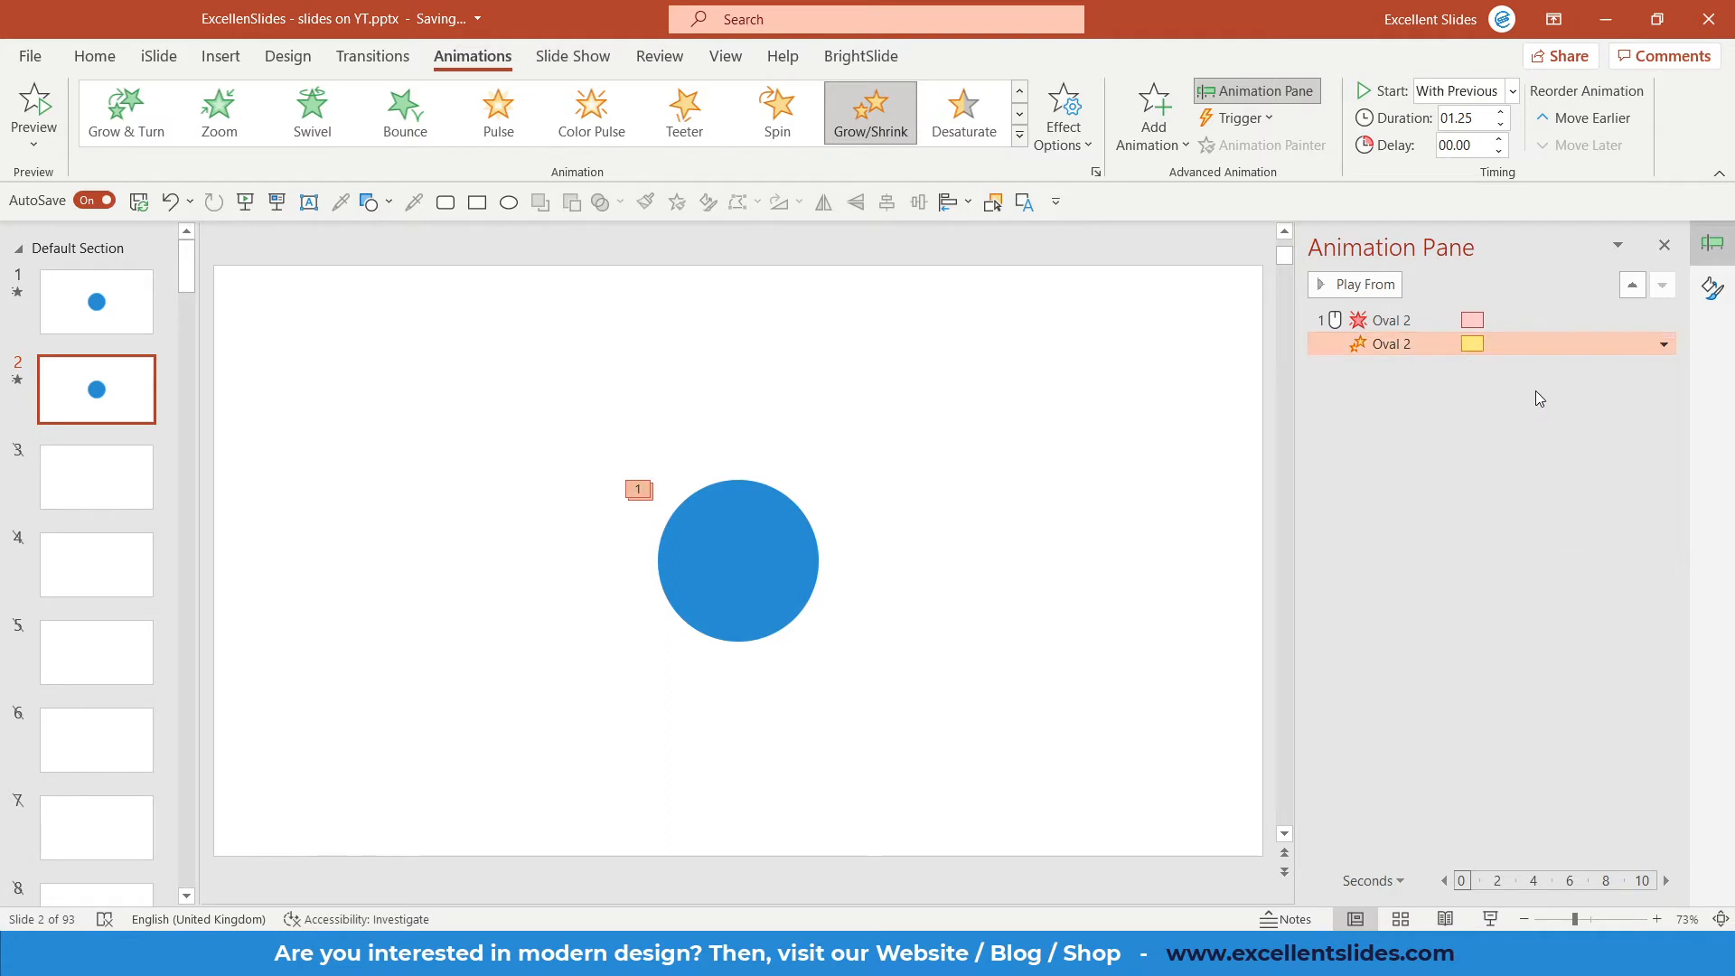
pyautogui.moveTo(1472, 401)
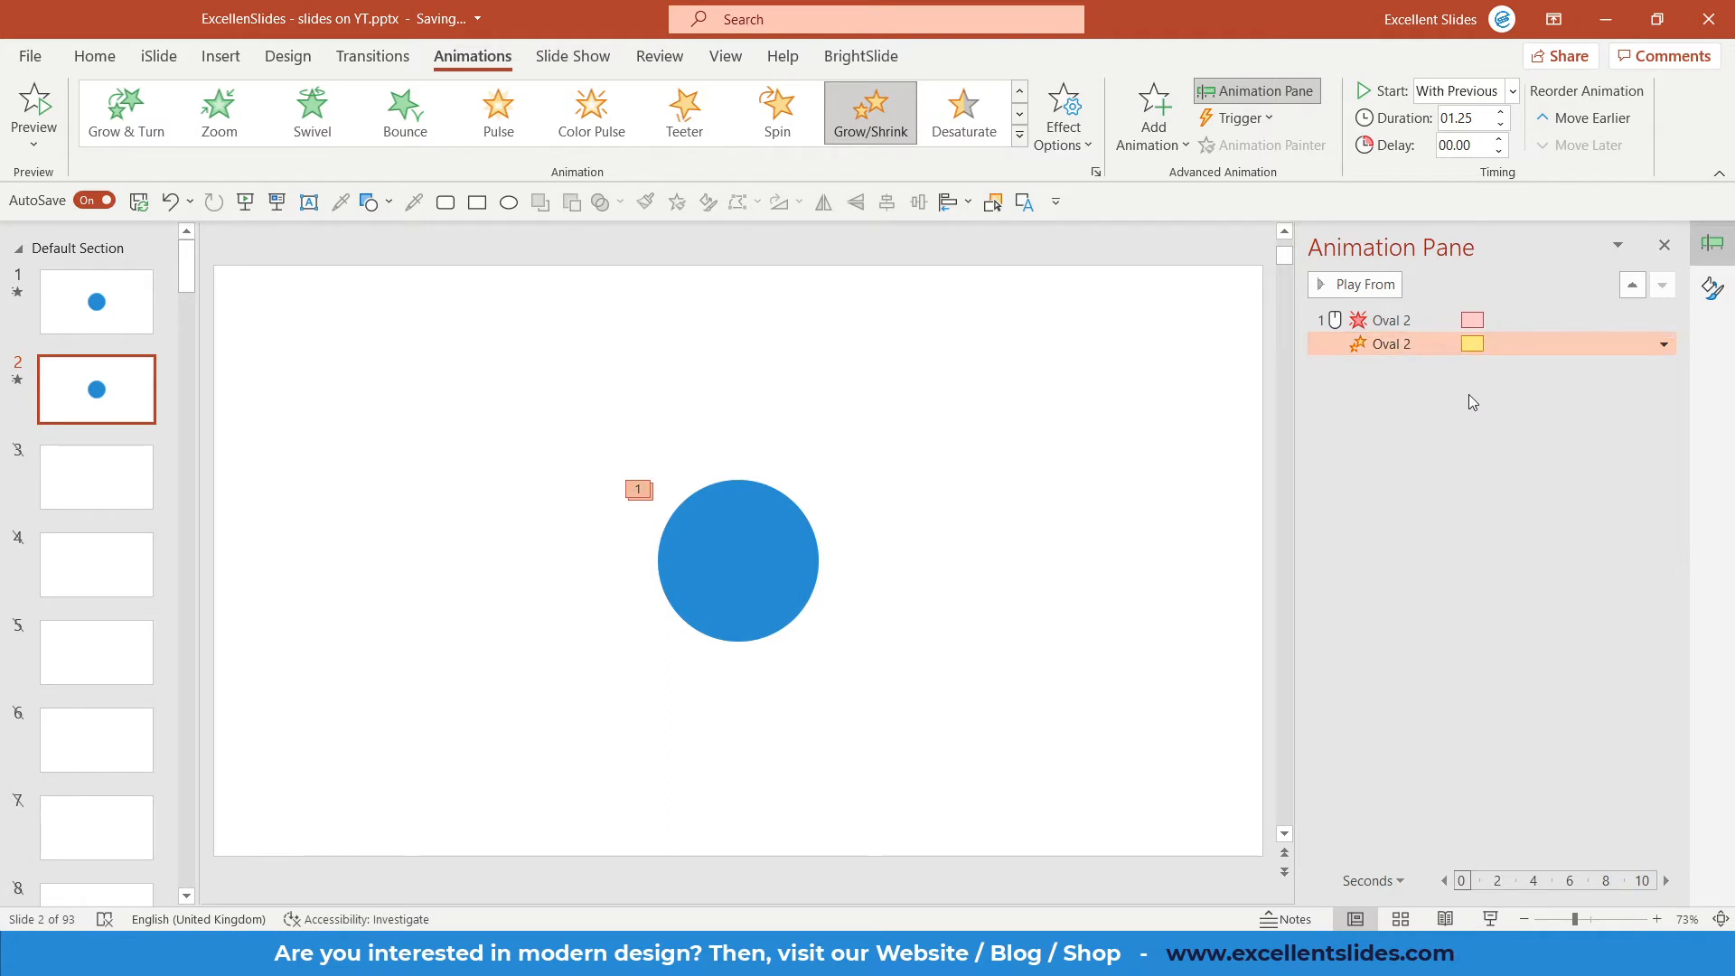
pyautogui.moveTo(1462, 387)
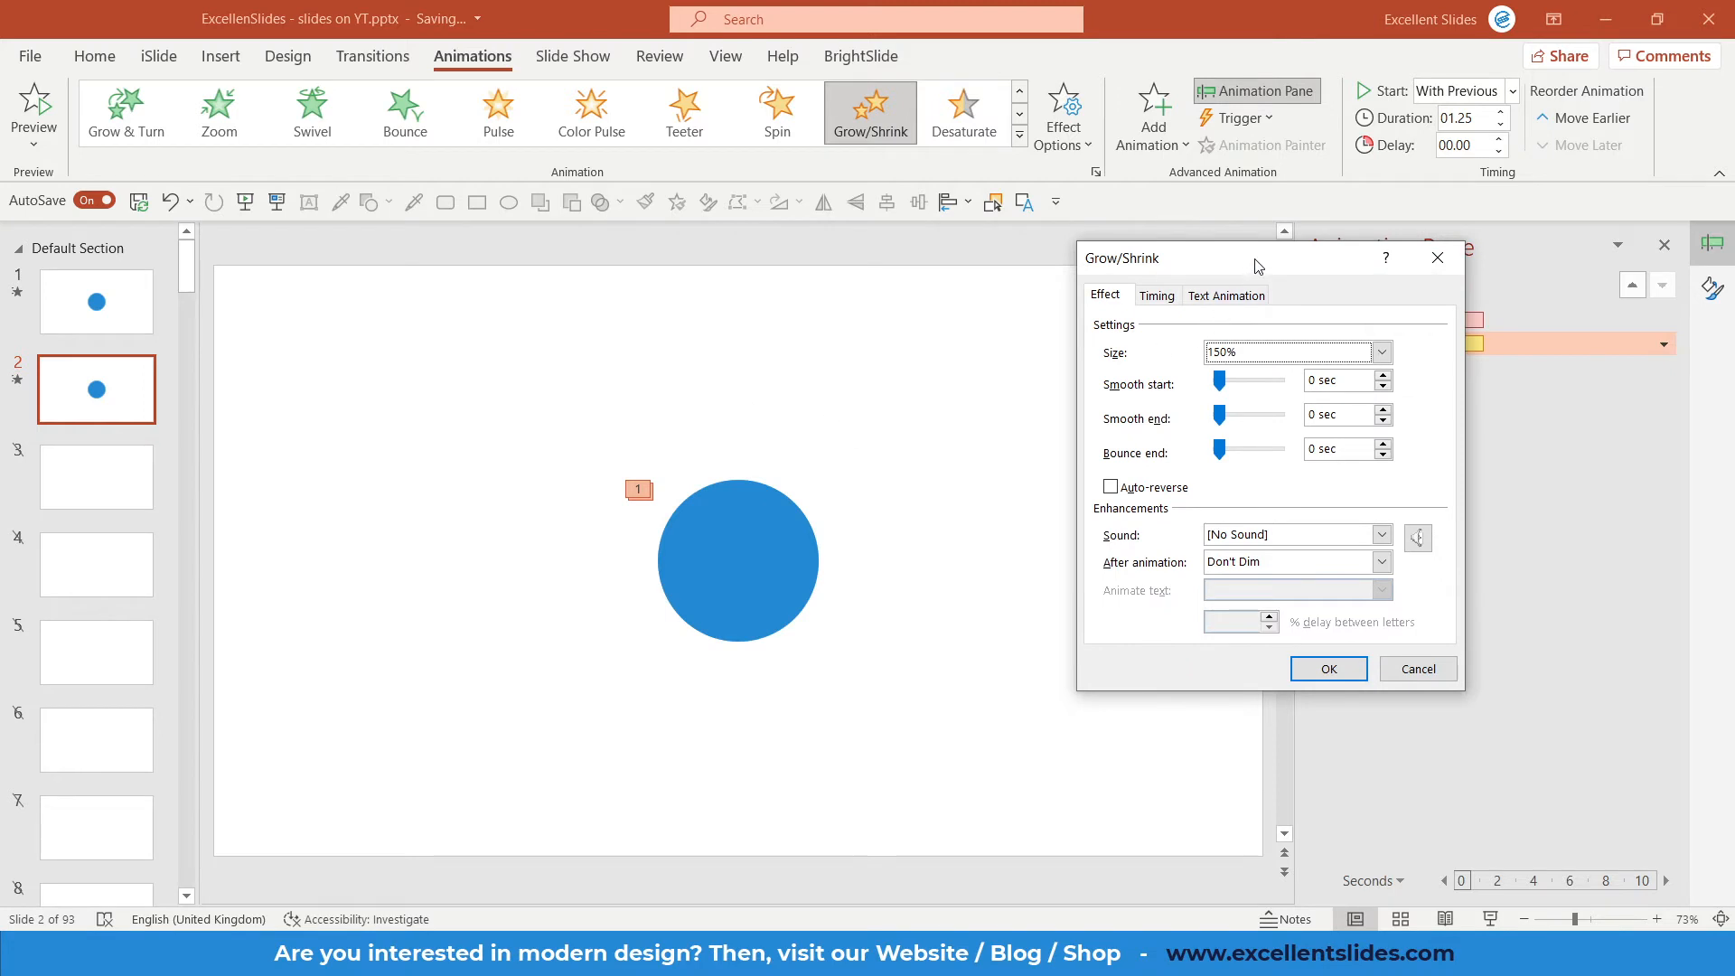
# Set Grow/Shrink size to 250% with a 1.25-second smooth end and confirm.
pyautogui.click(1379, 352)
pyautogui.write('250')
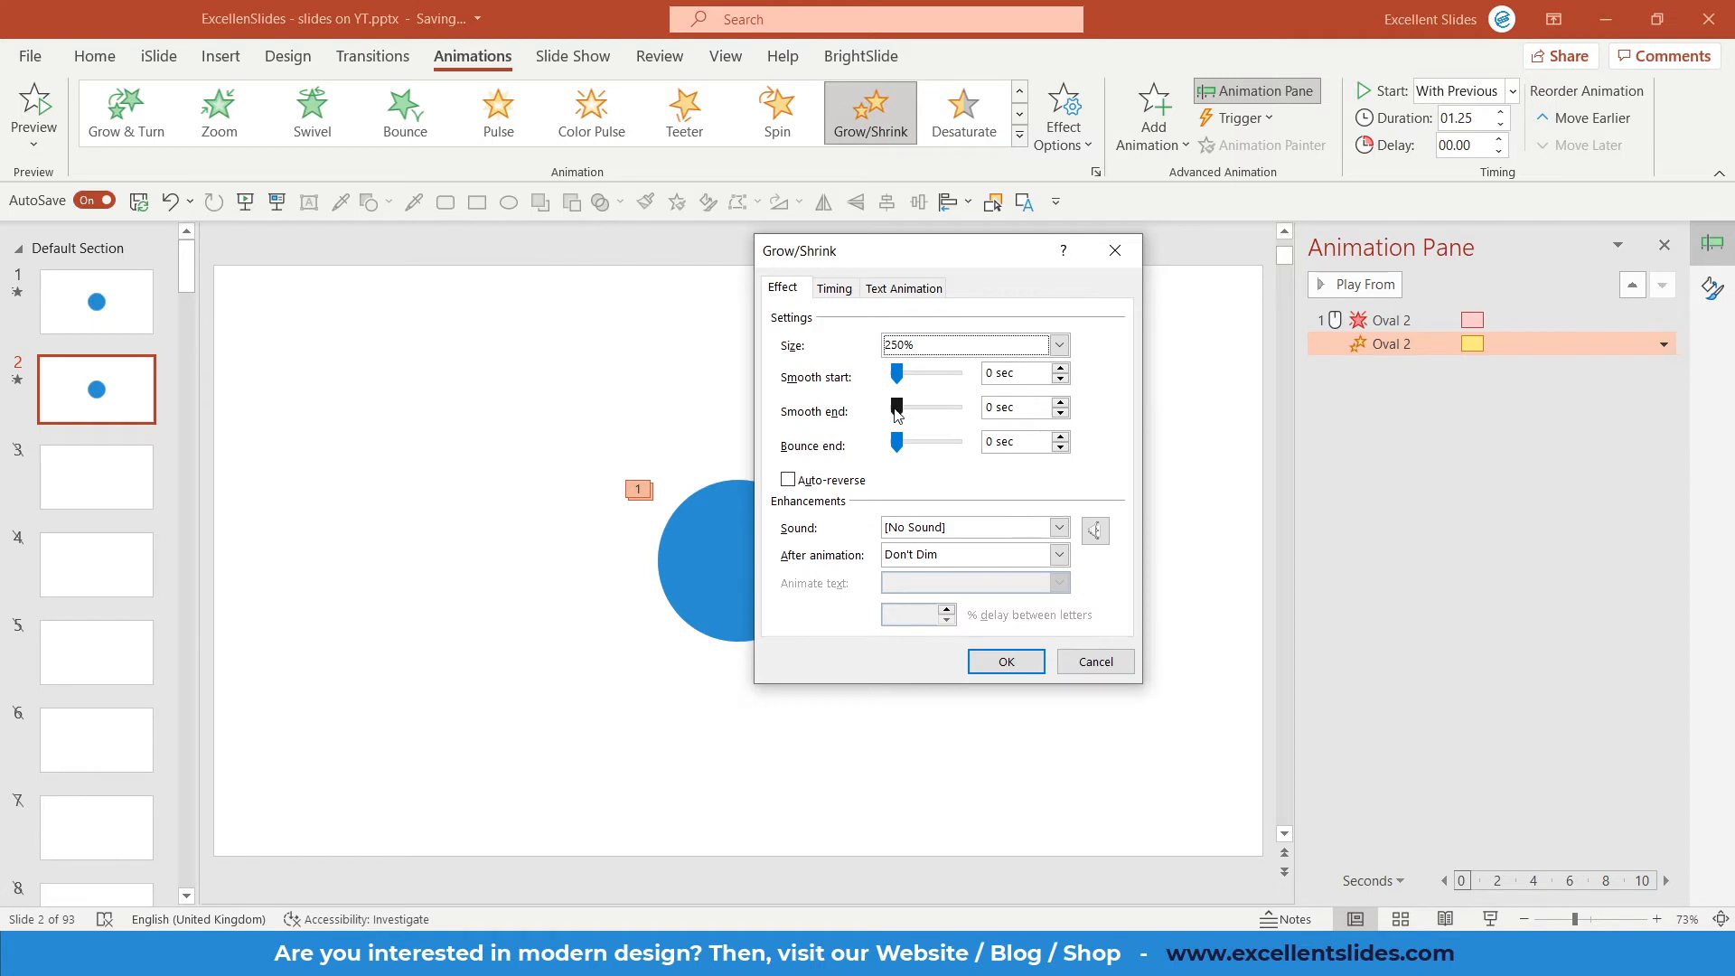
pyautogui.moveTo(899, 412); pyautogui.dragTo(957, 412)
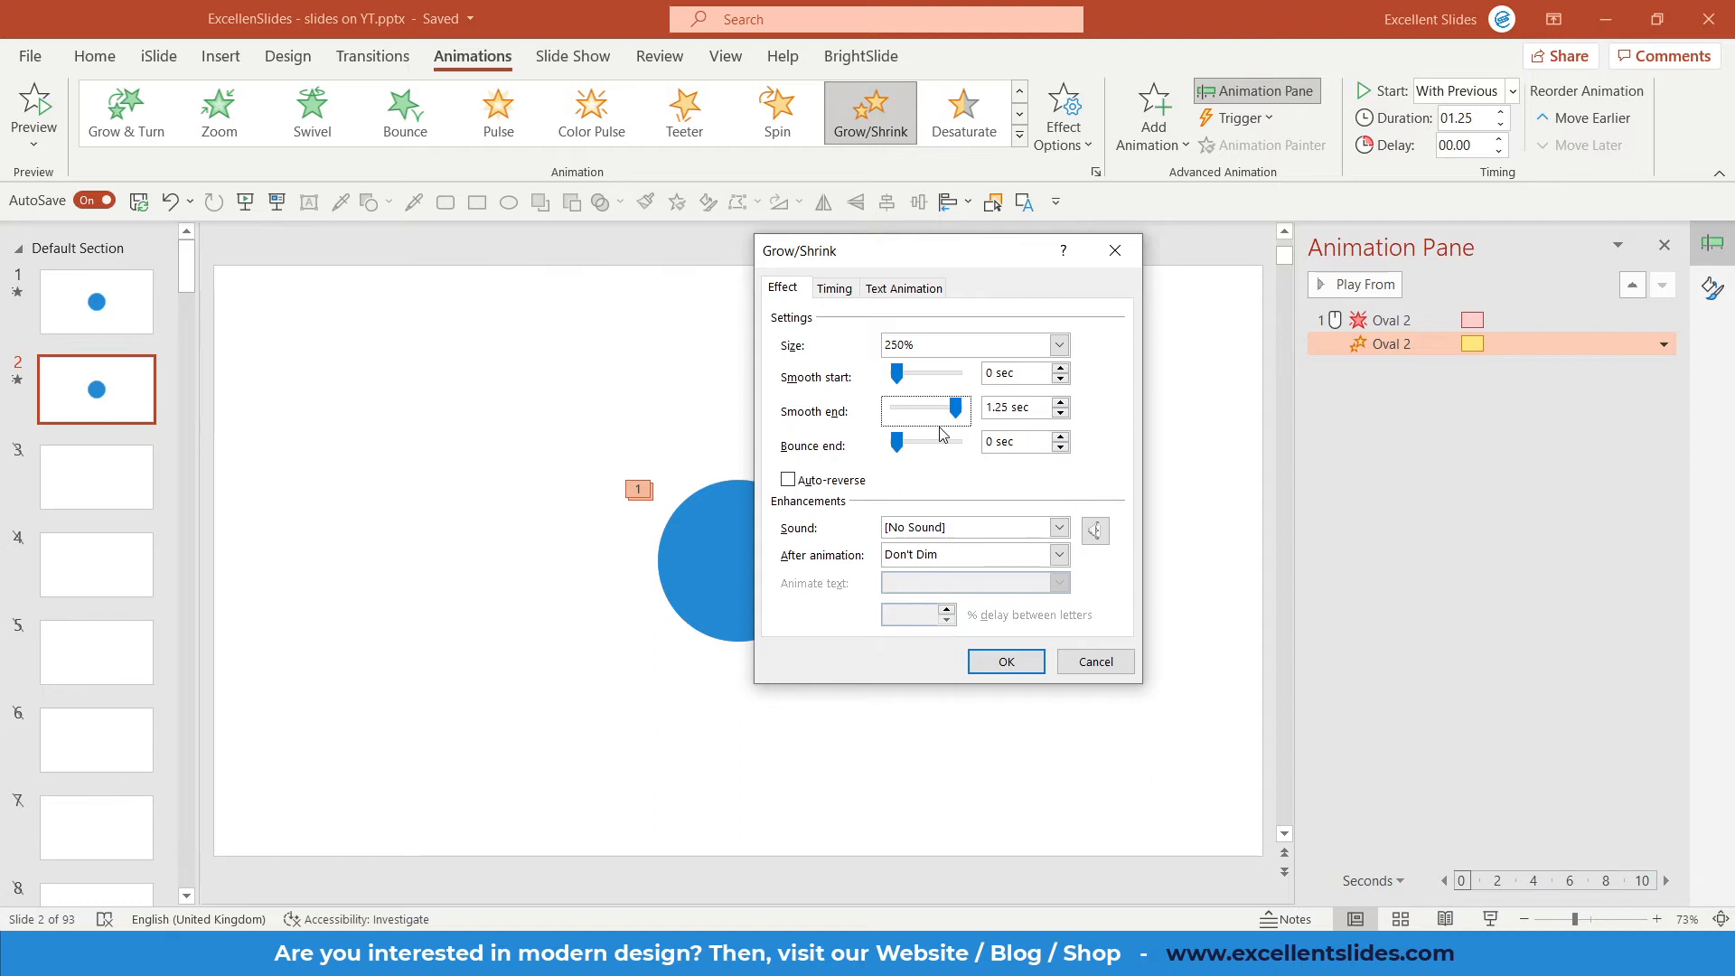
pyautogui.click(1005, 661)
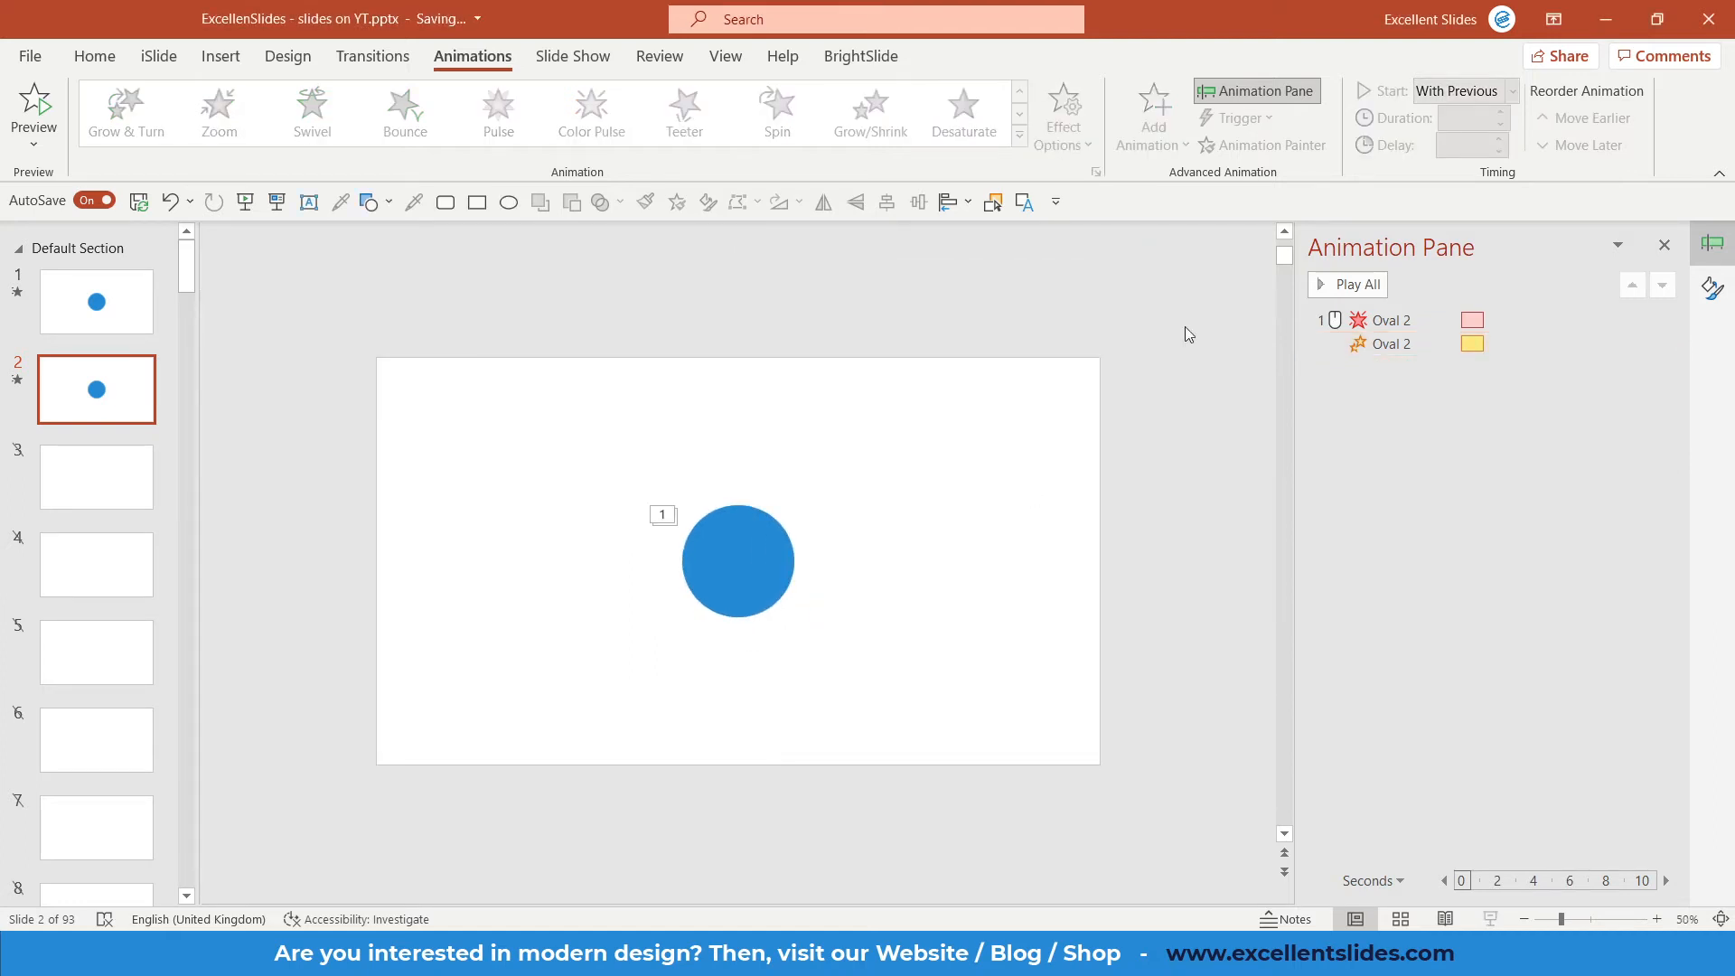
# Play All to preview the fade and grow animations on slides 1 and 2.
pyautogui.click(1347, 283)
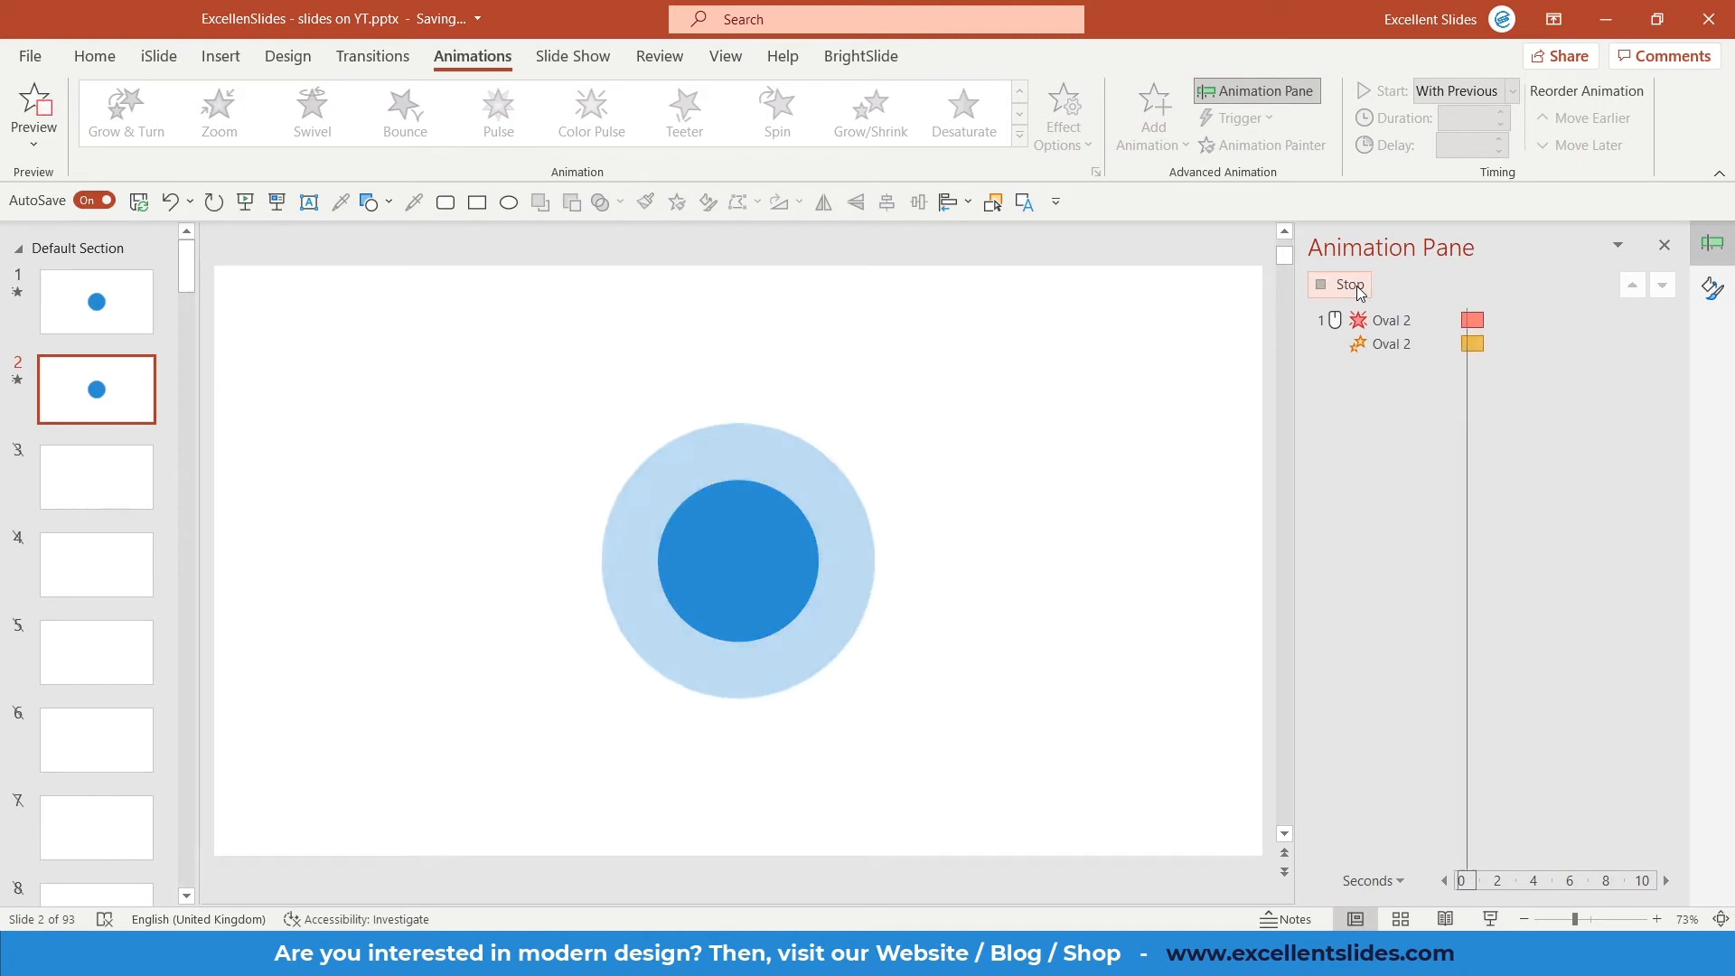
pyautogui.click(1344, 284)
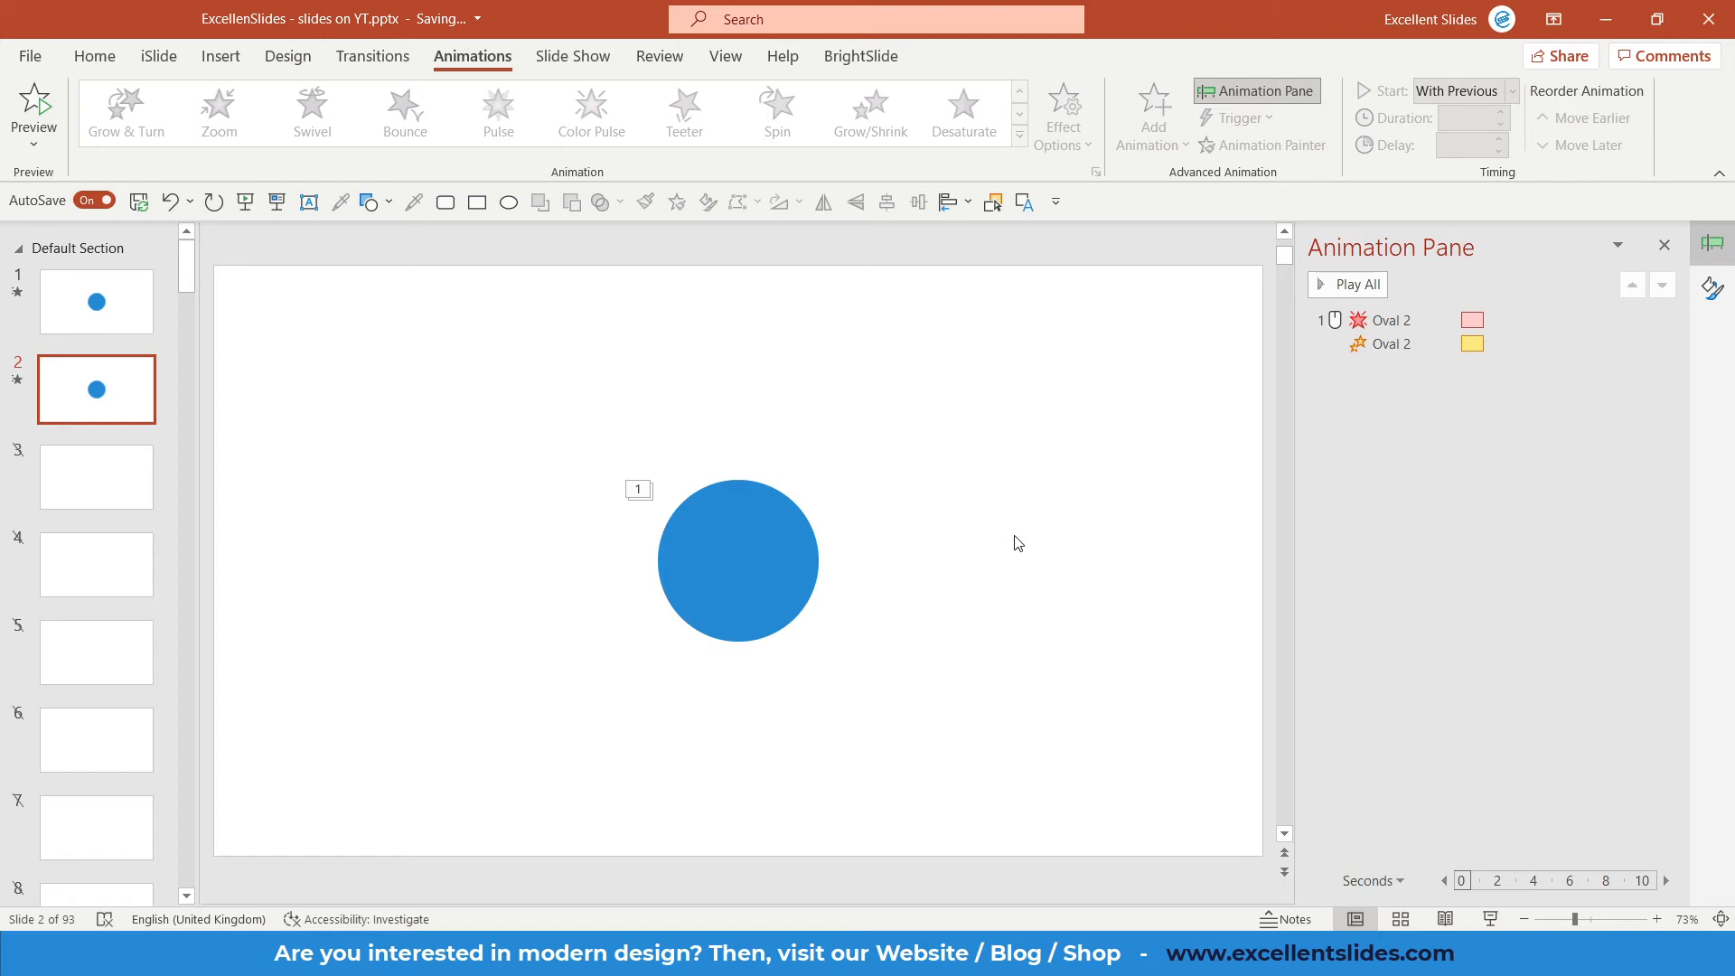
pyautogui.click(96, 302)
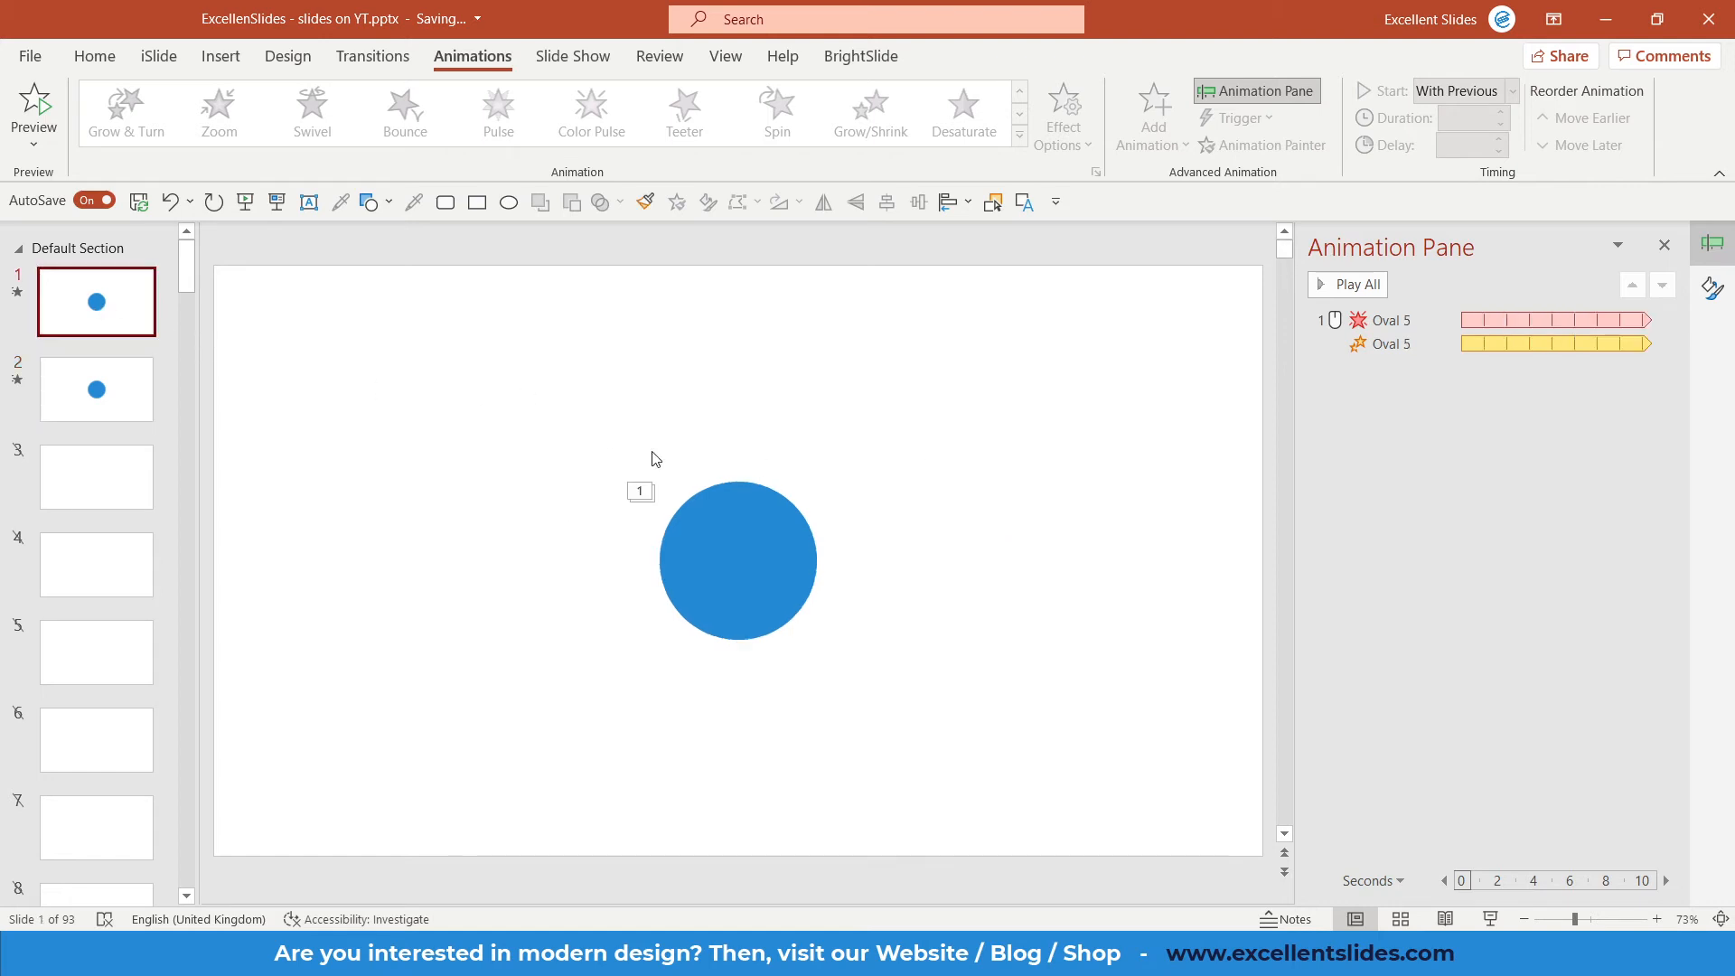
pyautogui.click(1346, 283)
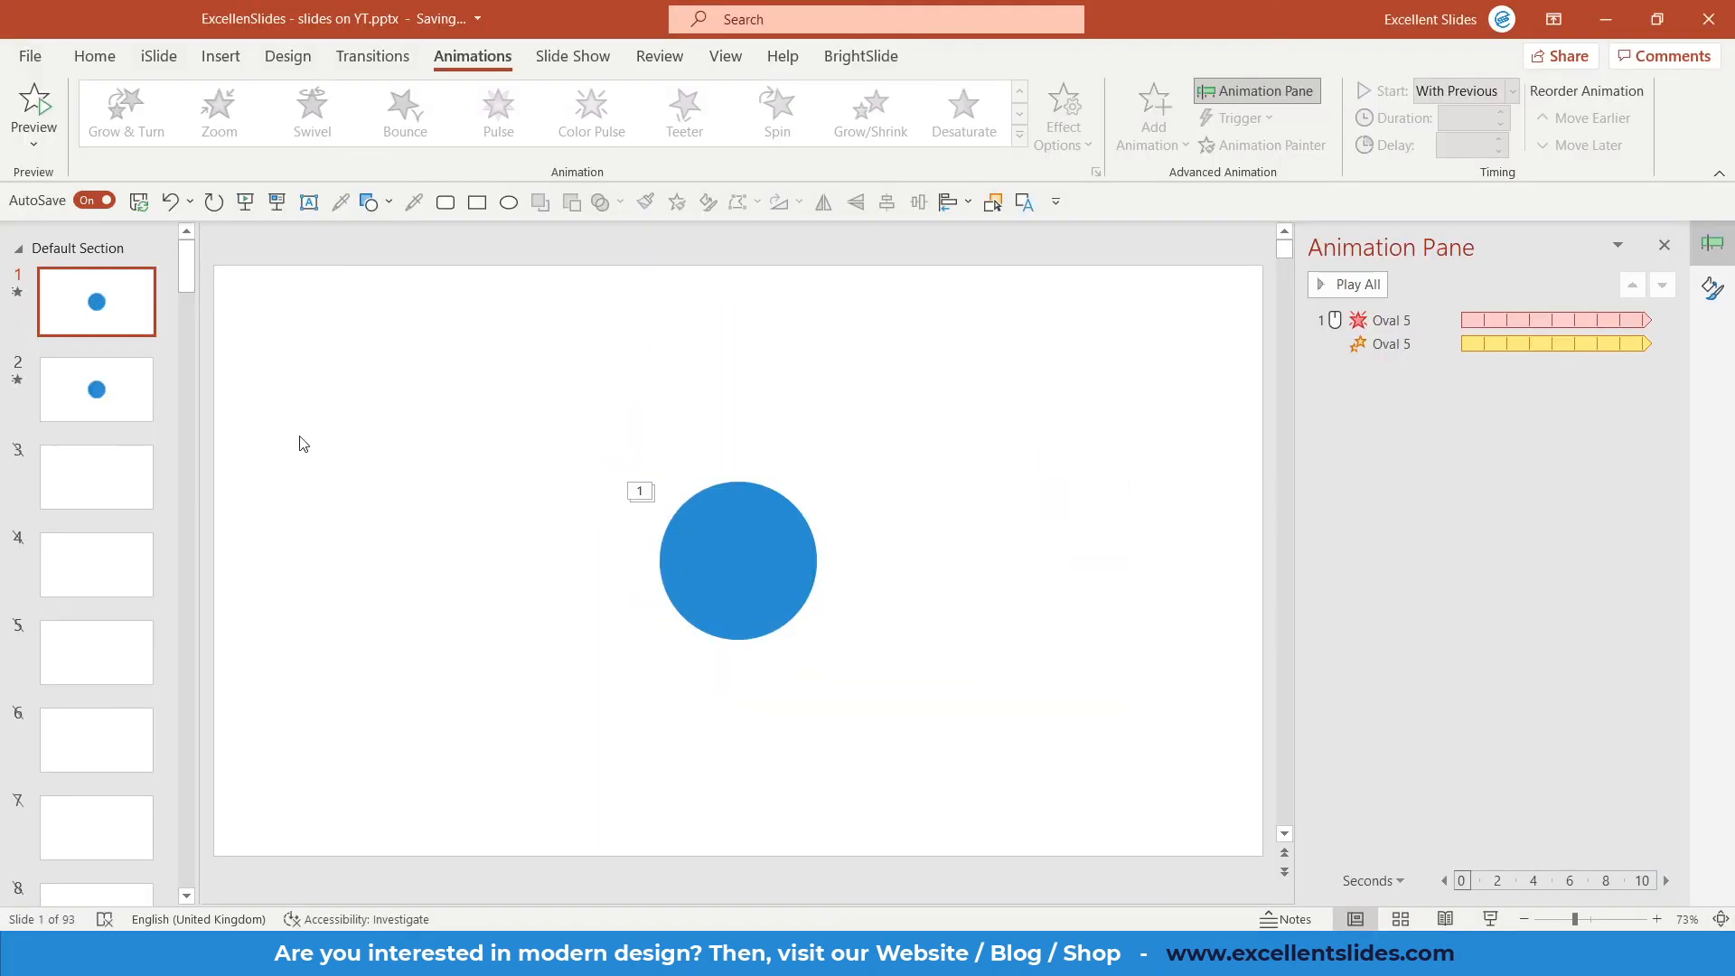
pyautogui.click(96, 388)
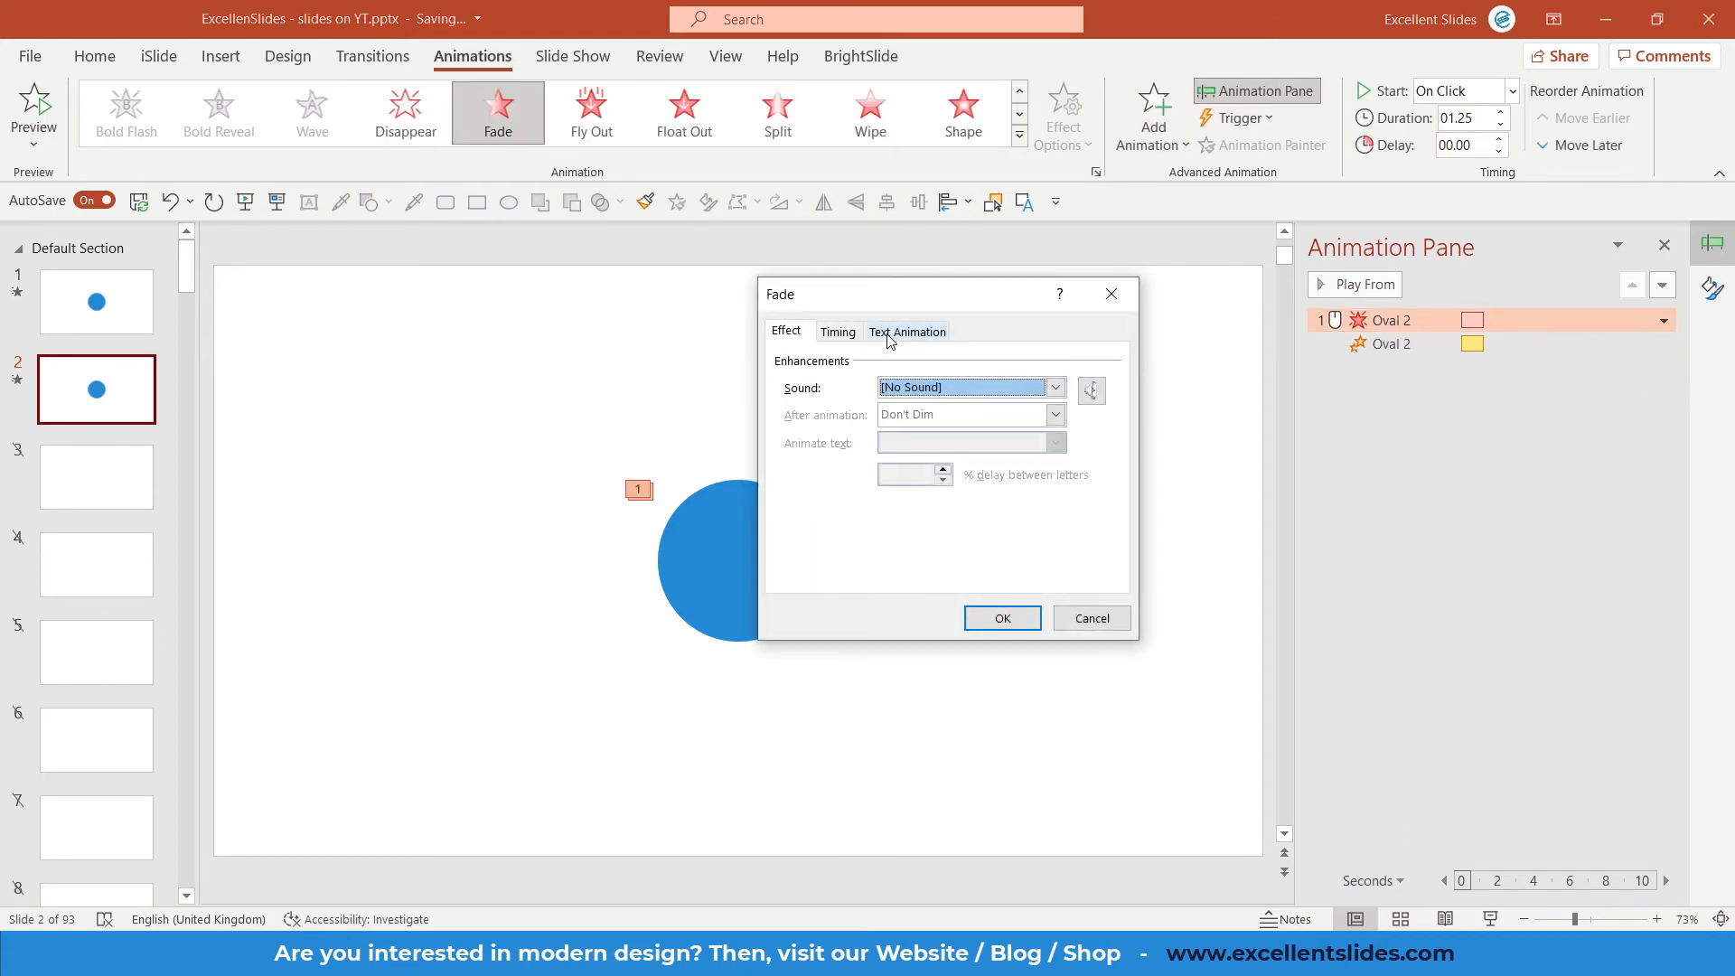
# Set Repeat to Until End of Slide for both the Fade exit and Grow/Shrink.
pyautogui.click(837, 330)
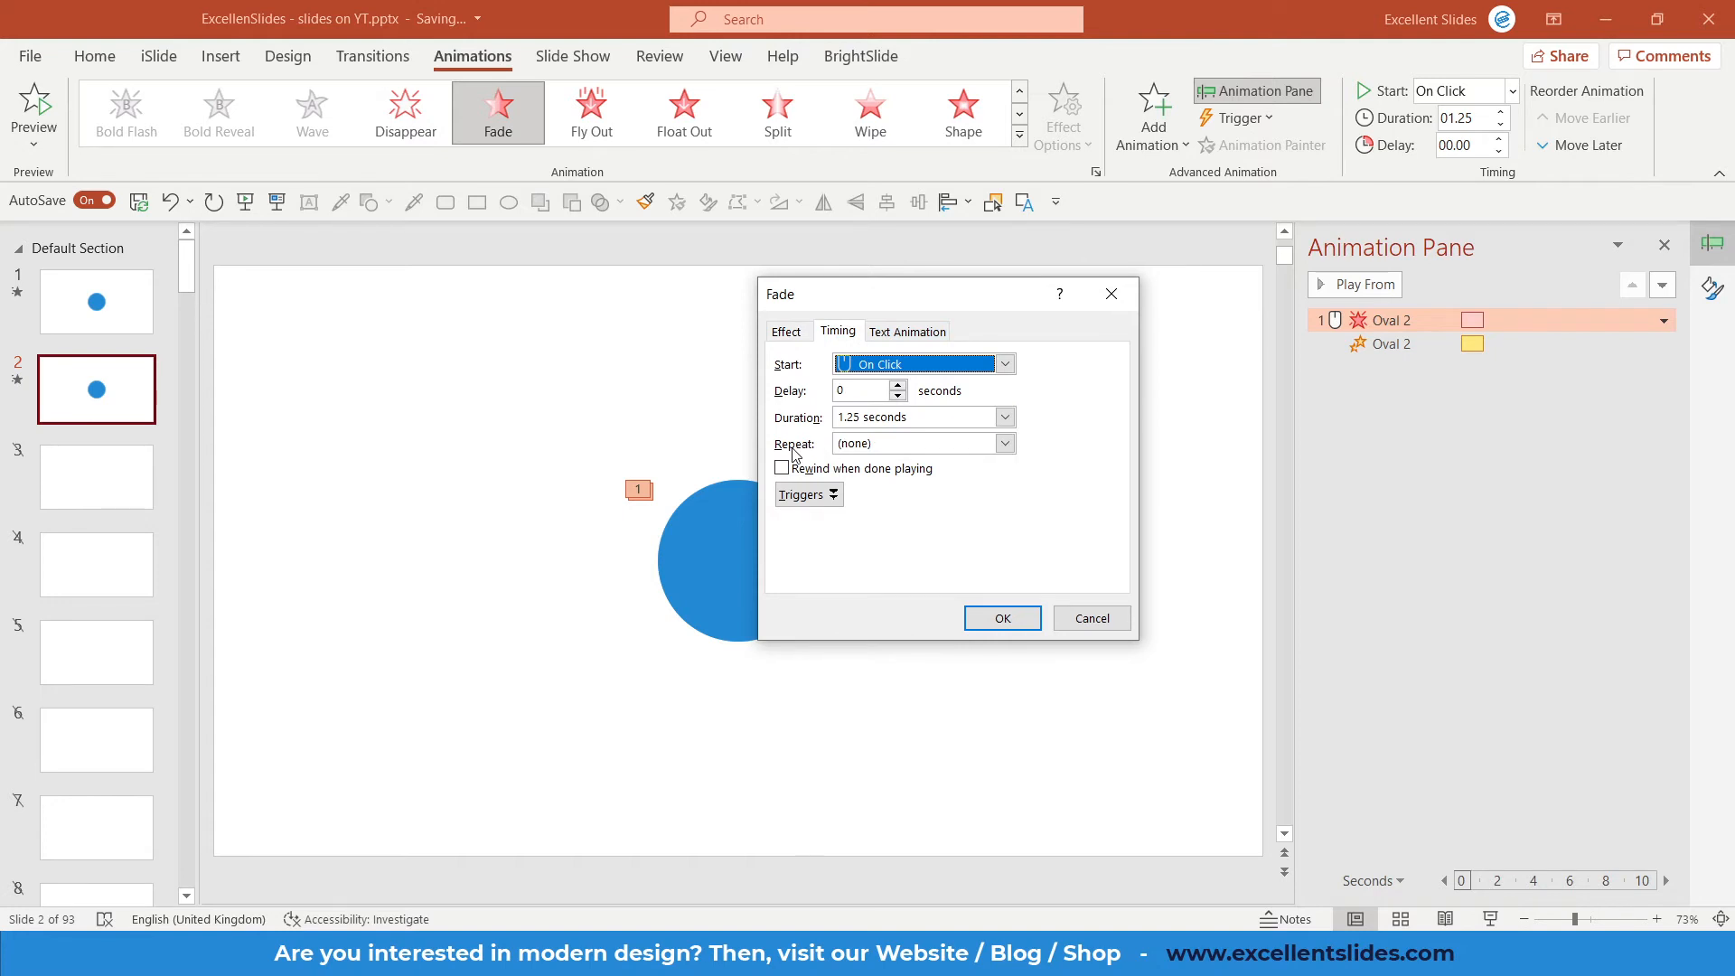
pyautogui.click(1004, 445)
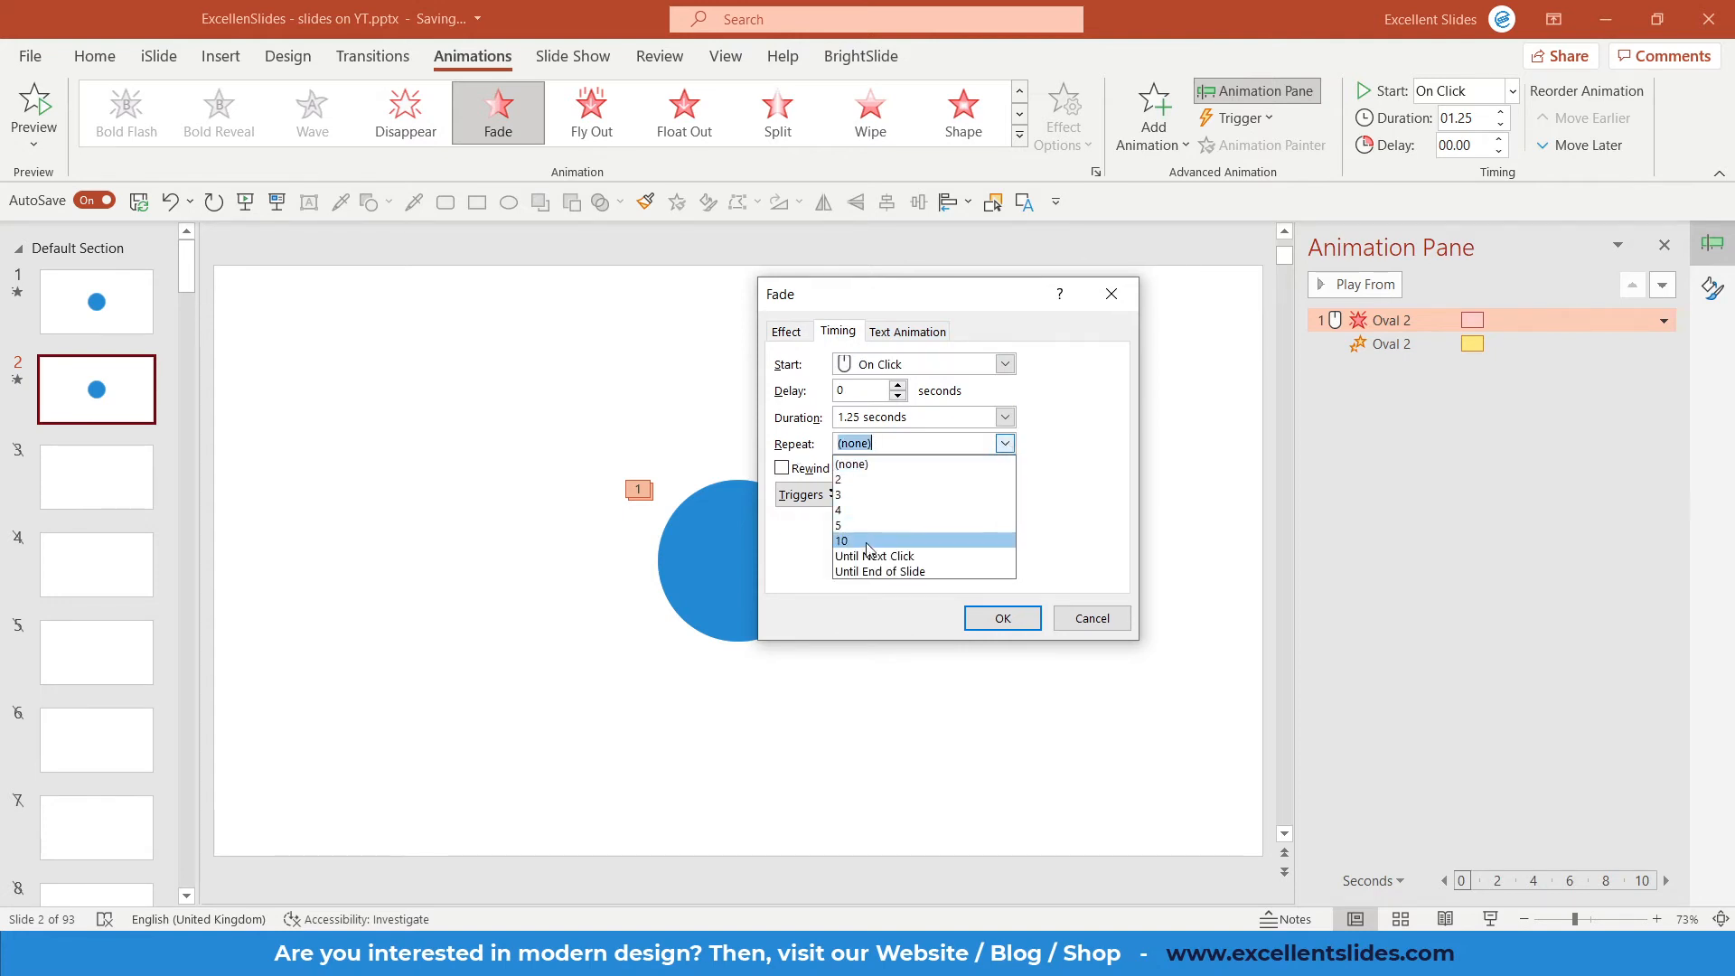
pyautogui.moveTo(875, 554)
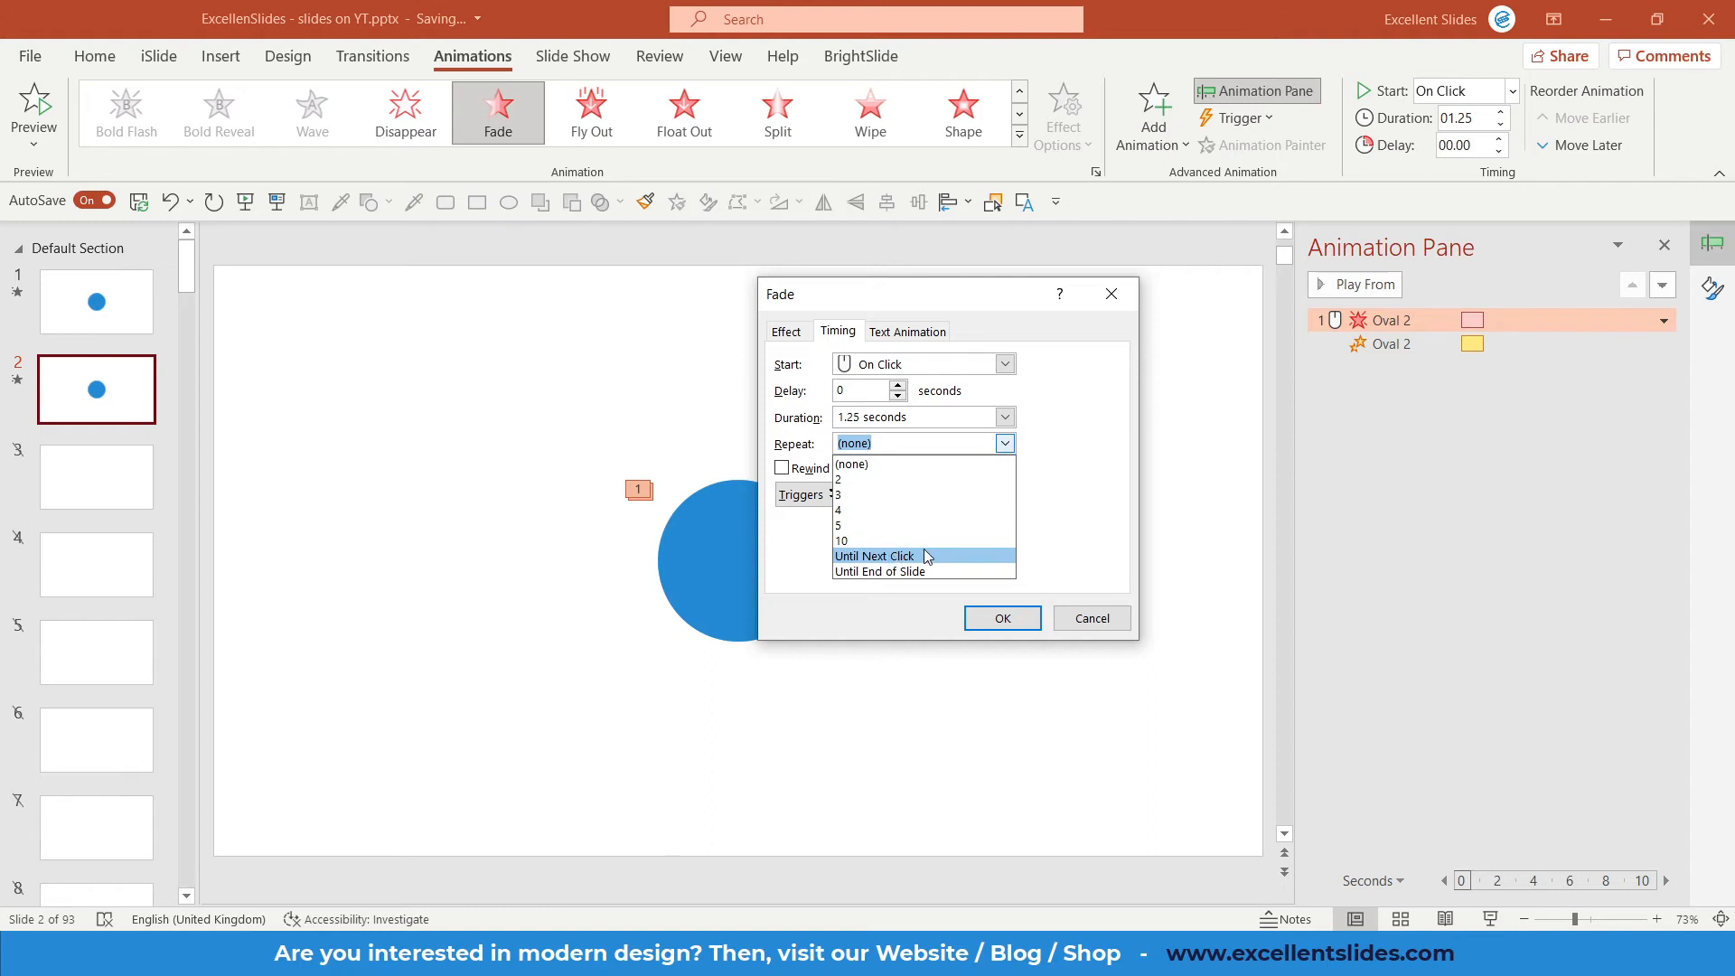
pyautogui.moveTo(900, 571)
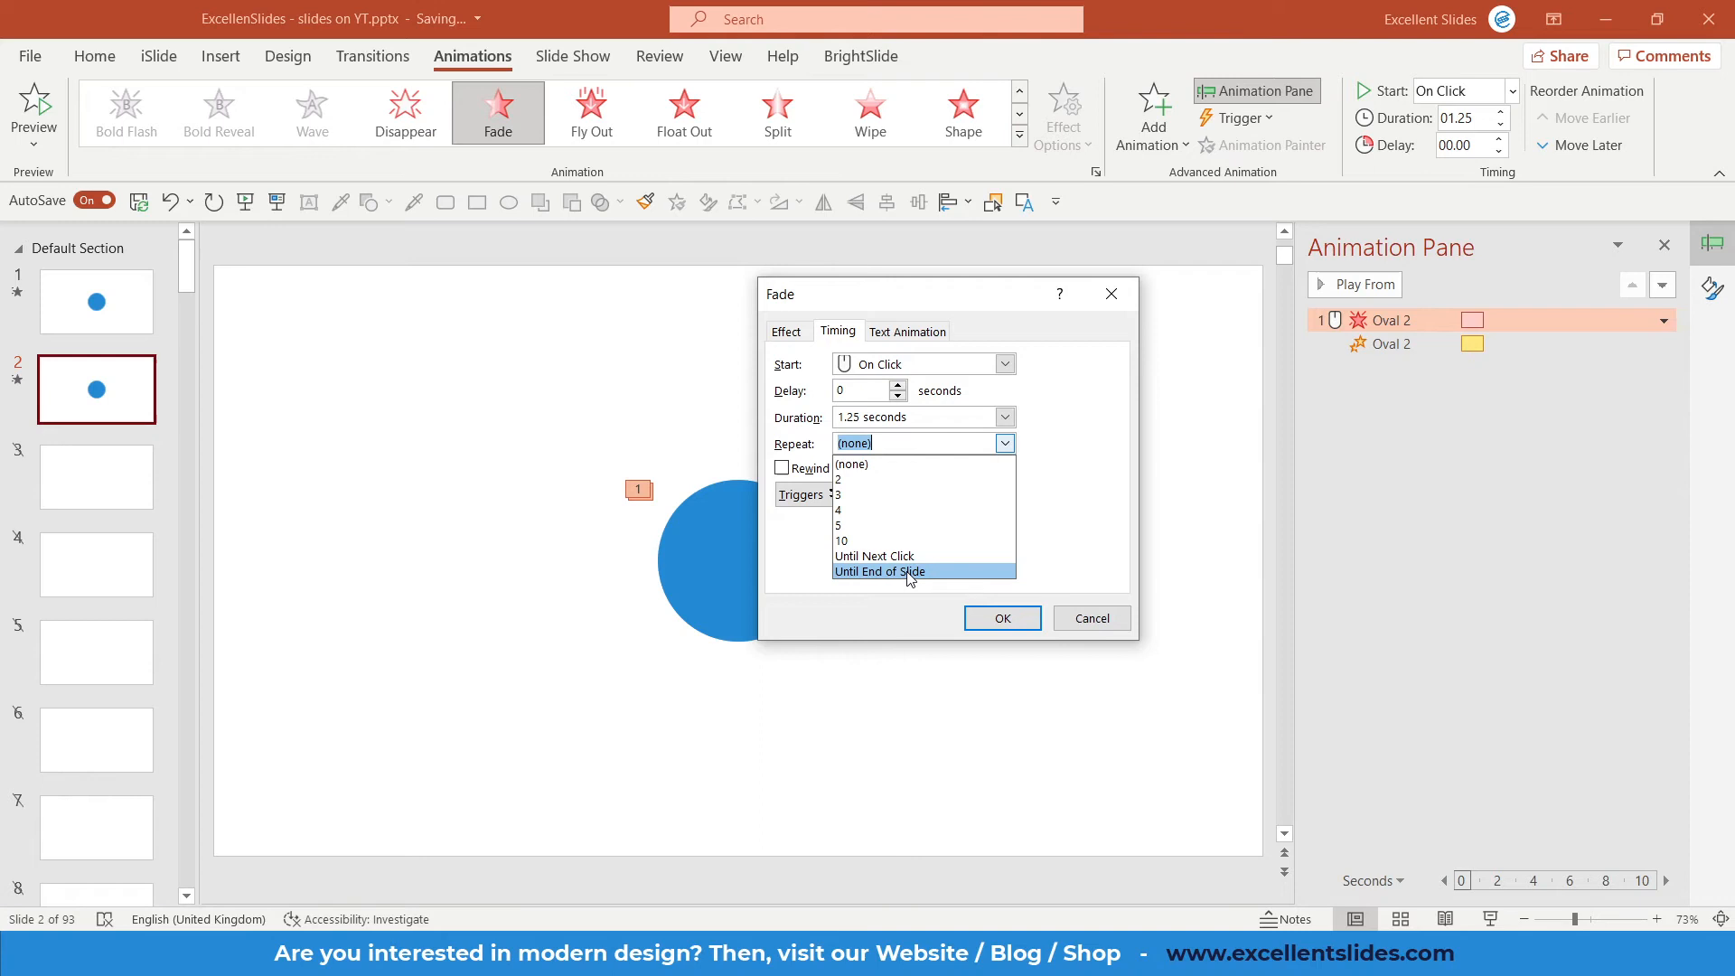
pyautogui.click(879, 571)
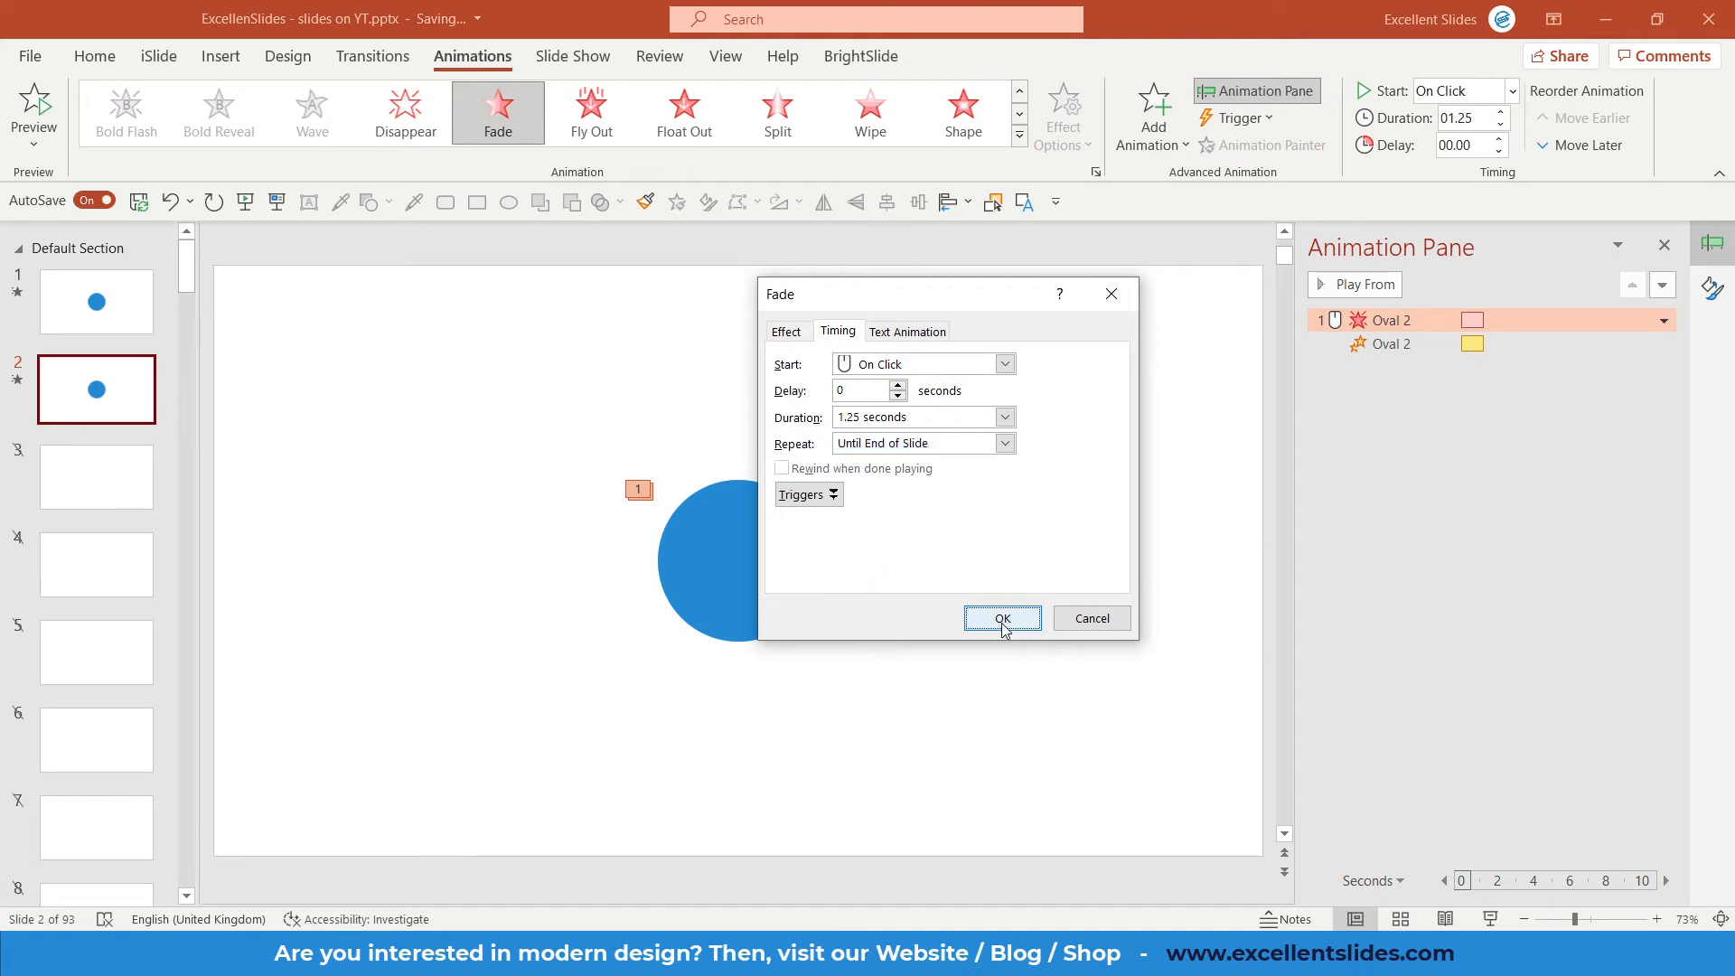
pyautogui.click(999, 618)
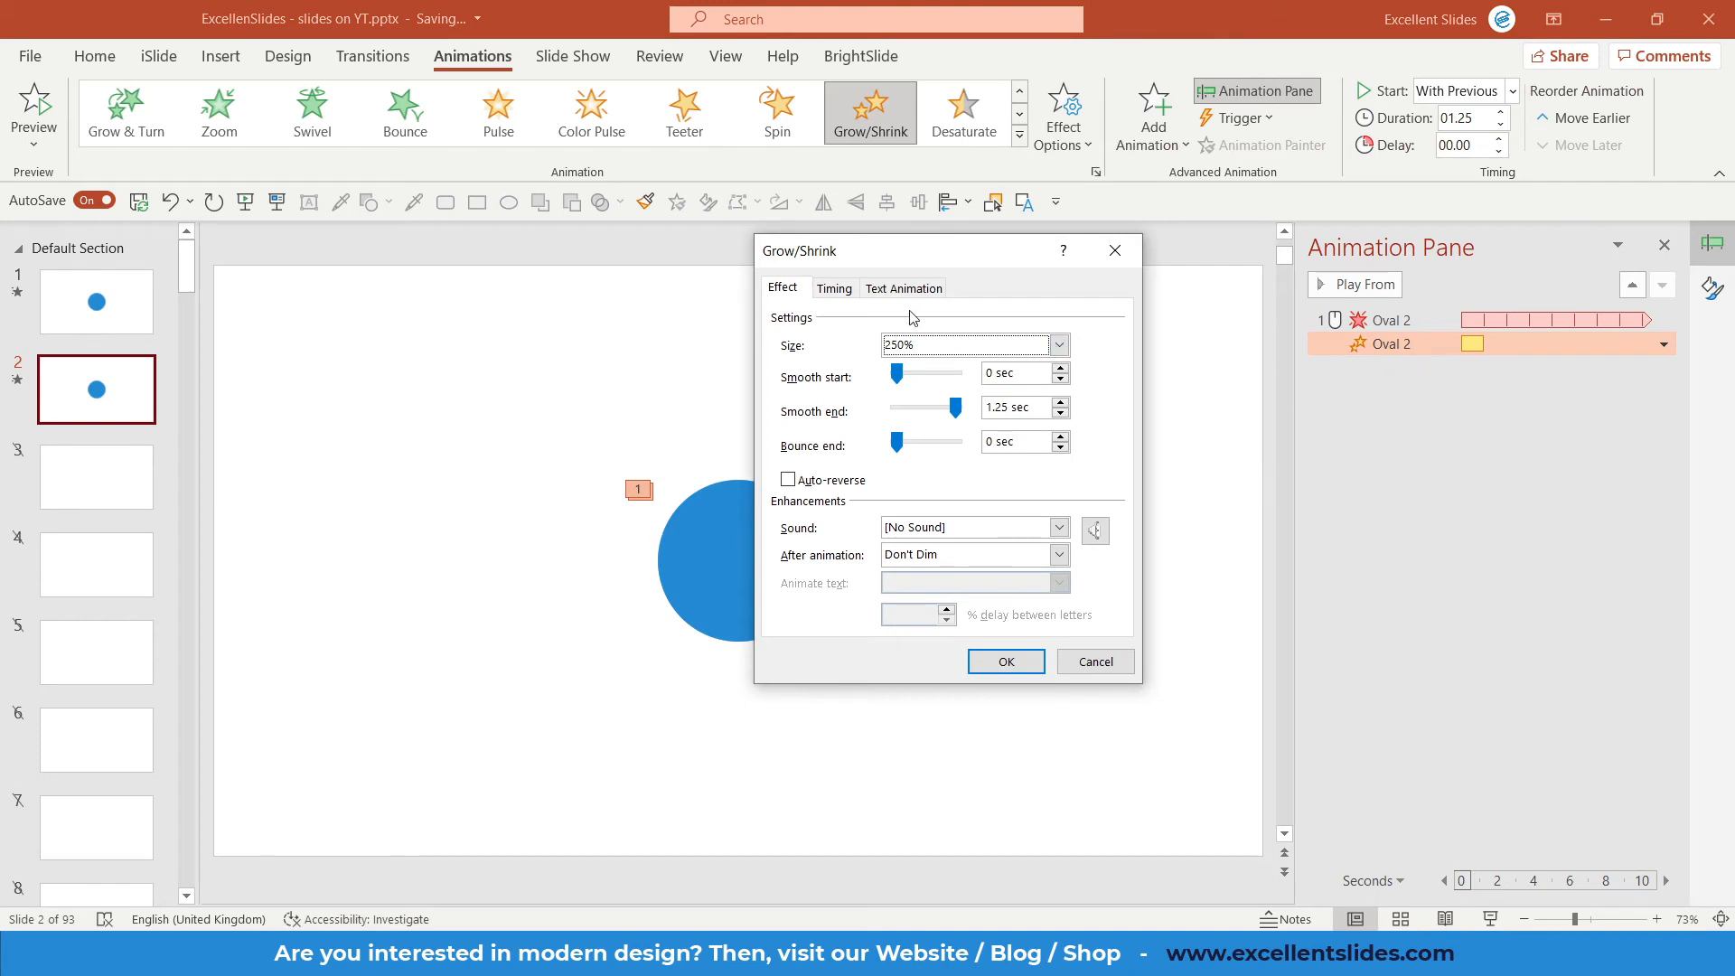
pyautogui.click(833, 288)
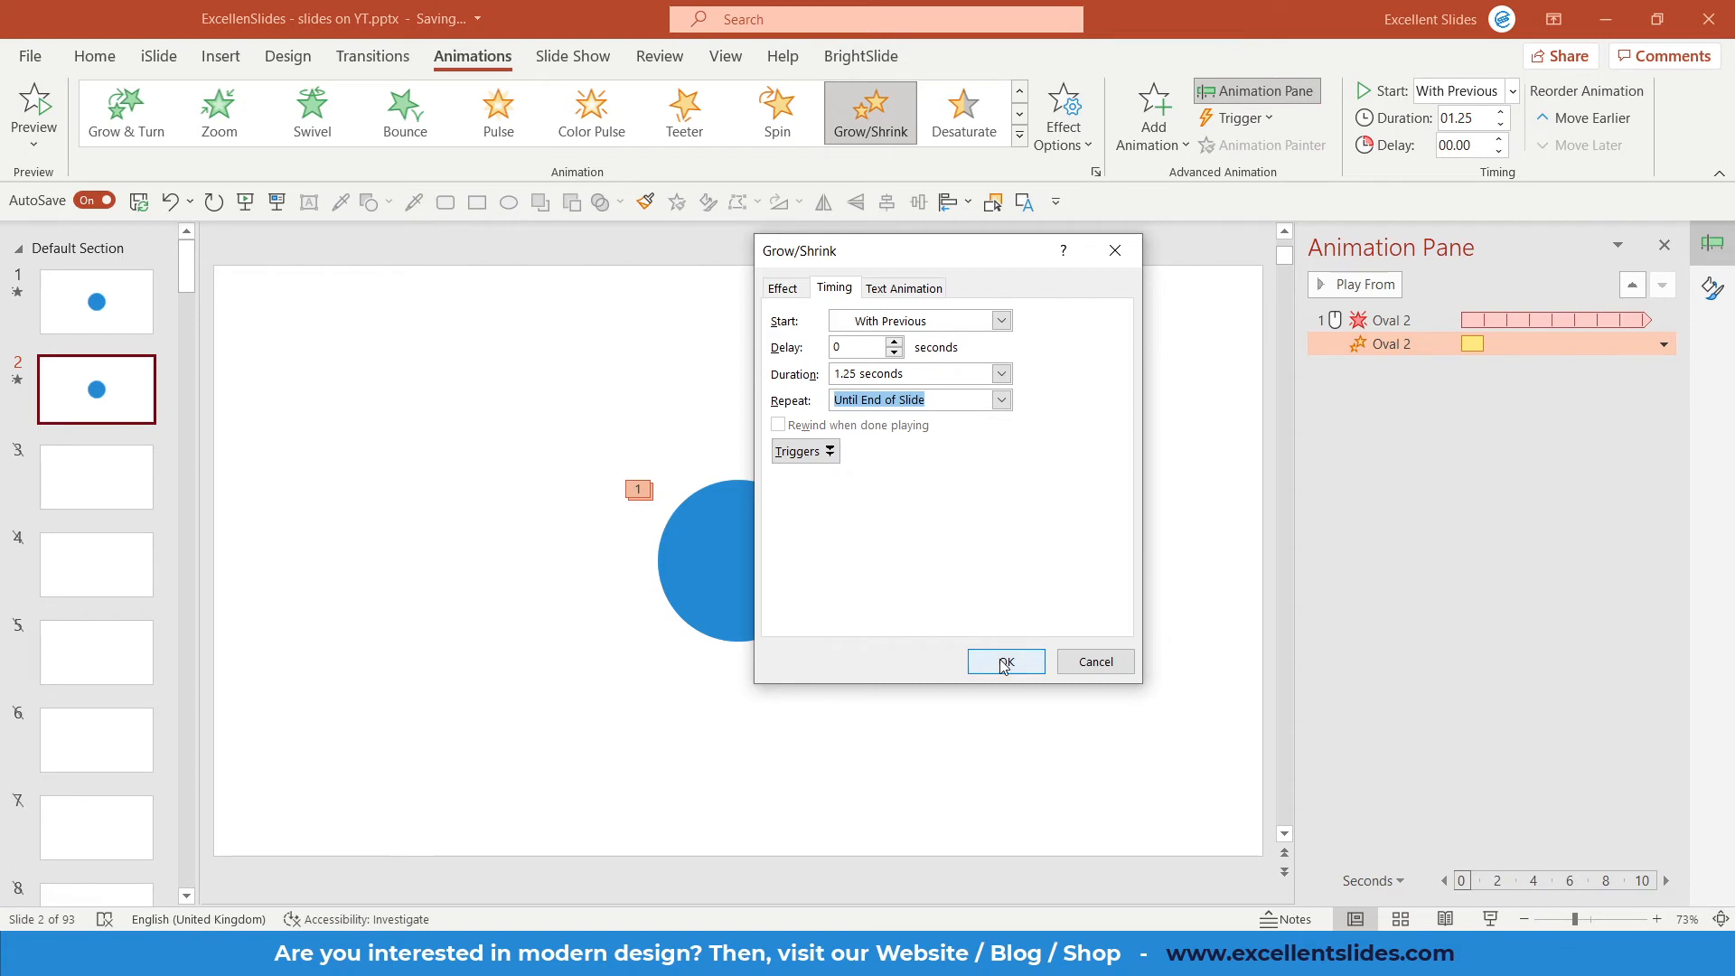
pyautogui.click(1003, 662)
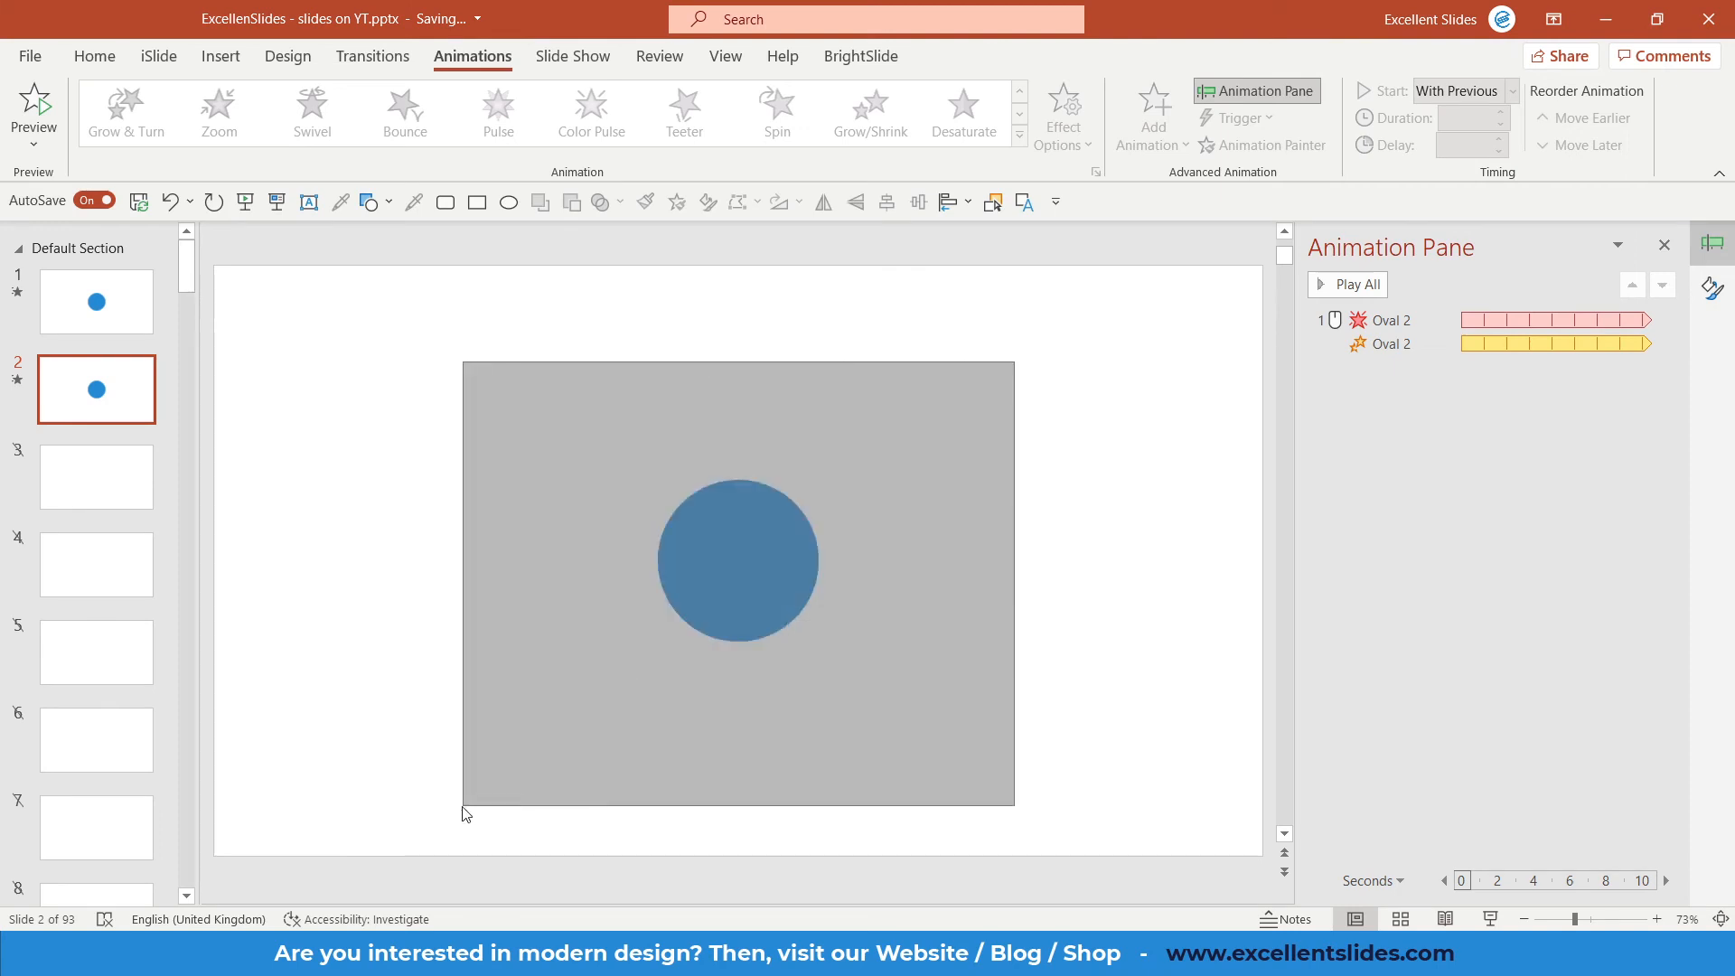
# Set the Grow/Shrink custom size to 170% with no smooth end and confirm.
pyautogui.click(1391, 344)
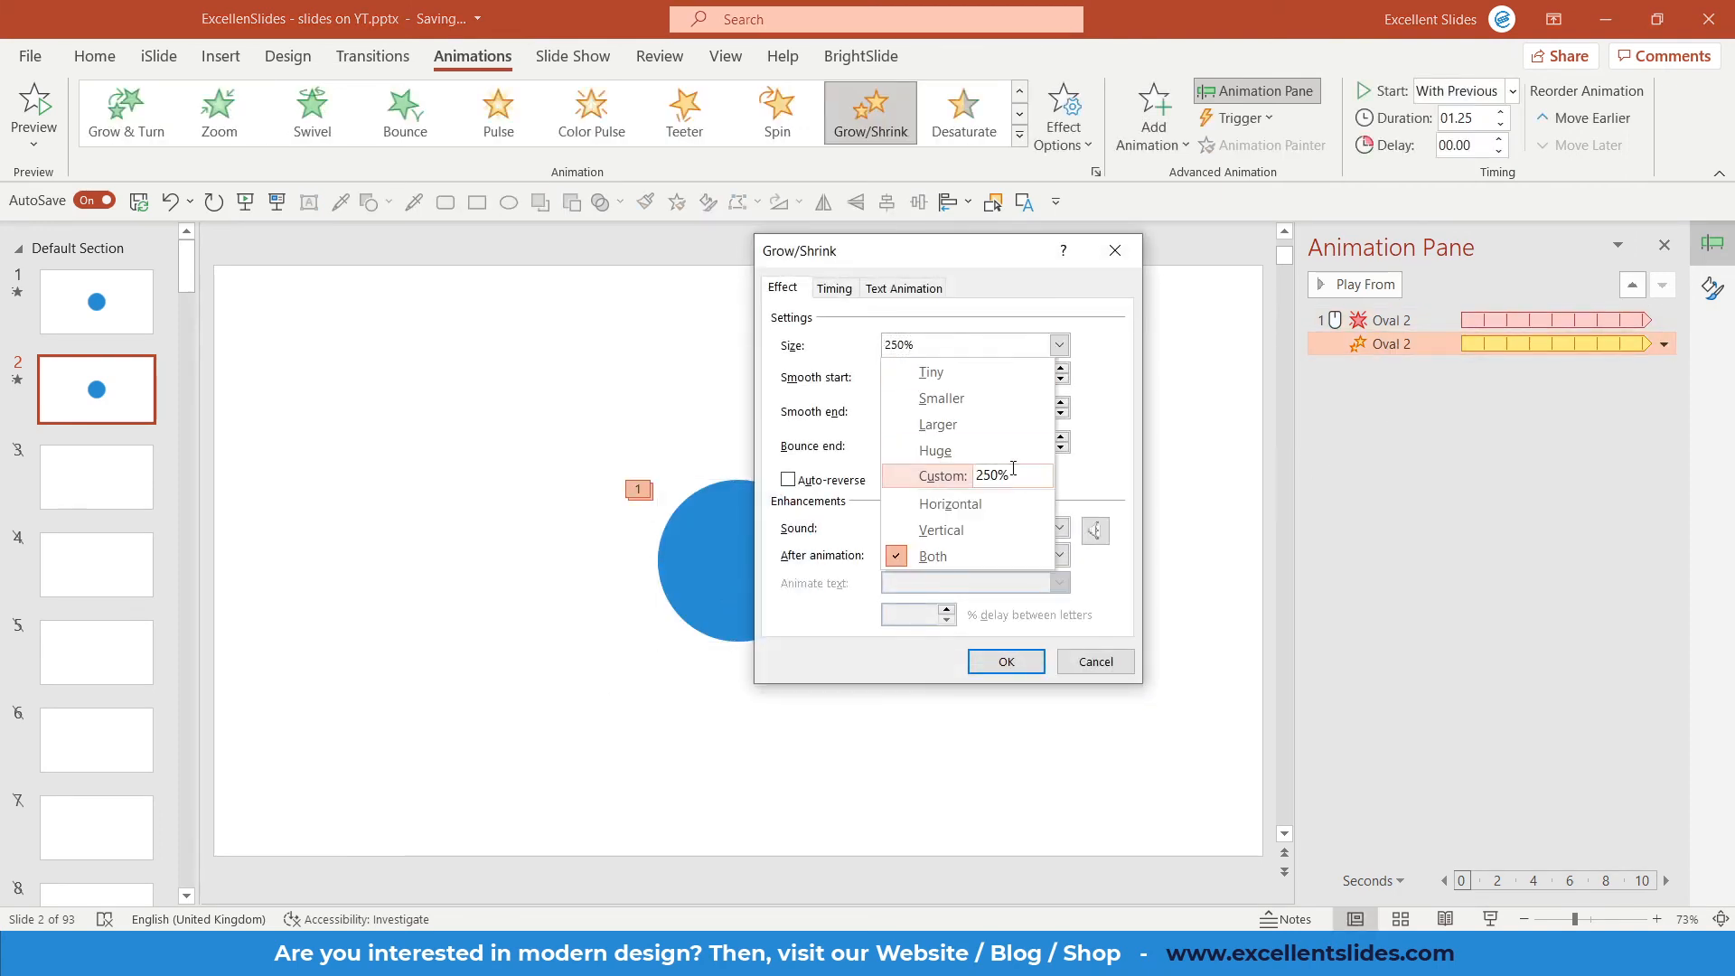
pyautogui.write('17')
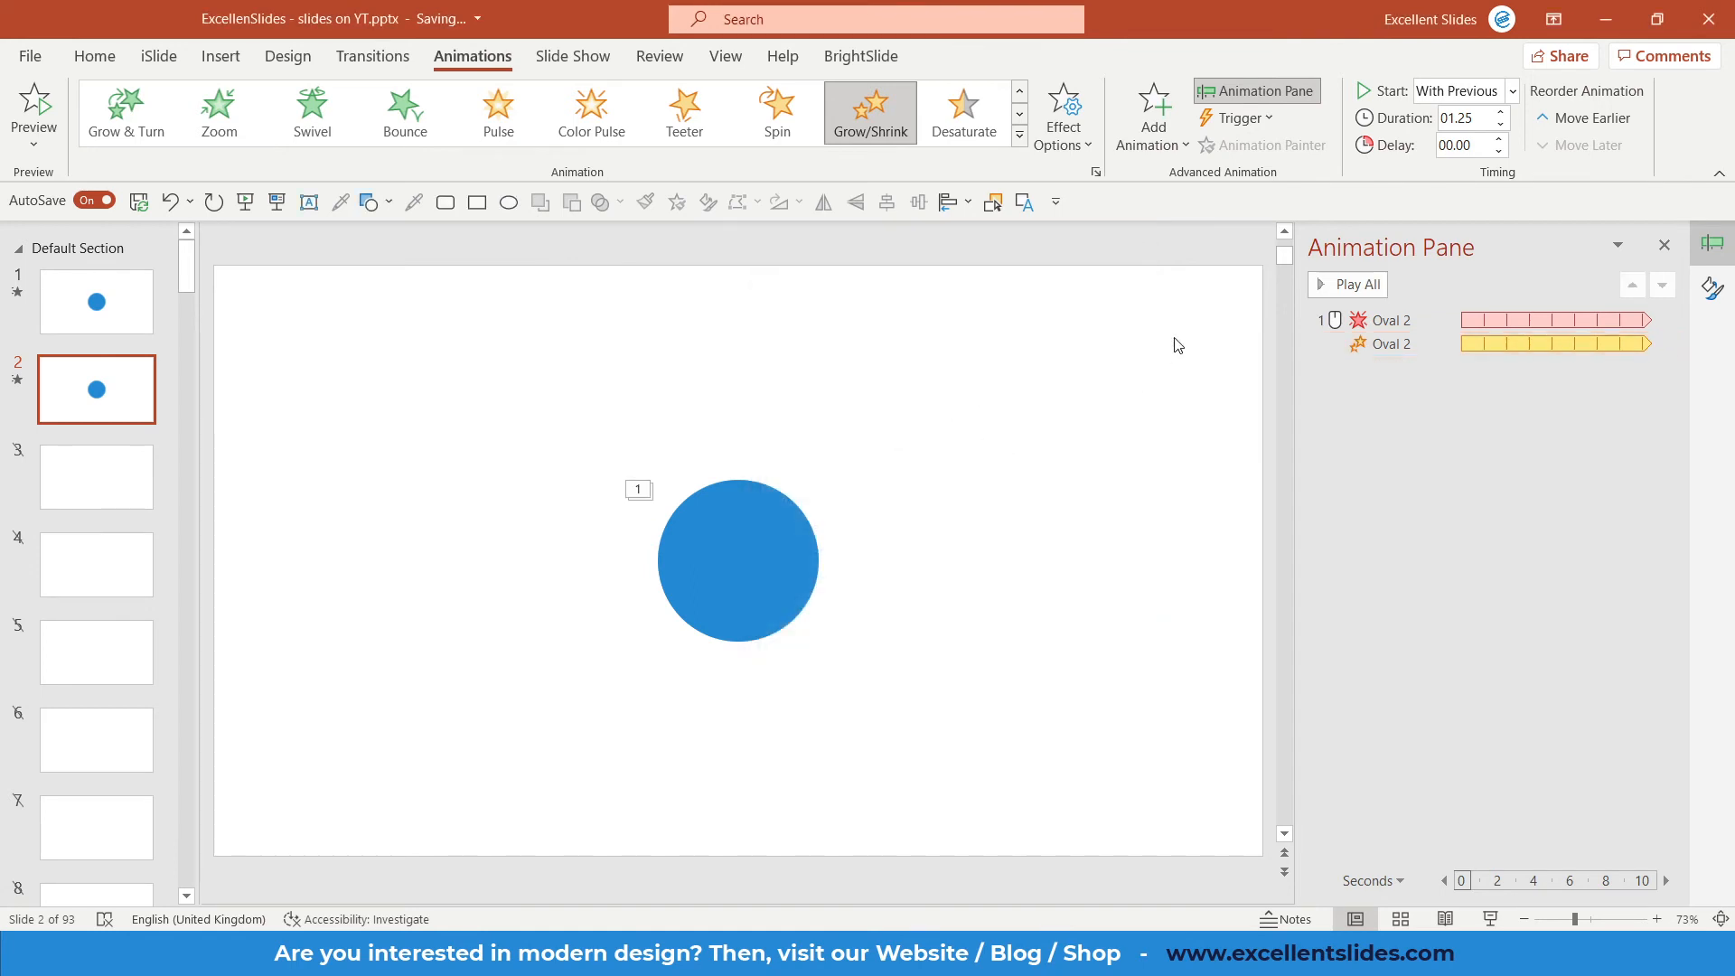
pyautogui.click(1347, 283)
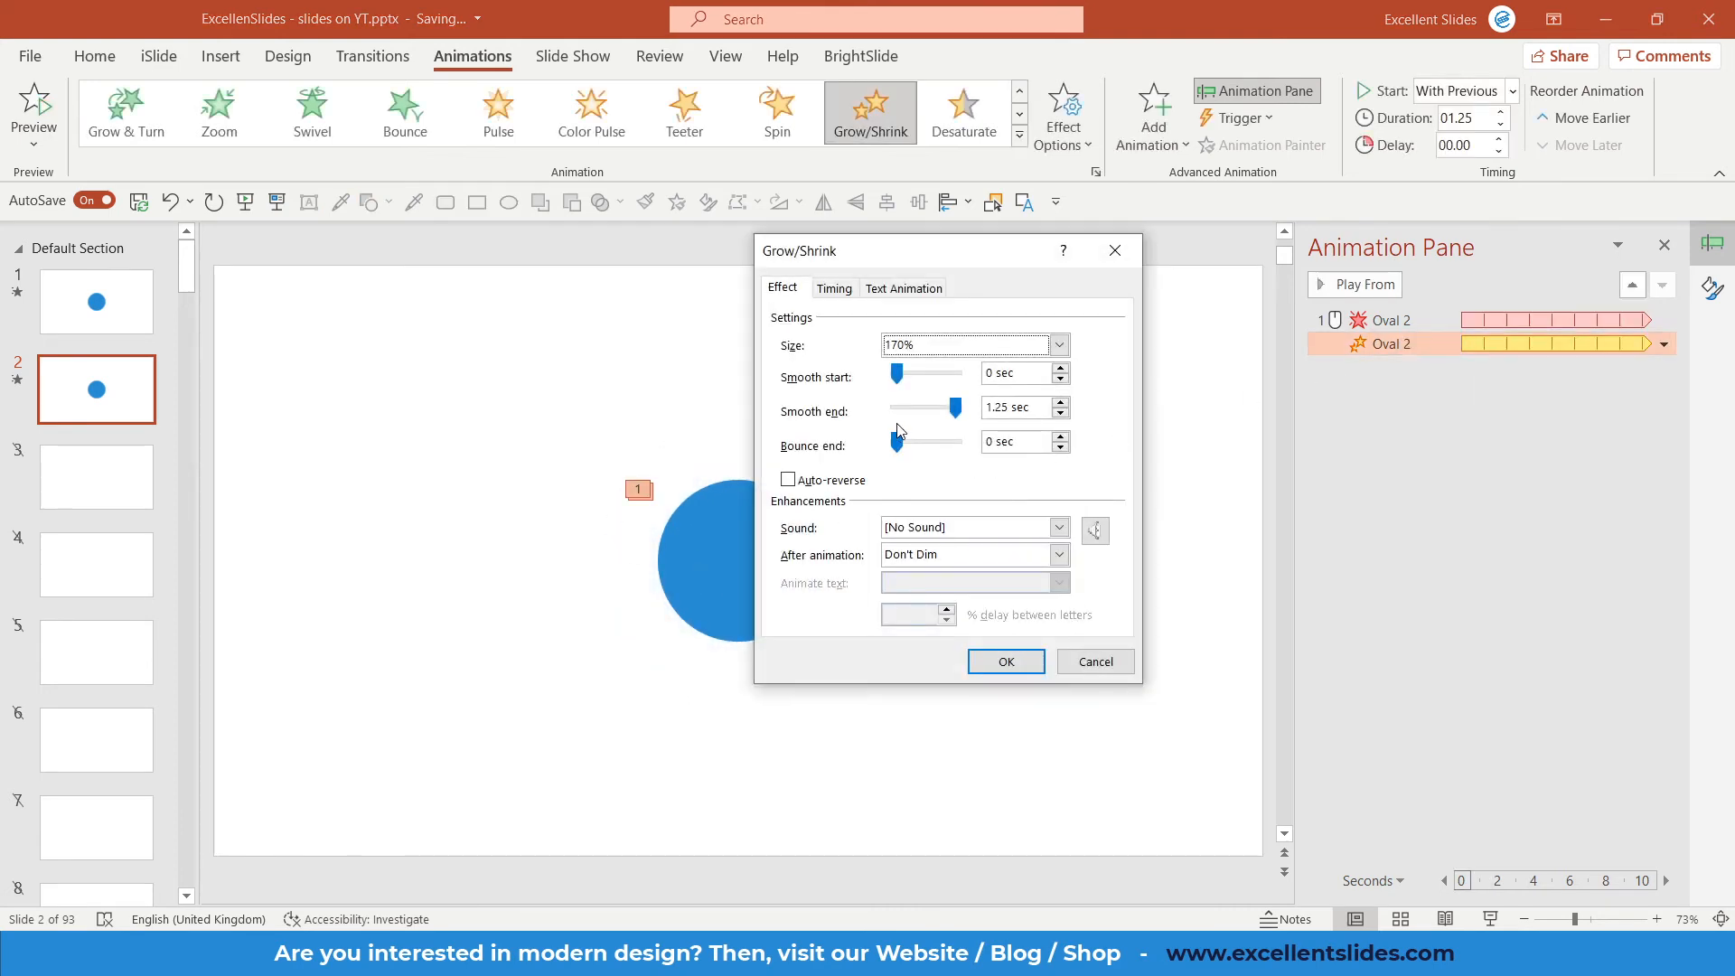
pyautogui.moveTo(949, 407); pyautogui.dragTo(913, 406)
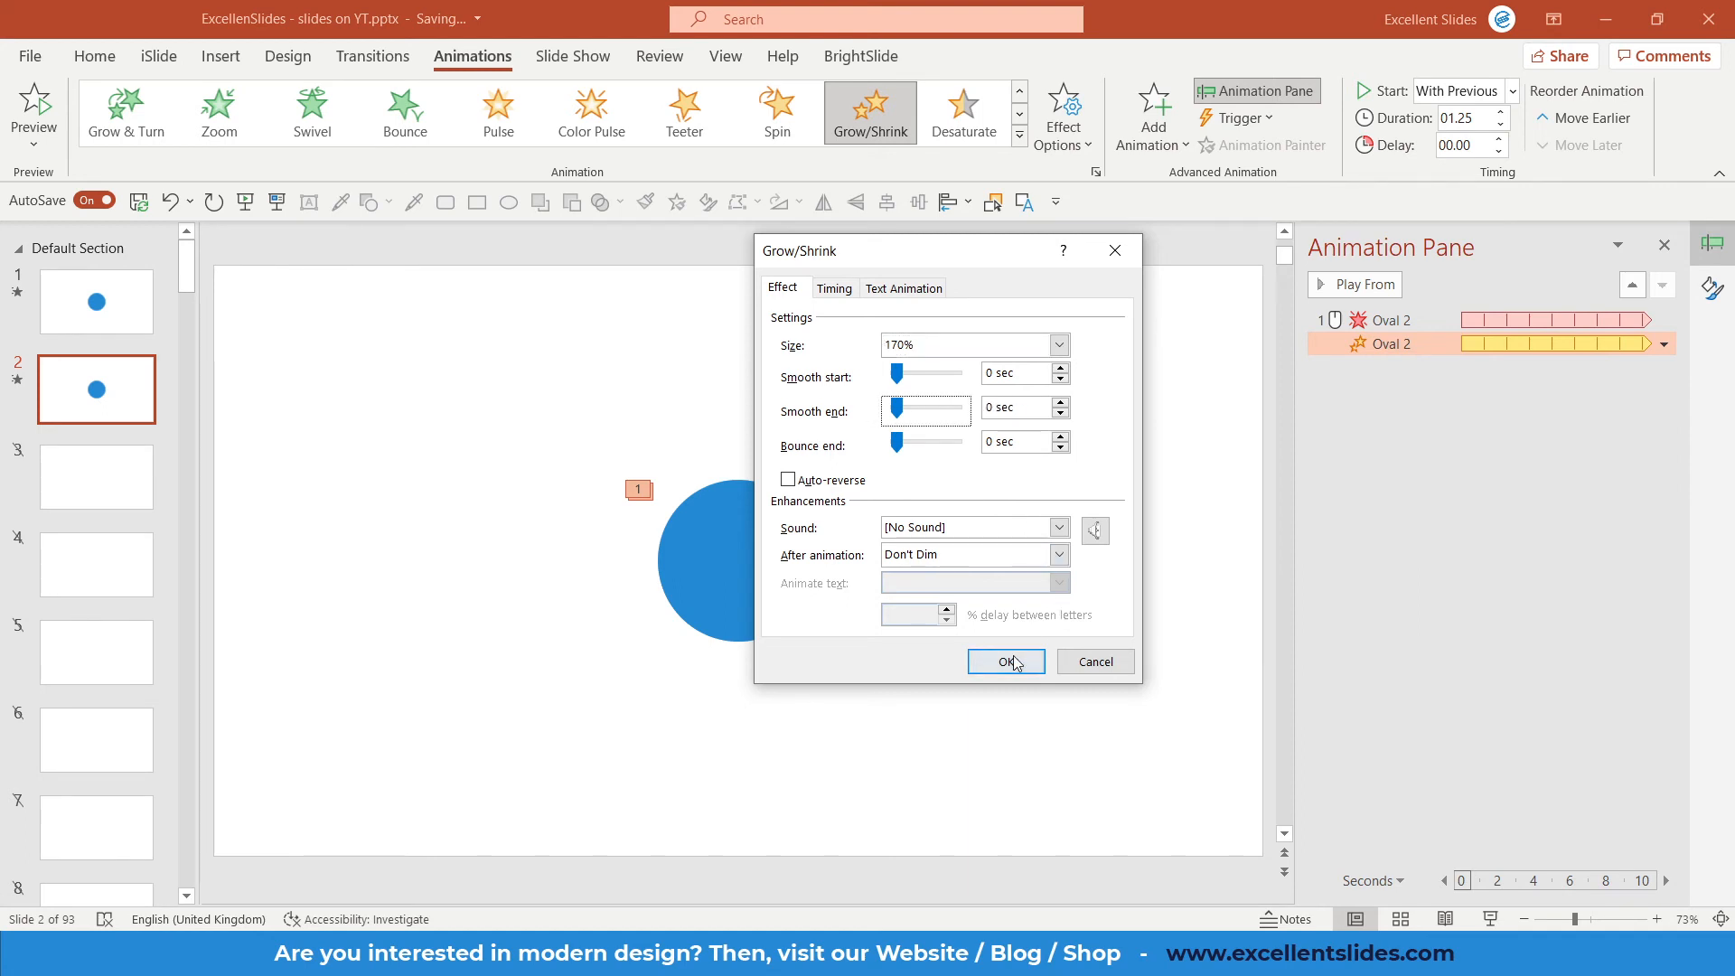
pyautogui.click(1005, 661)
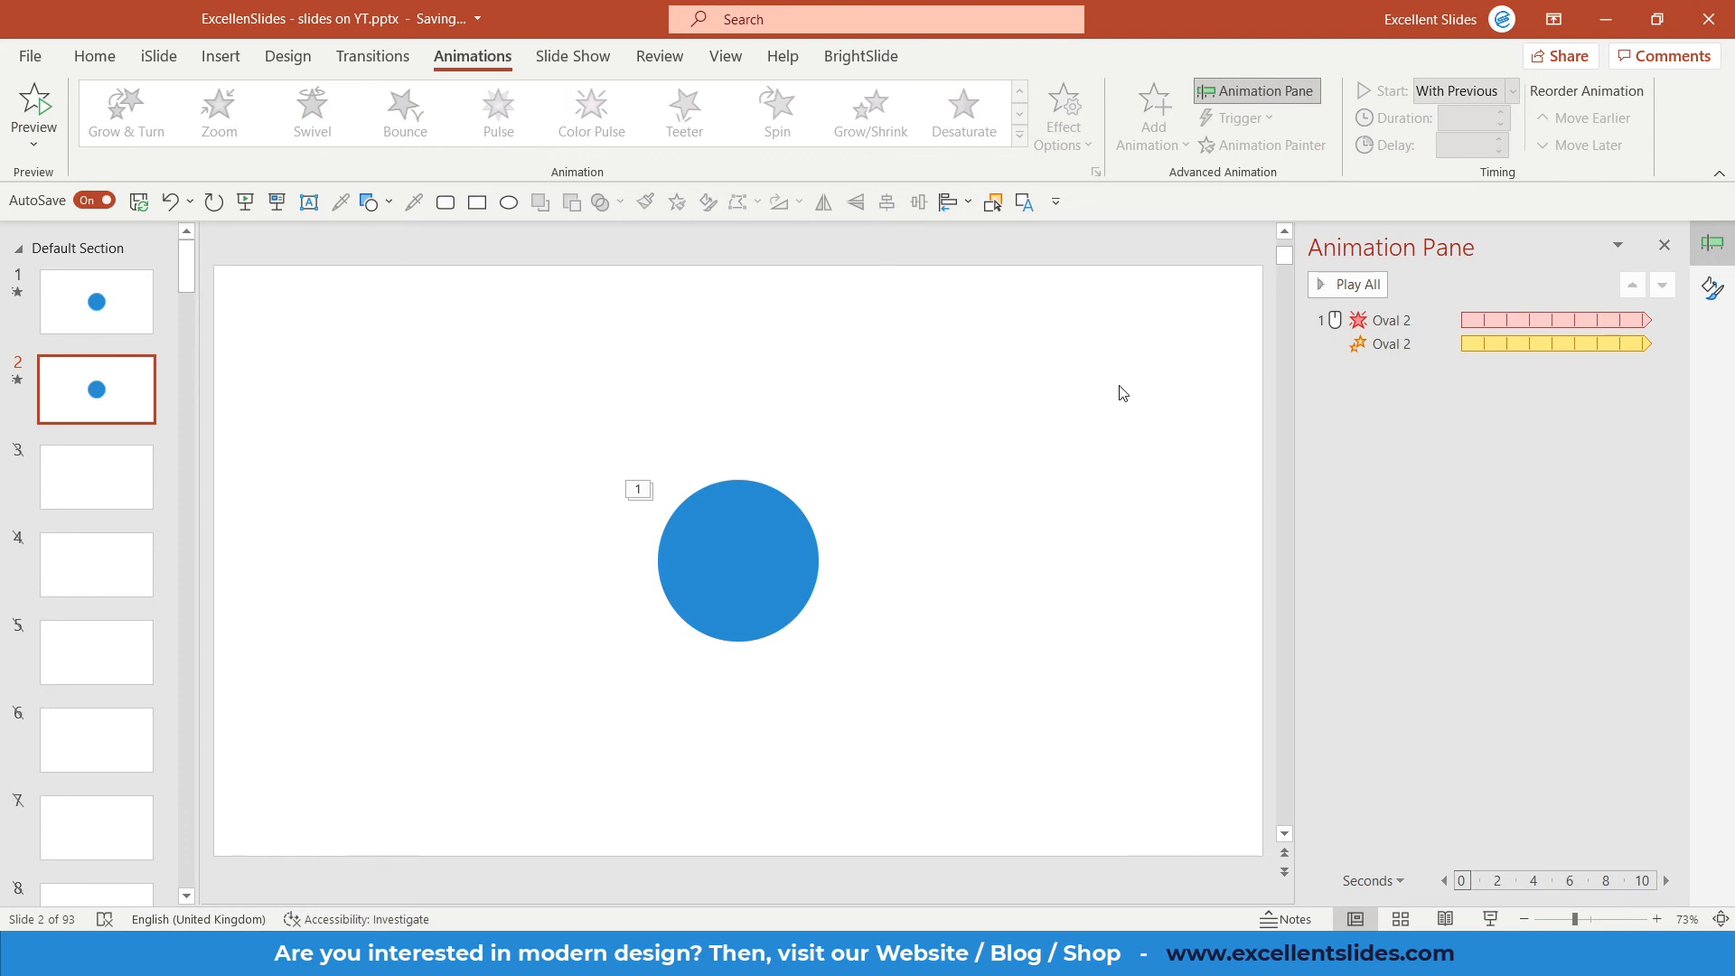
pyautogui.click(1347, 284)
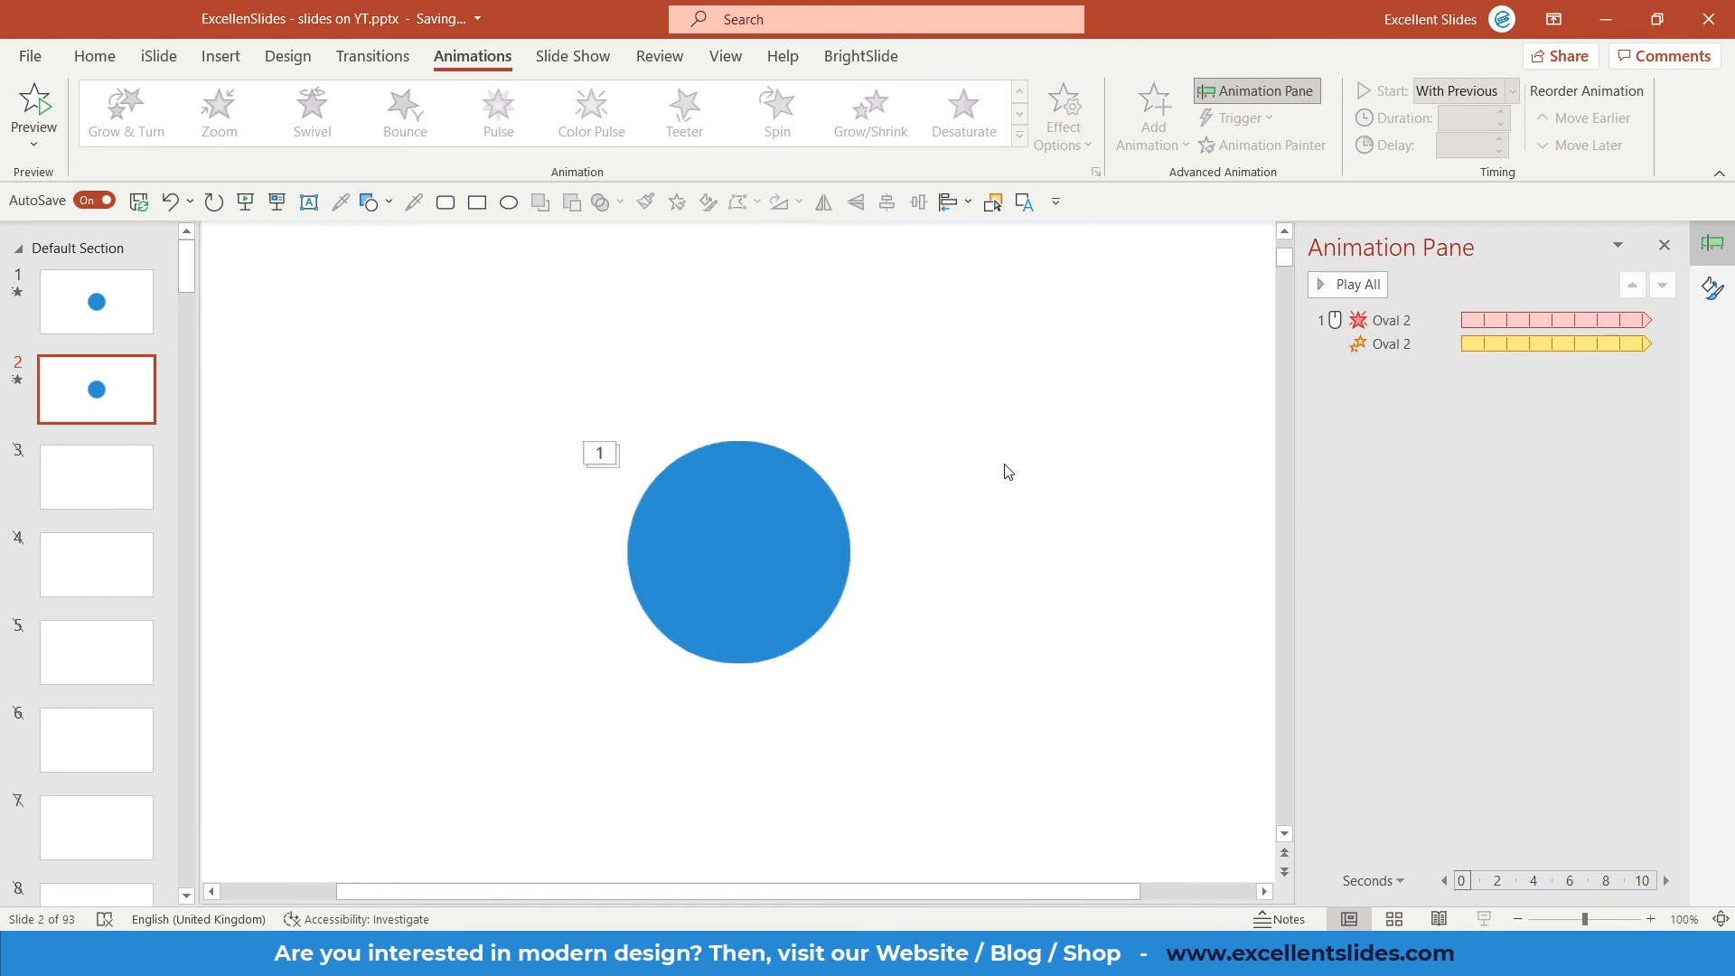
# Give the Grow/Shrink effect a 1.25-second smooth end, confirm, and play all the slide's animations.
pyautogui.click(1347, 284)
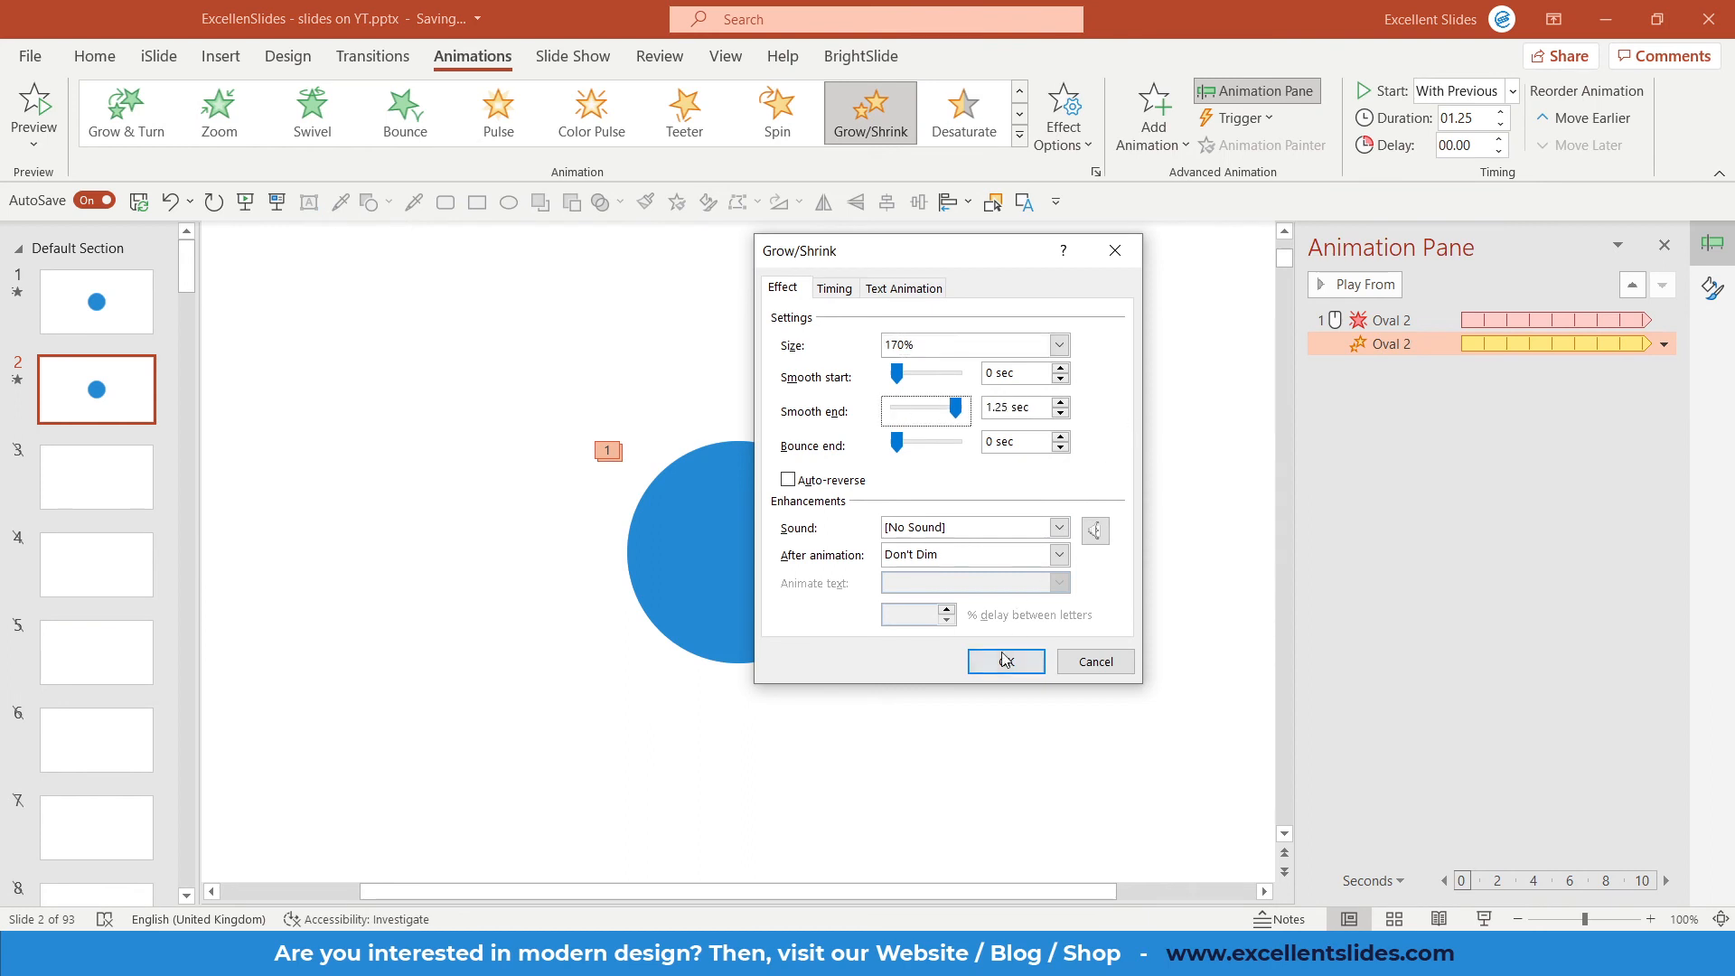
pyautogui.click(1005, 662)
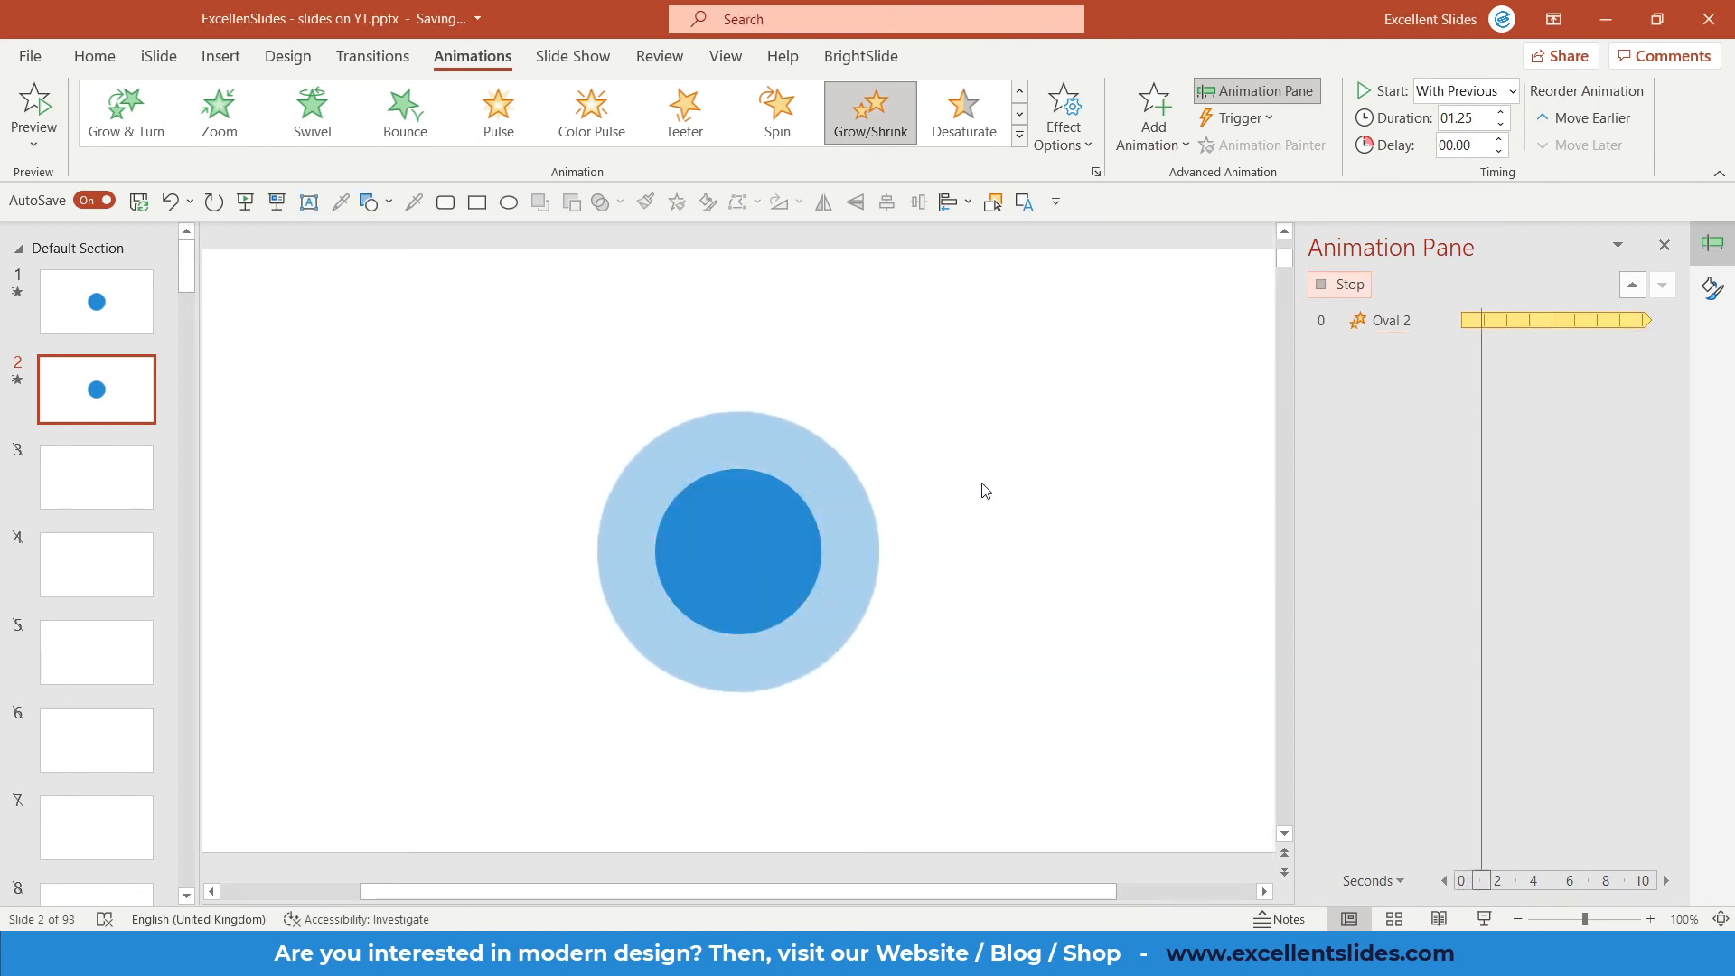
pyautogui.doubleClick(1389, 320)
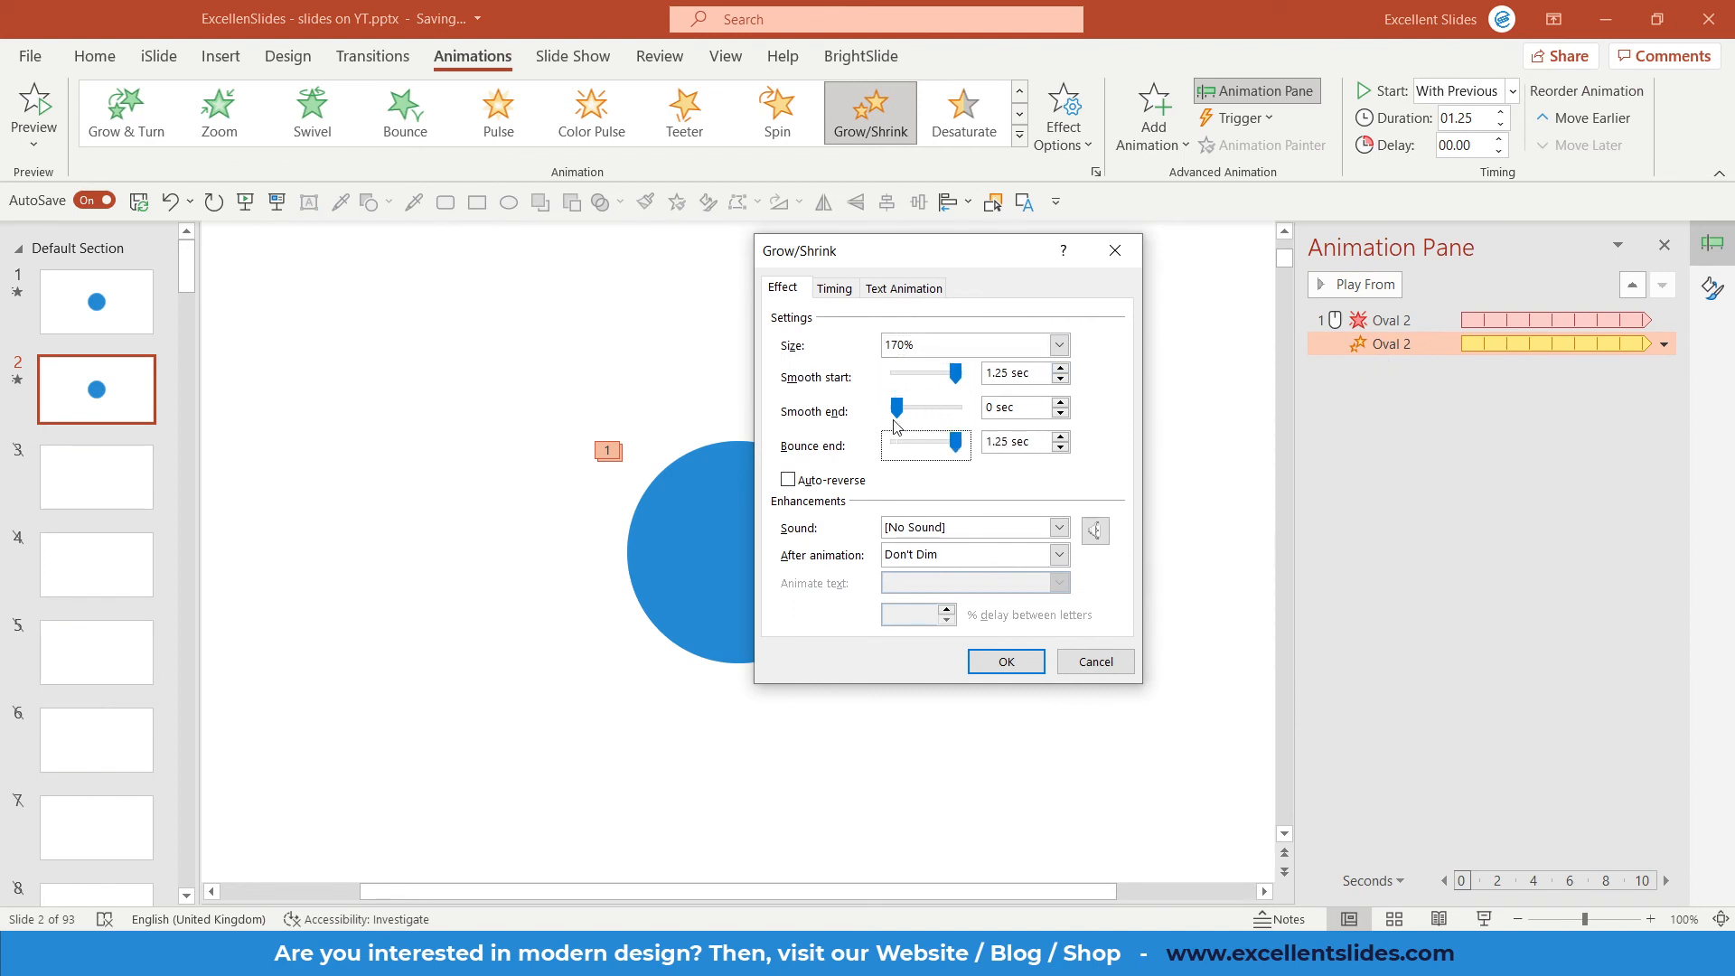
pyautogui.moveTo(898, 406); pyautogui.dragTo(955, 406)
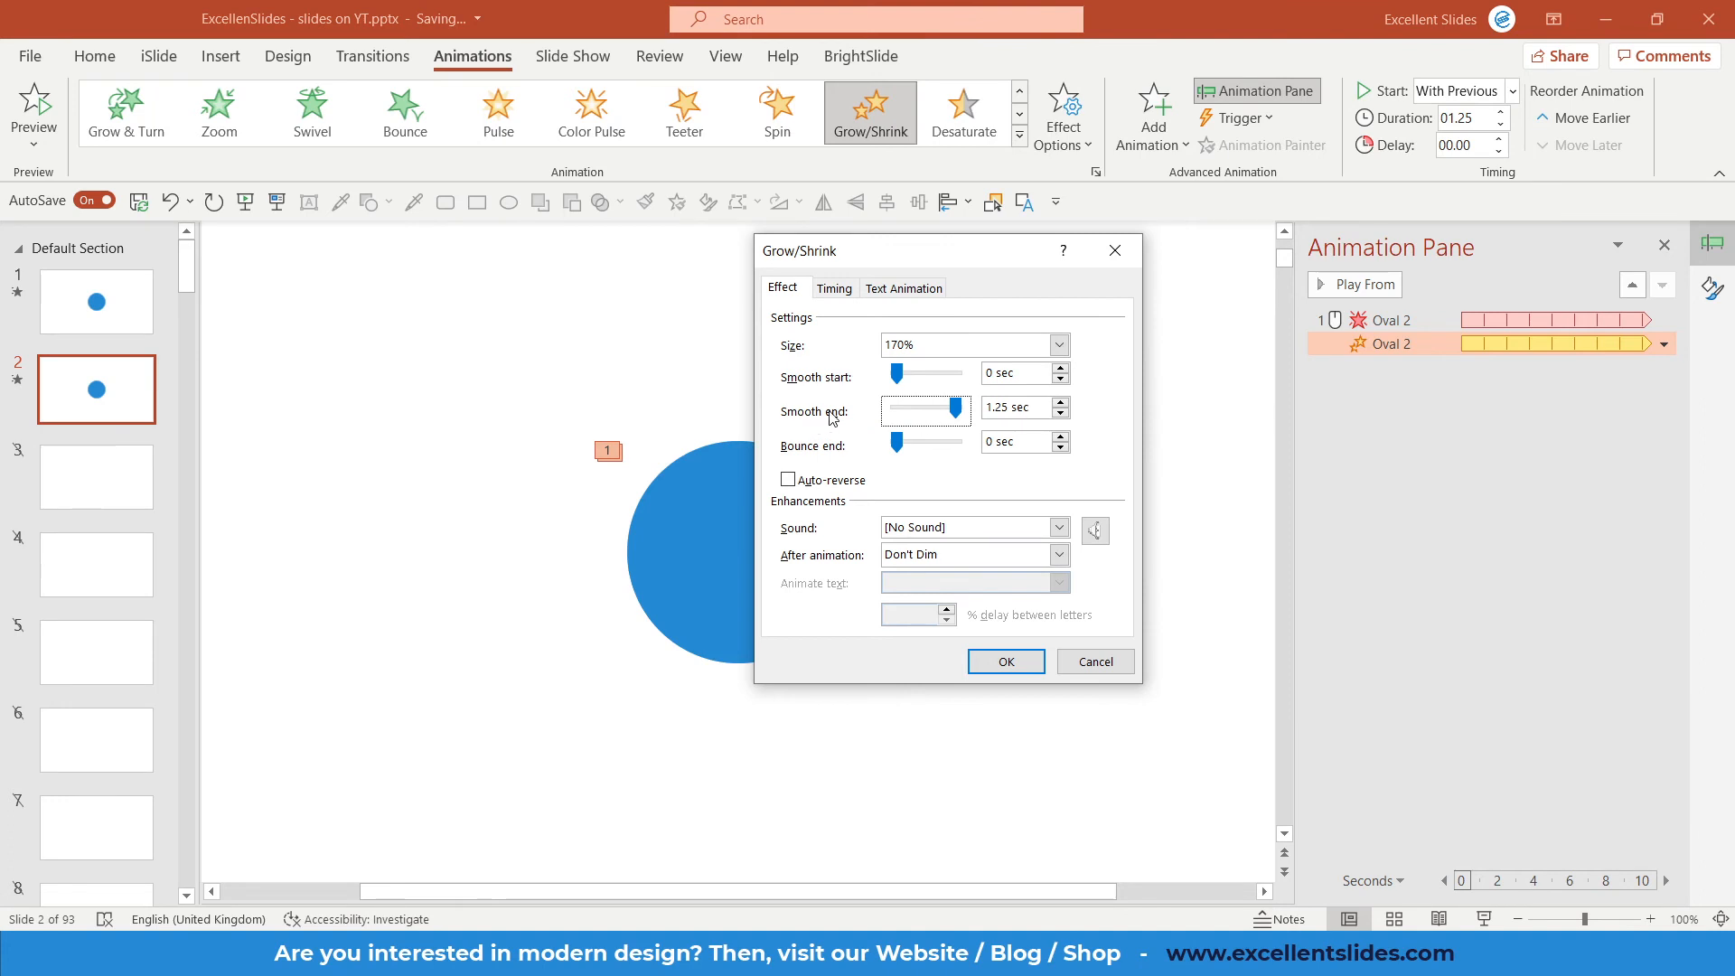
pyautogui.click(1003, 662)
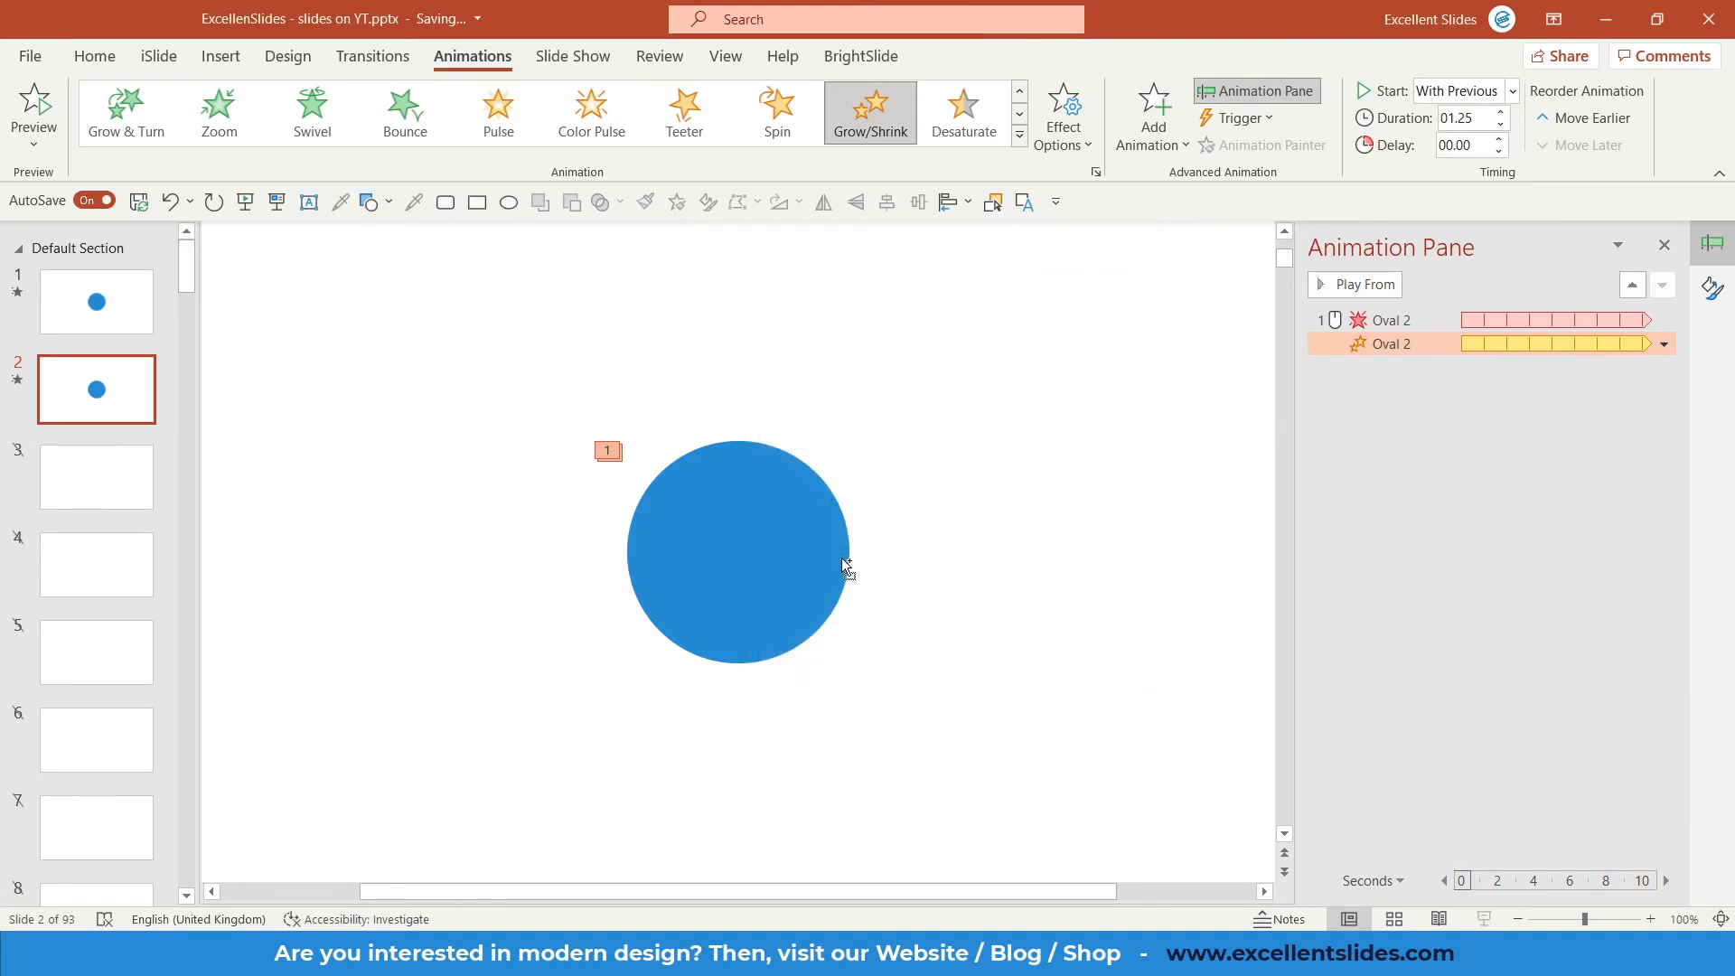
pyautogui.click(1363, 284)
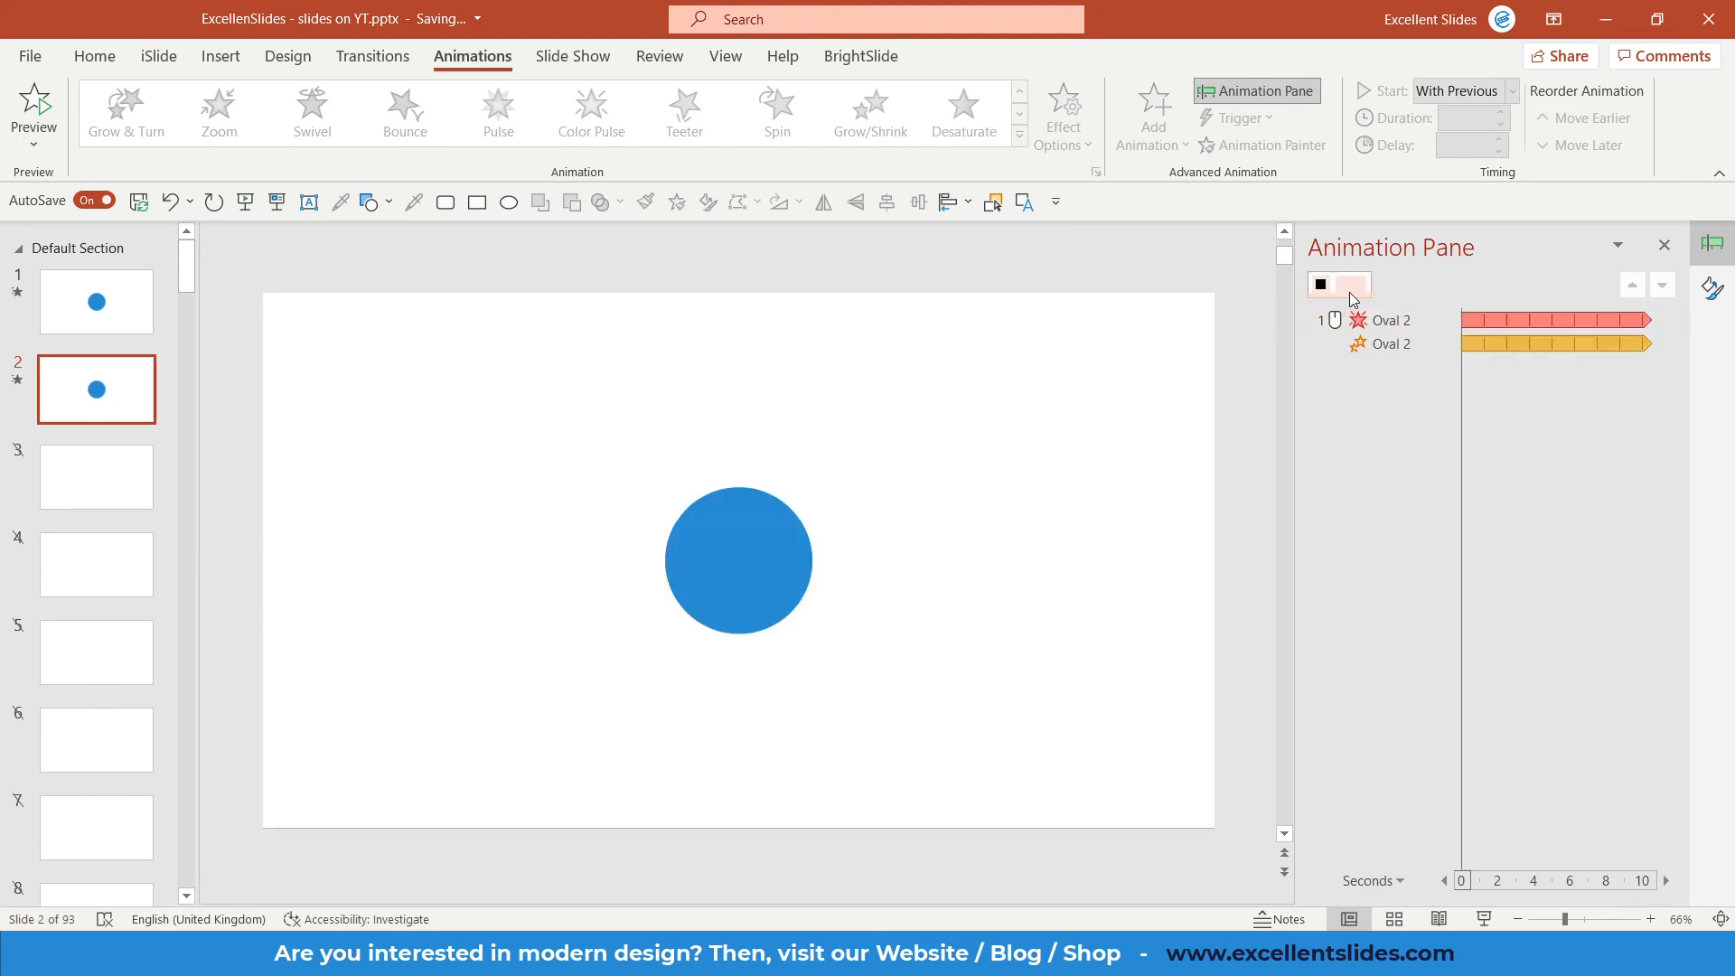